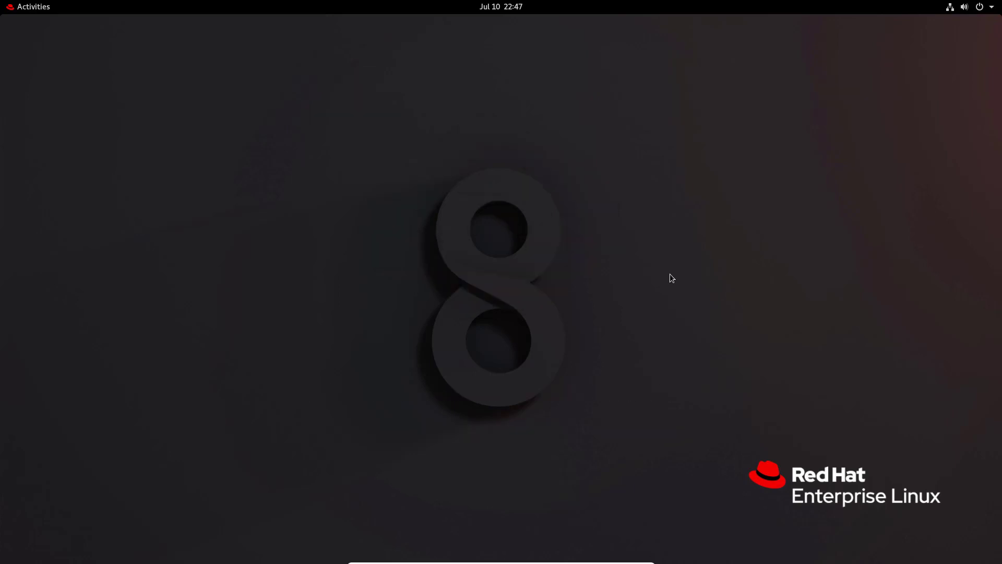
Launch a new terminal window from the Activities overview dash
click(32, 6)
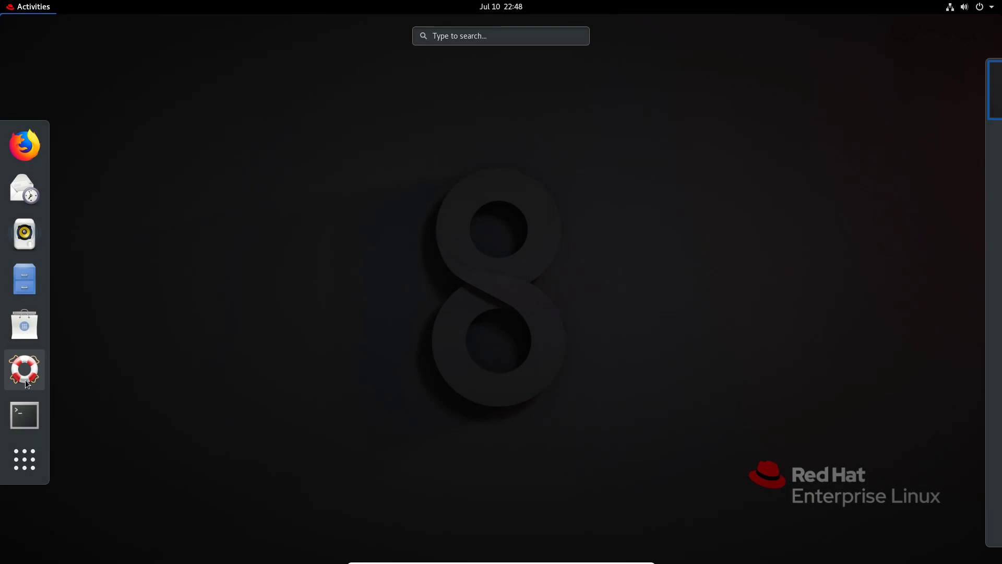
click(23, 414)
text(sudo bash)
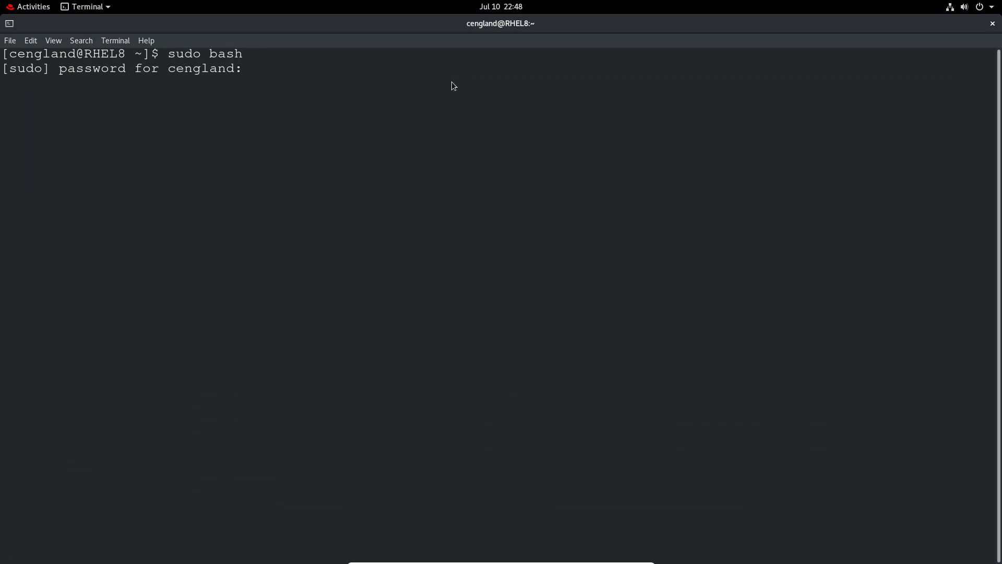
Enter the sudo password, change to /tmp, and create directories testdir1 and testdir2
key(Return)
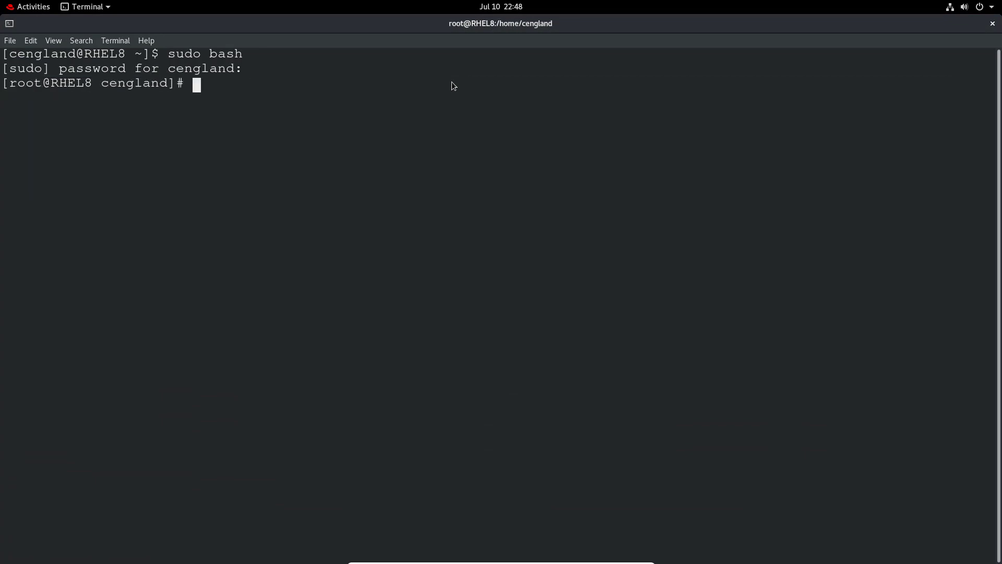
text(cd /tmp)
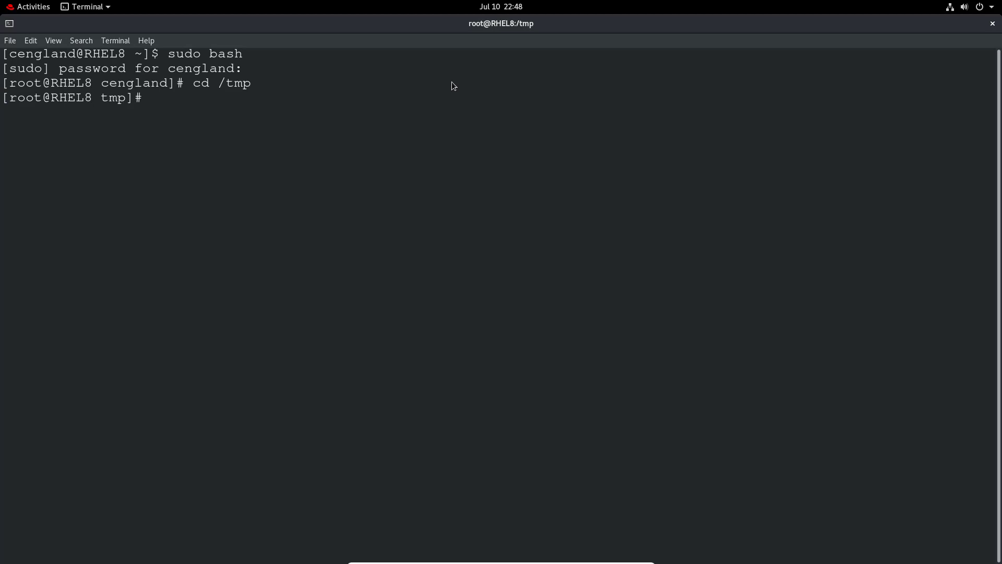
text(t)
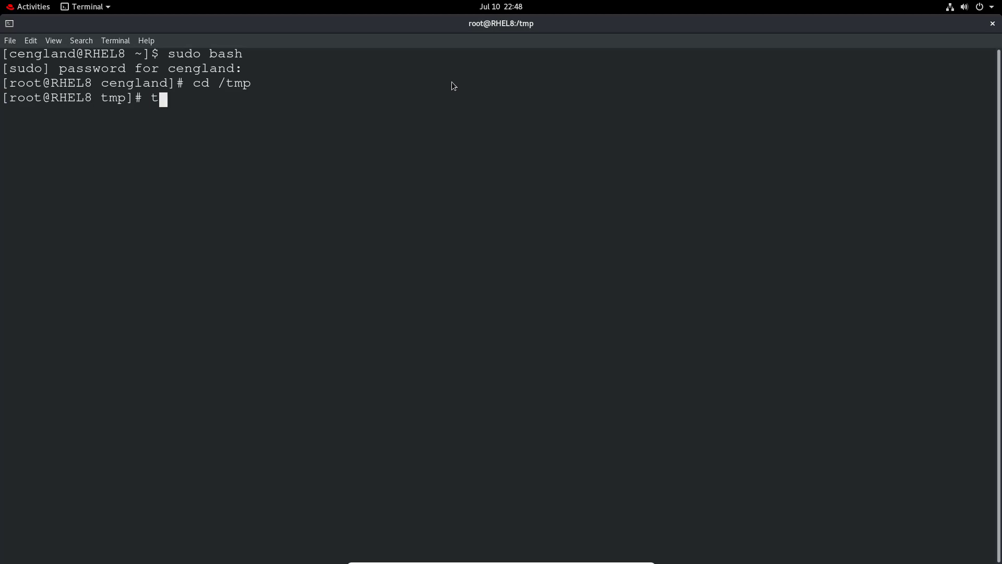
text(kdir /)
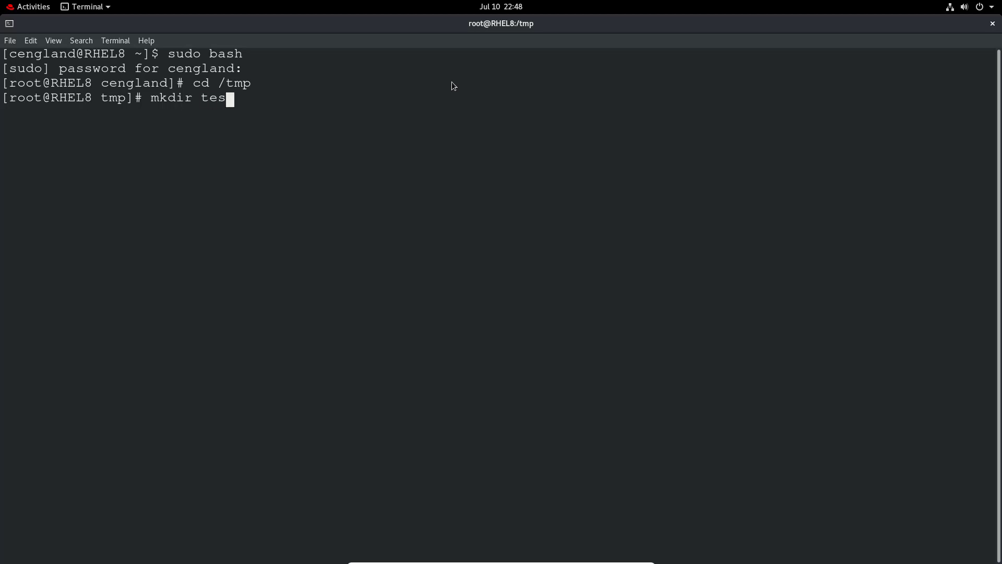
text(tdir1)
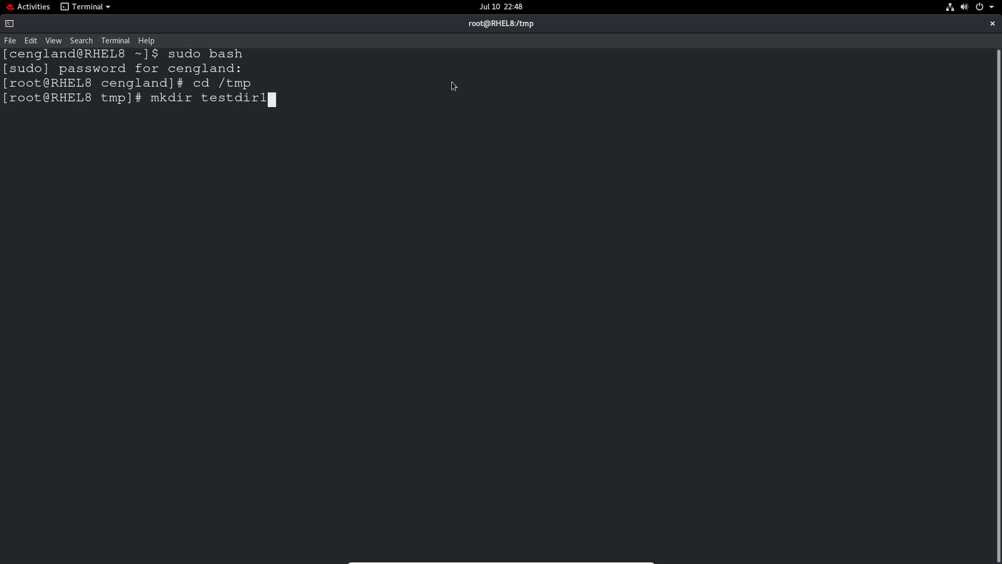
text(mkdir testdir2)
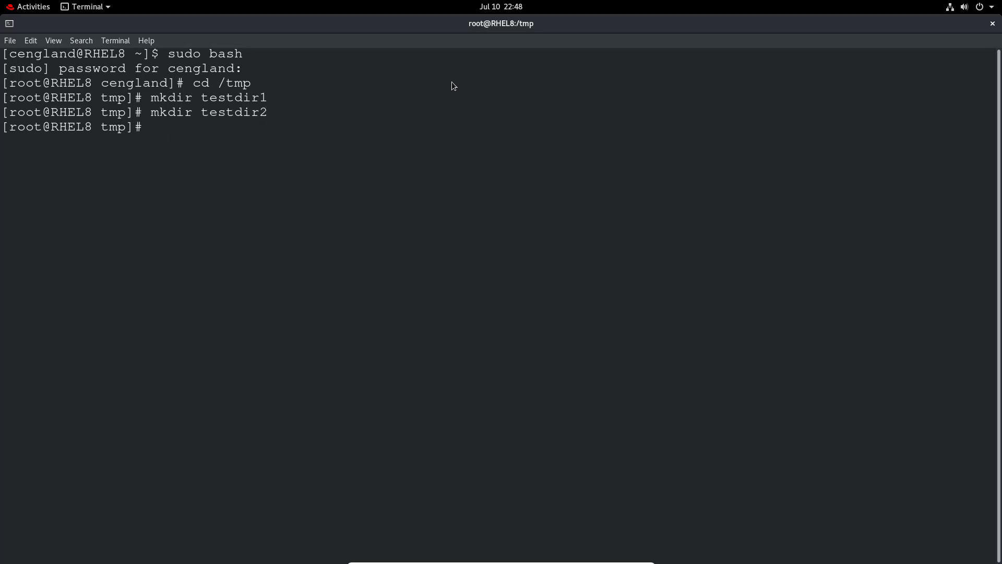
Create empty files testfile1 and testdir1/testfile2 with touch
text(touch)
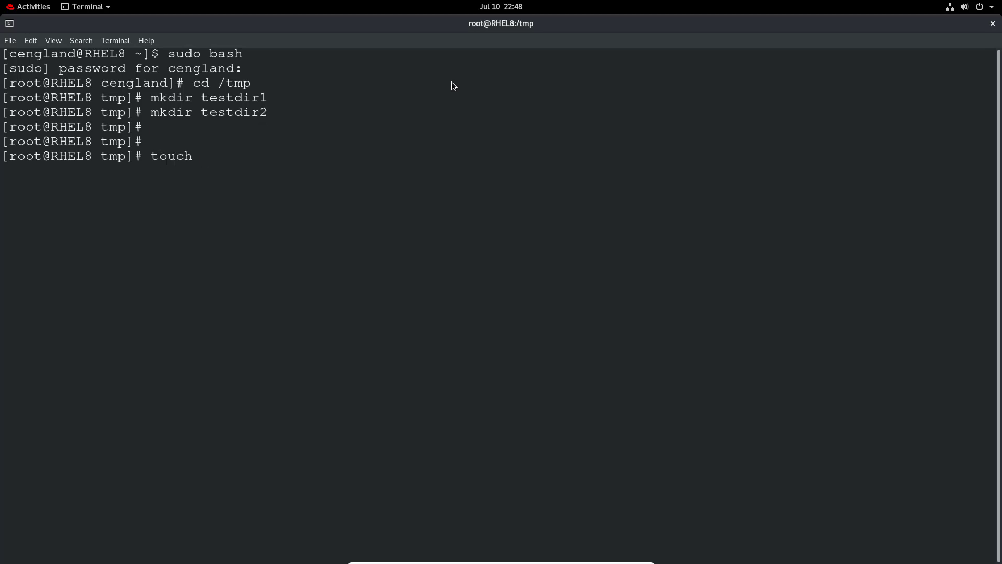
text(testfile1)
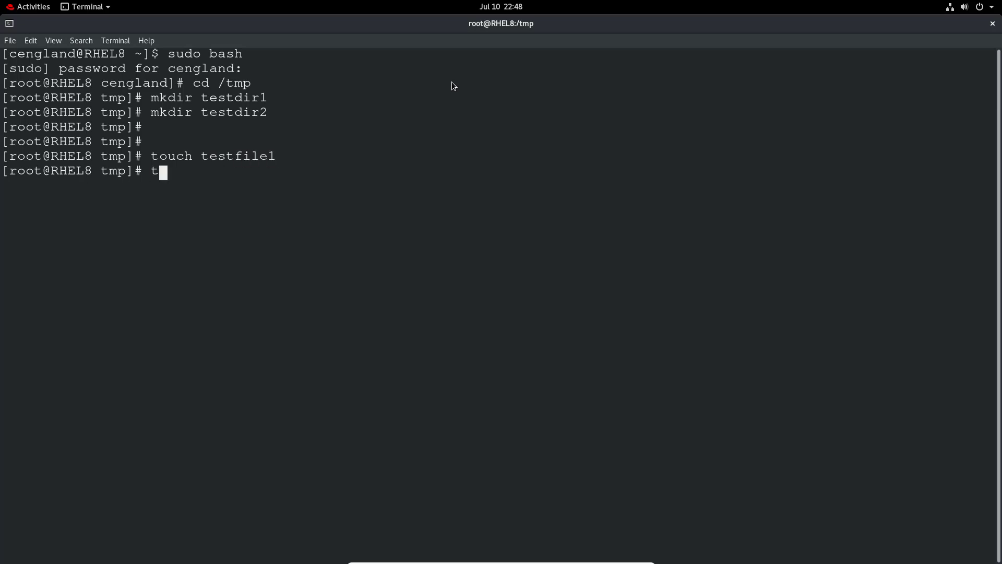
text(ouch test)
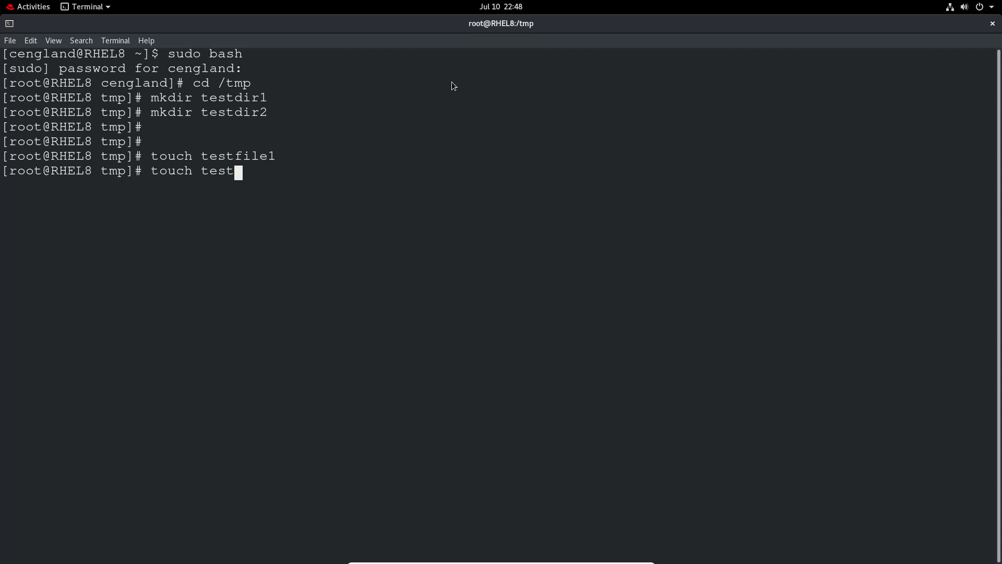
text(dir1/testf)
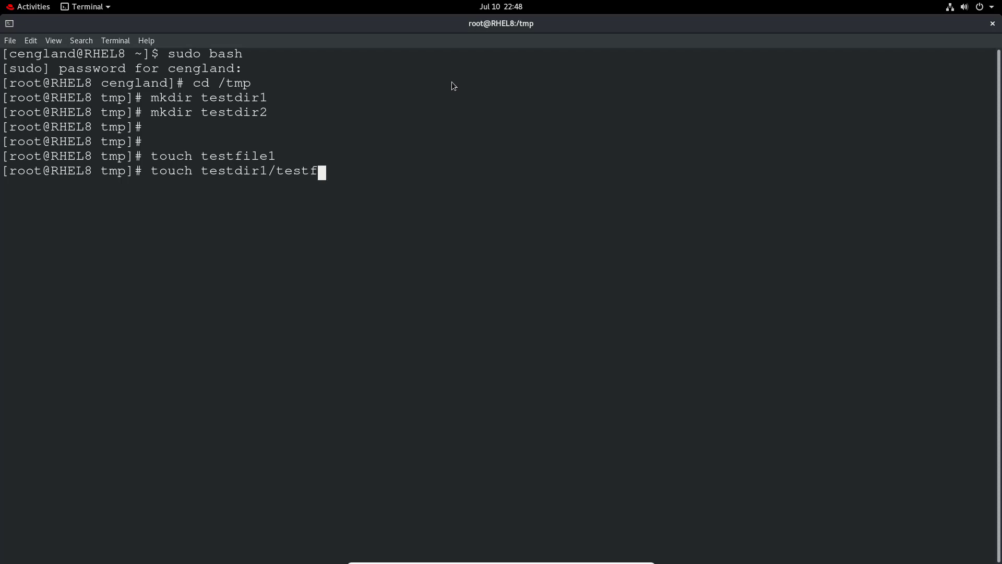
text(ile2)
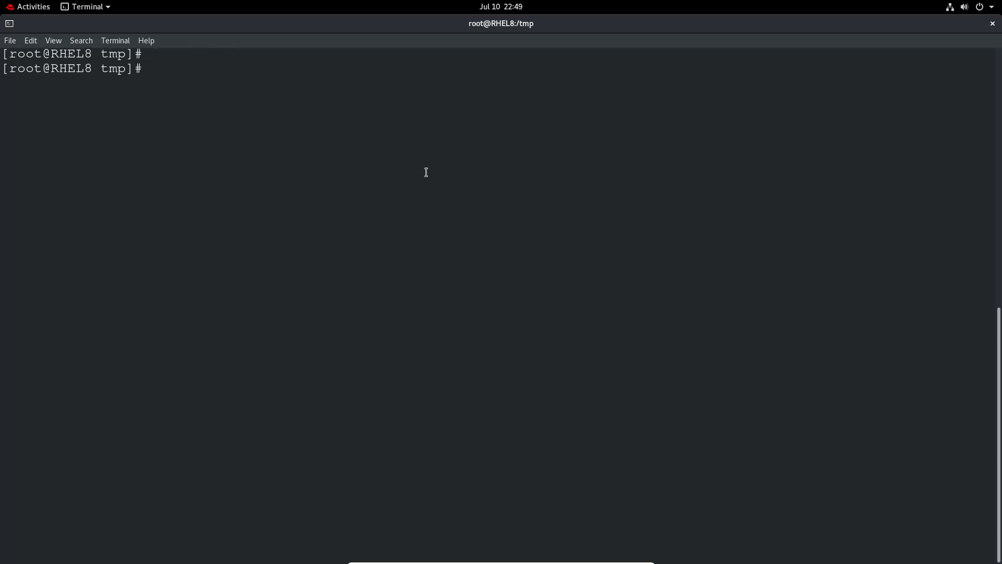
text(ls -lhtra)
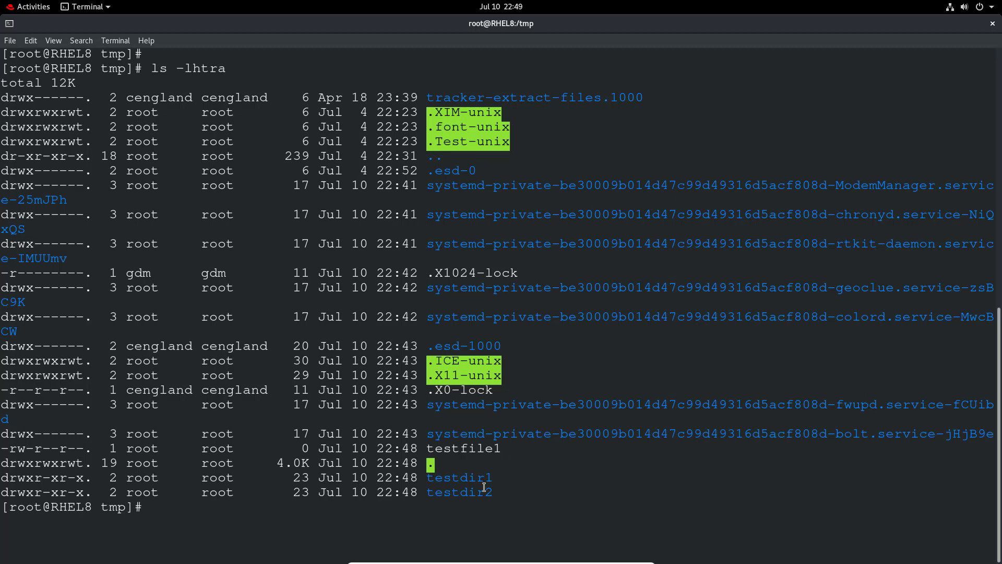
text(cl)
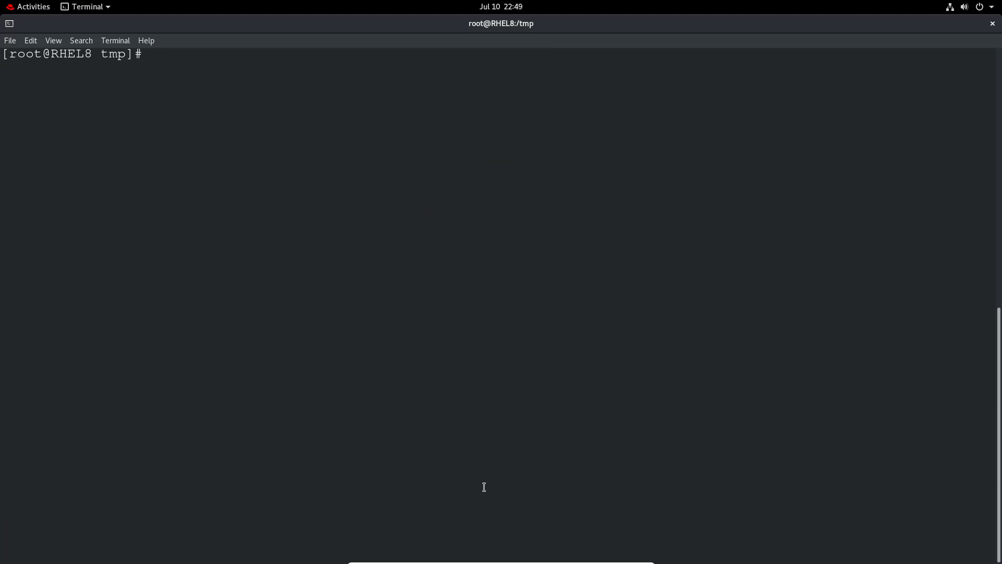
Display testfile1's access control list with getfacl testfile1
text(g)
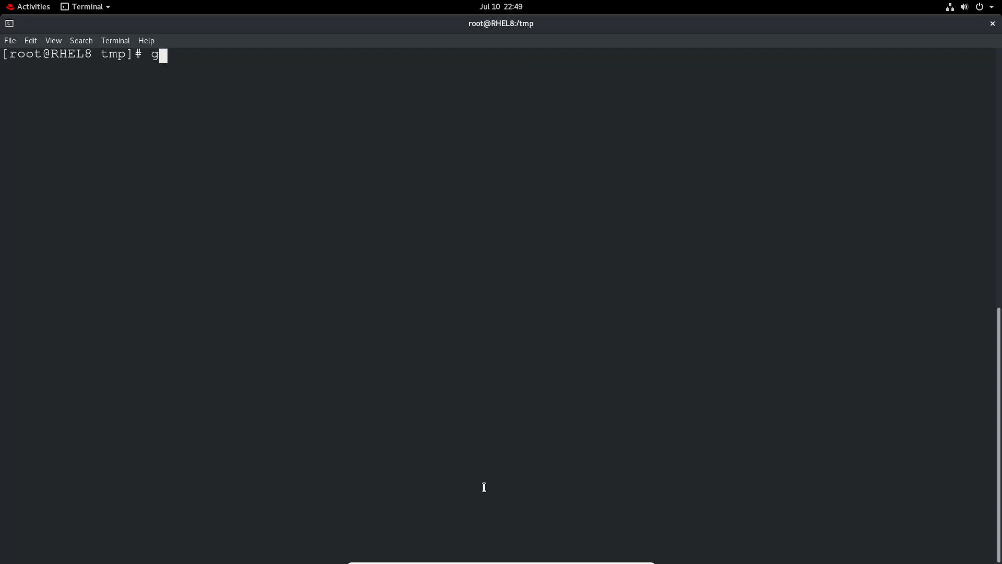
text(et)
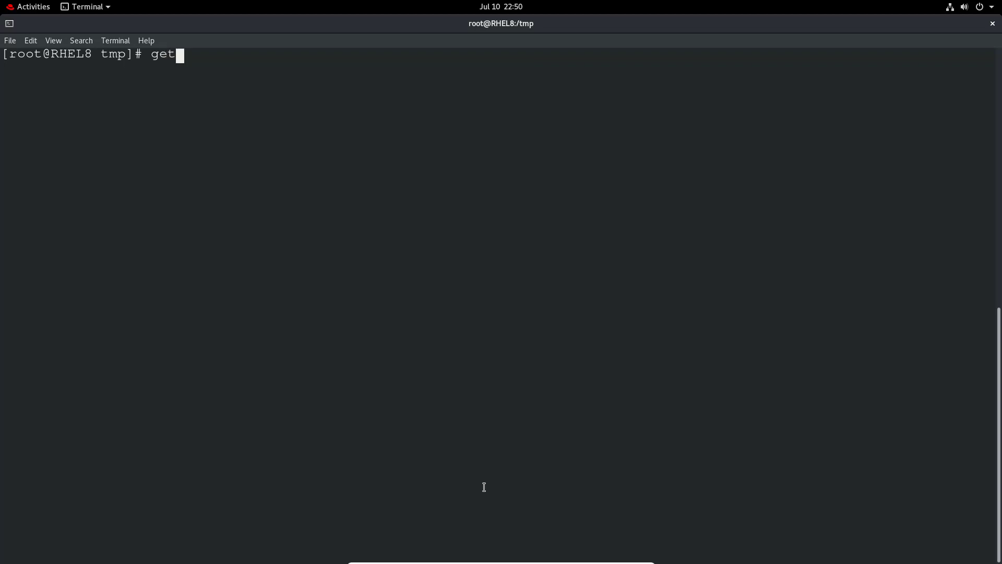
text(fa)
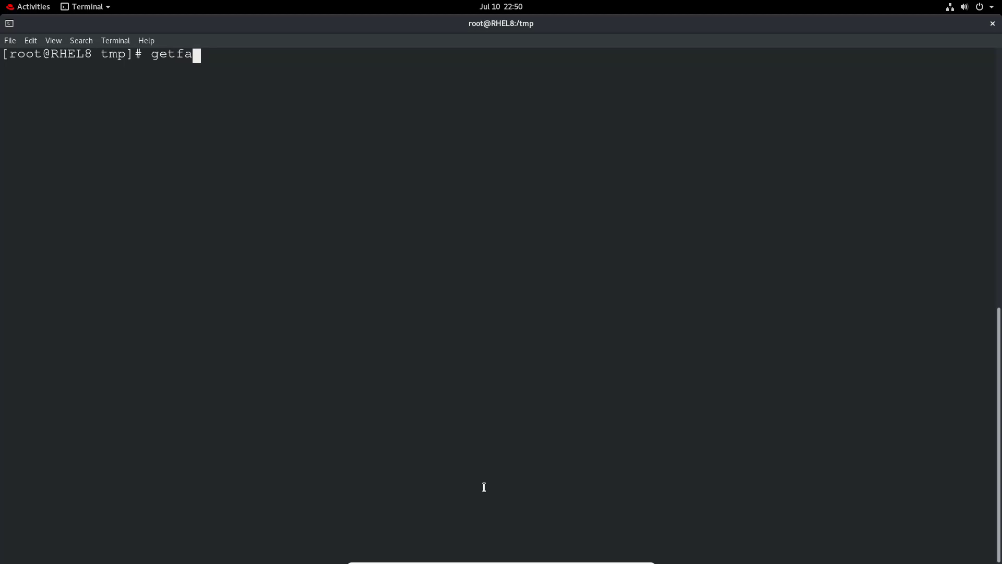
text(cl)
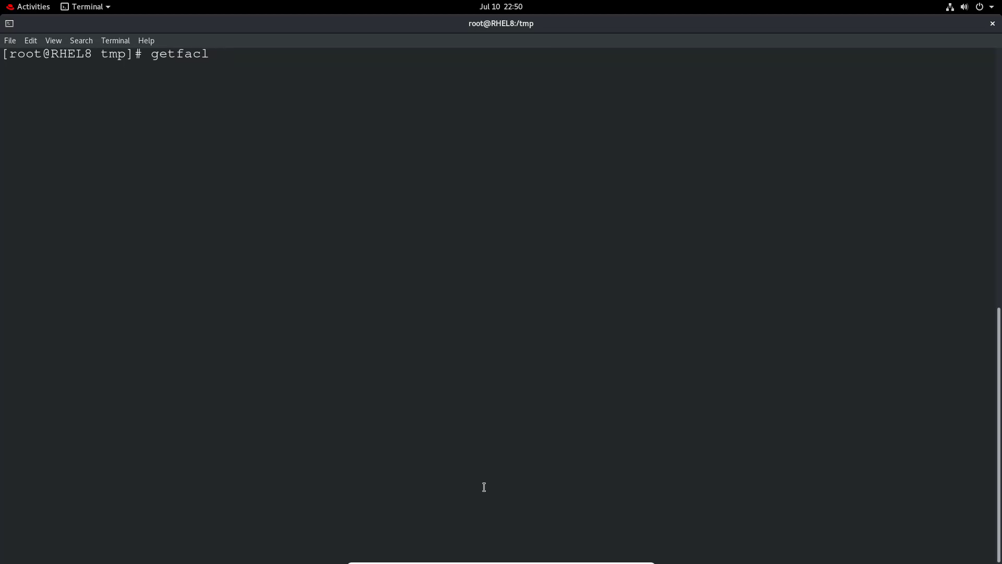
text(testfile)
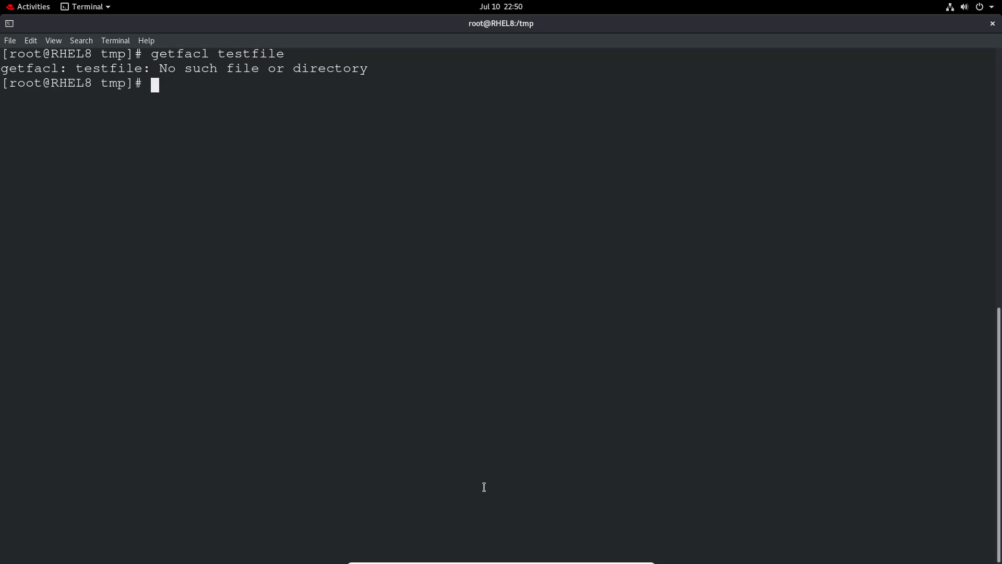
text(getfacl testfile1)
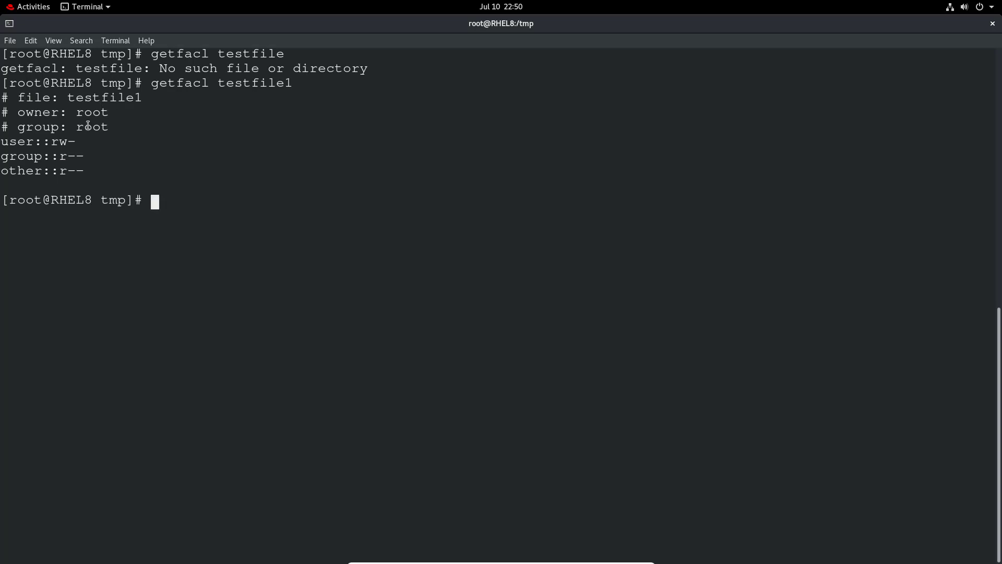
Compare with testfile1's long listing from ls -lhtra, then begin opening /etc/fstab in vi
text(ls -lhtr)
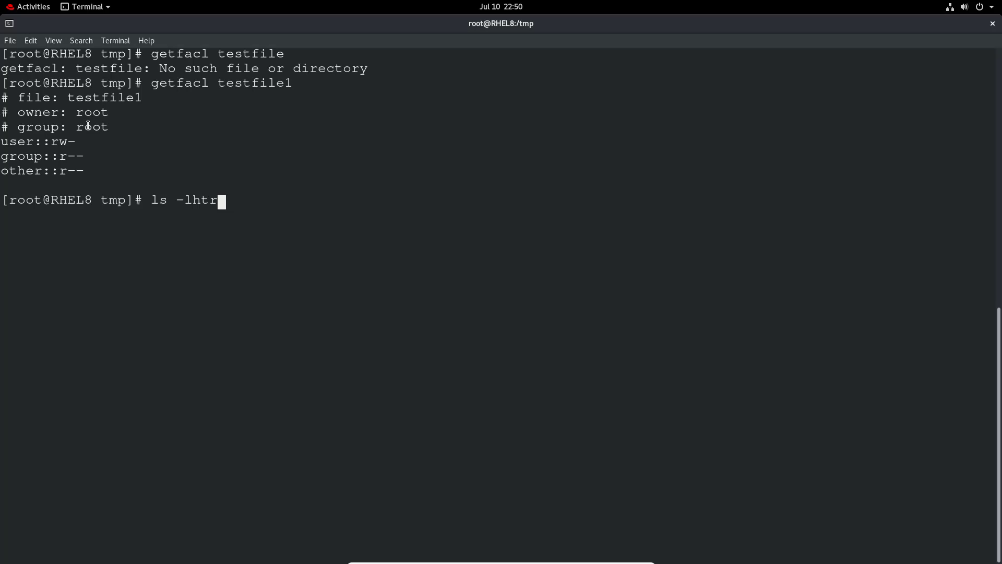
text(a testfile1)
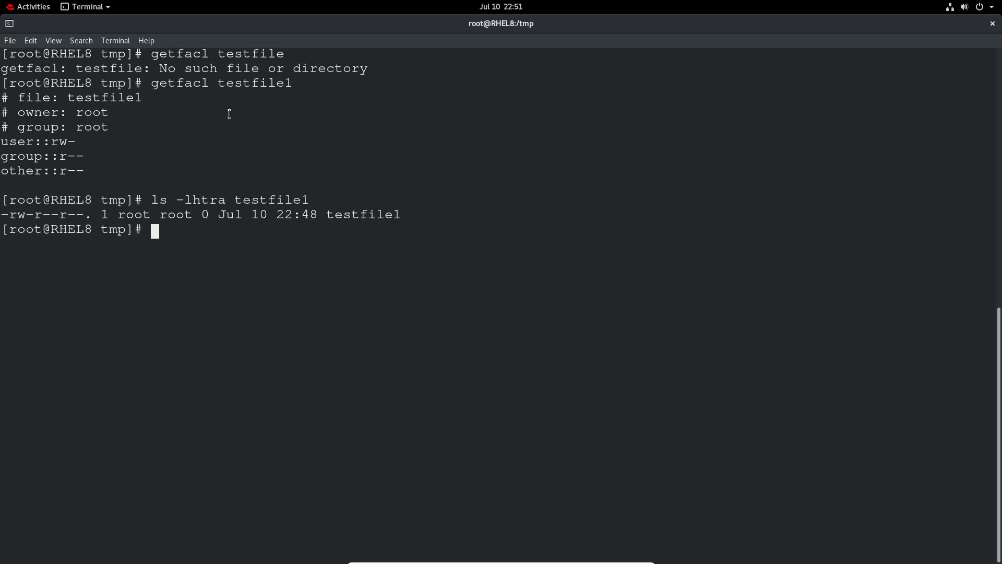
text(vi /e)
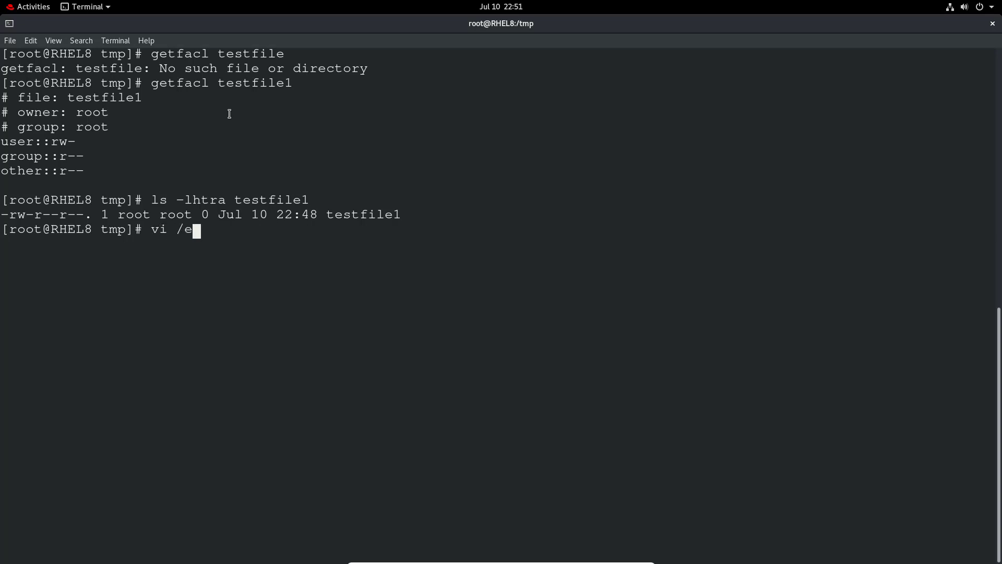
Open /etc/fstab in vi, trial-add acl to root mount options, and quit with :q!
text(tc/)
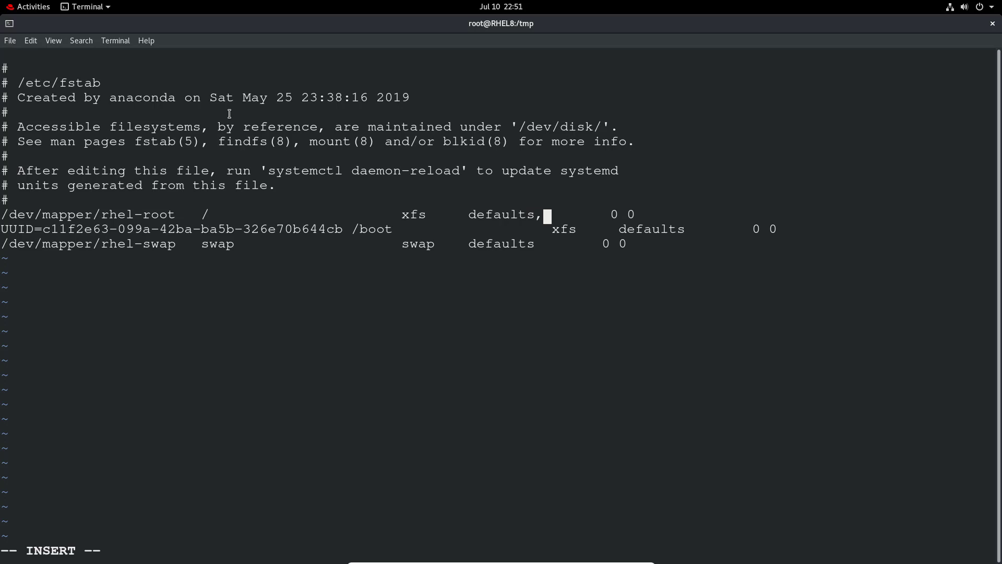
text(acl)
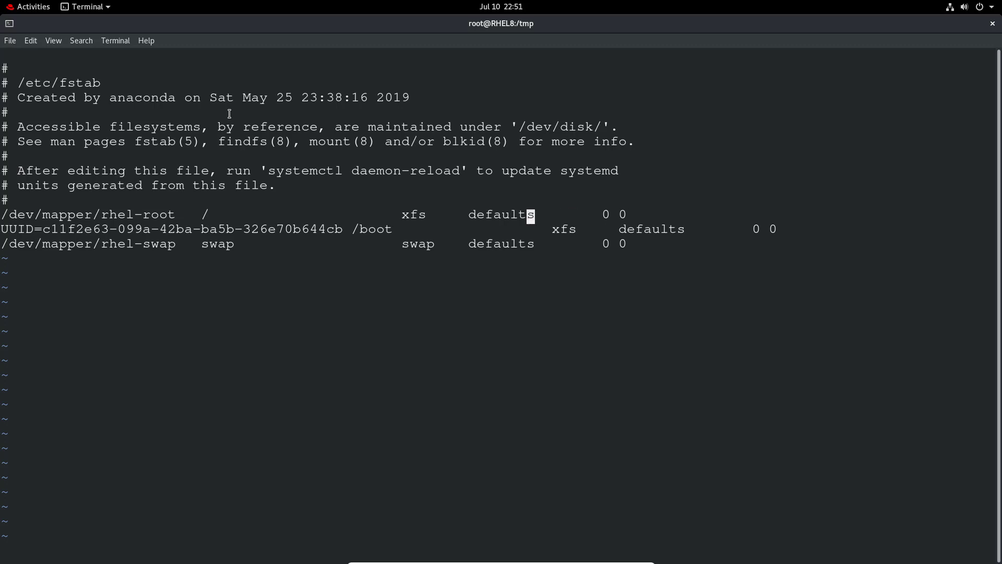
text(:q!)
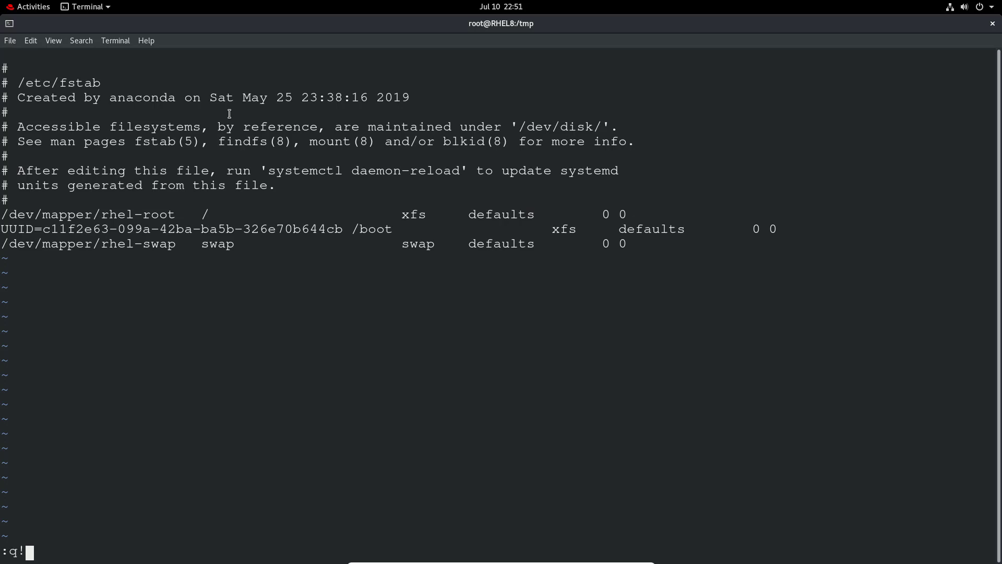
key(Return)
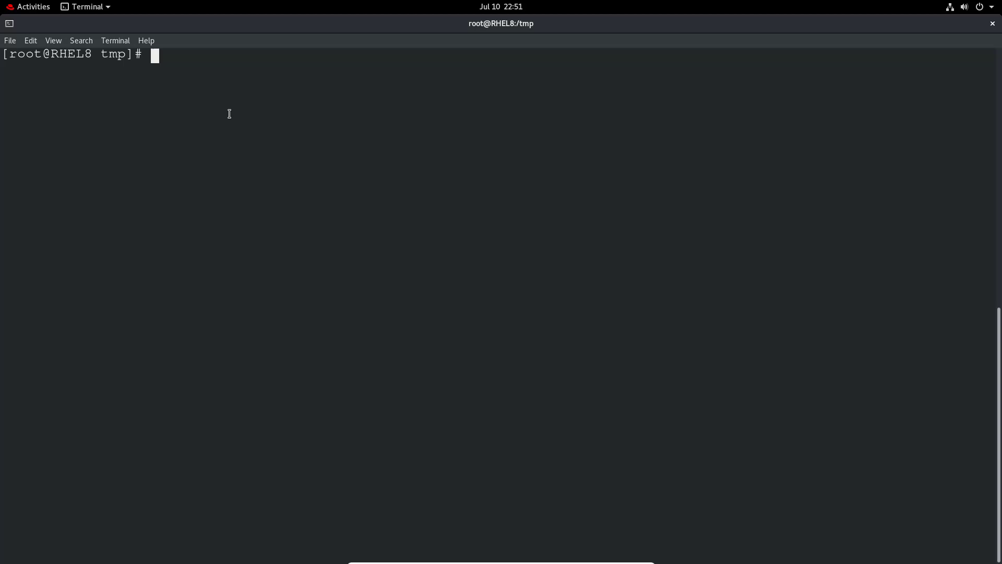
Grant user1 rw- on testfile1 via setfacl -m u:user1:rw-, then confirm the + sign with ls -l
text(s)
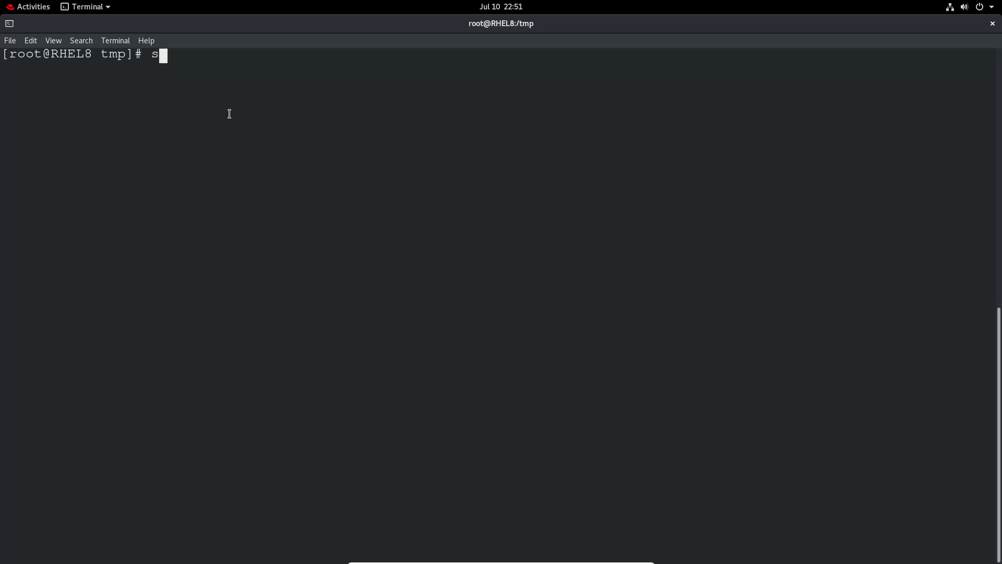
text(et)
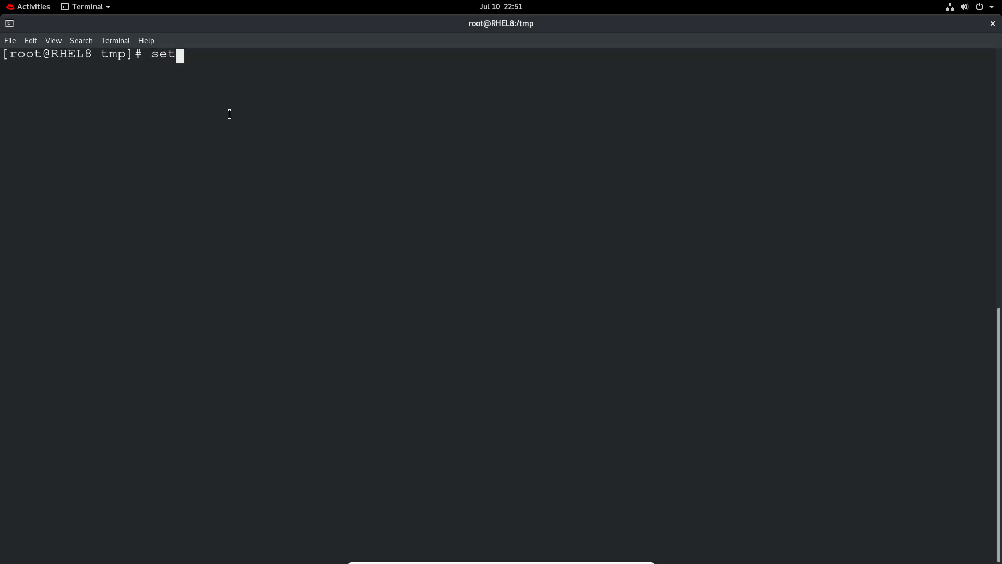
text(fac)
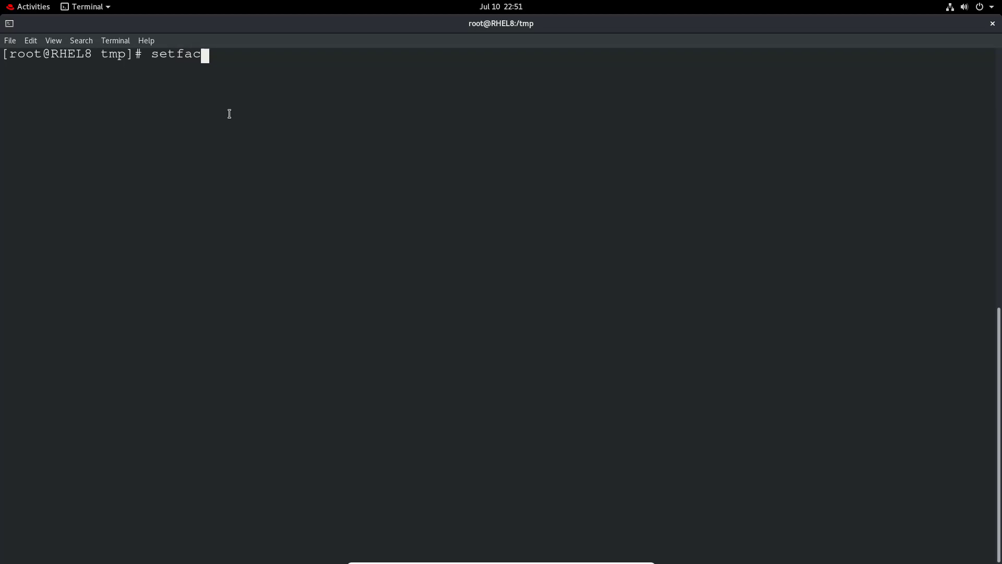
text(l -m)
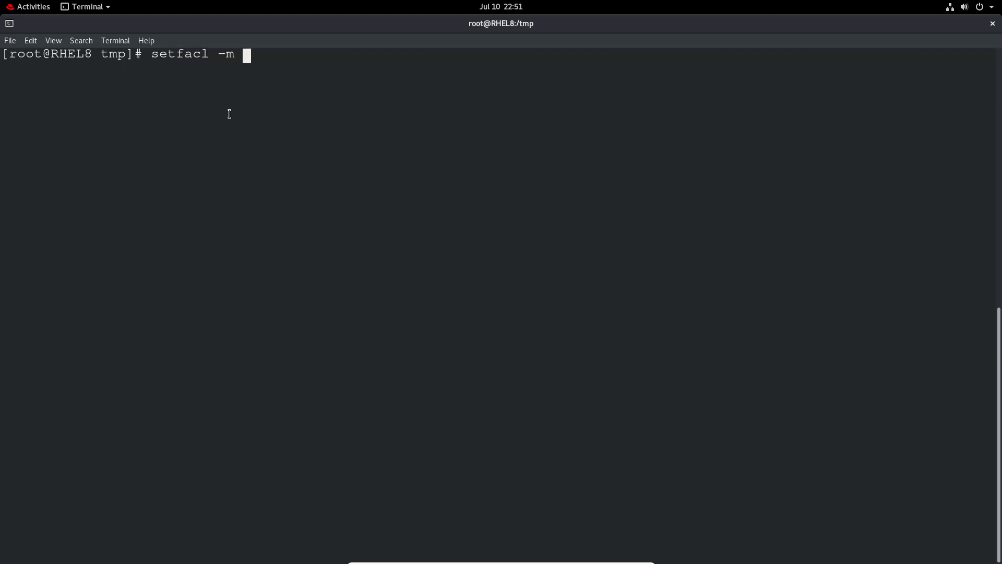
text(u:)
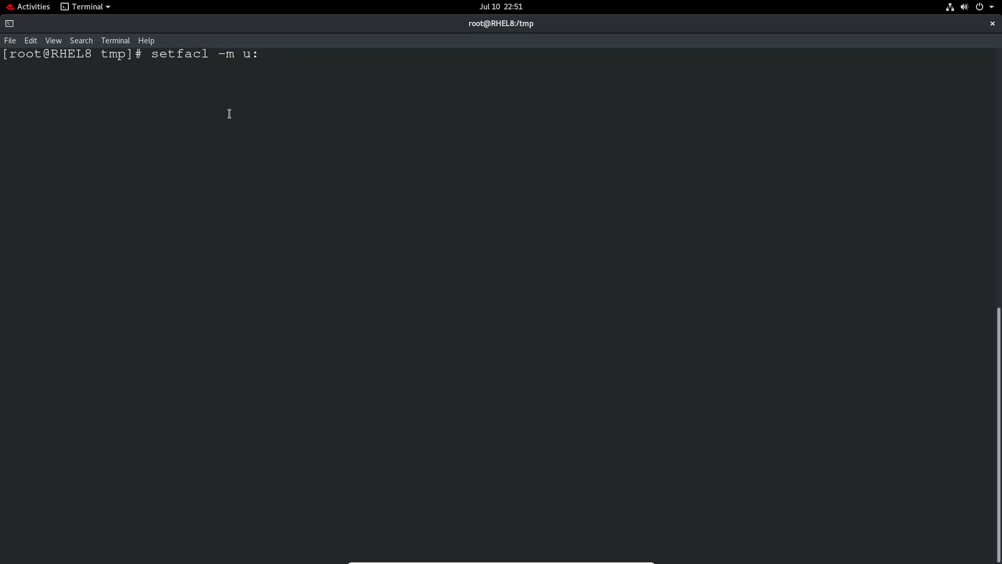
text(user1)
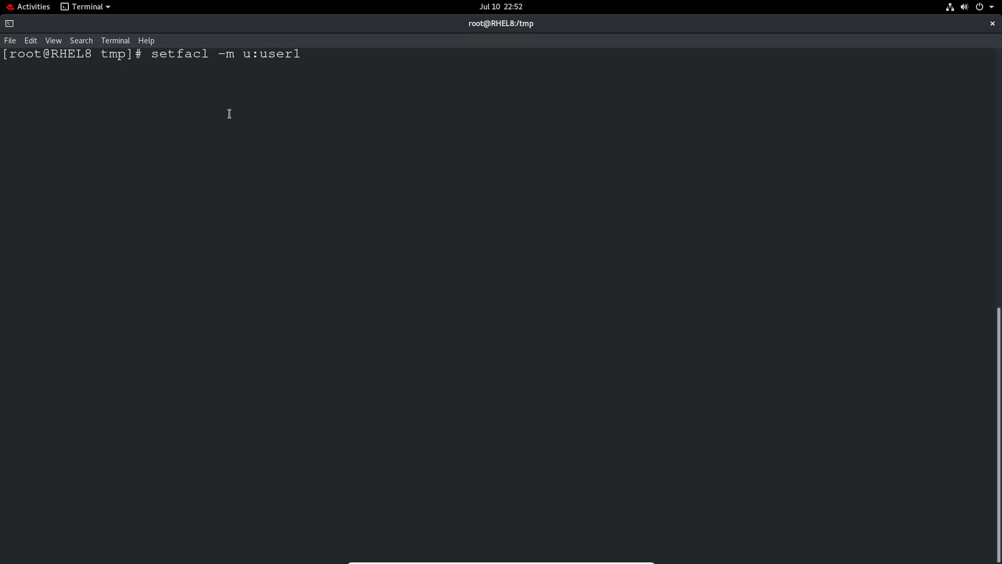
text(:)
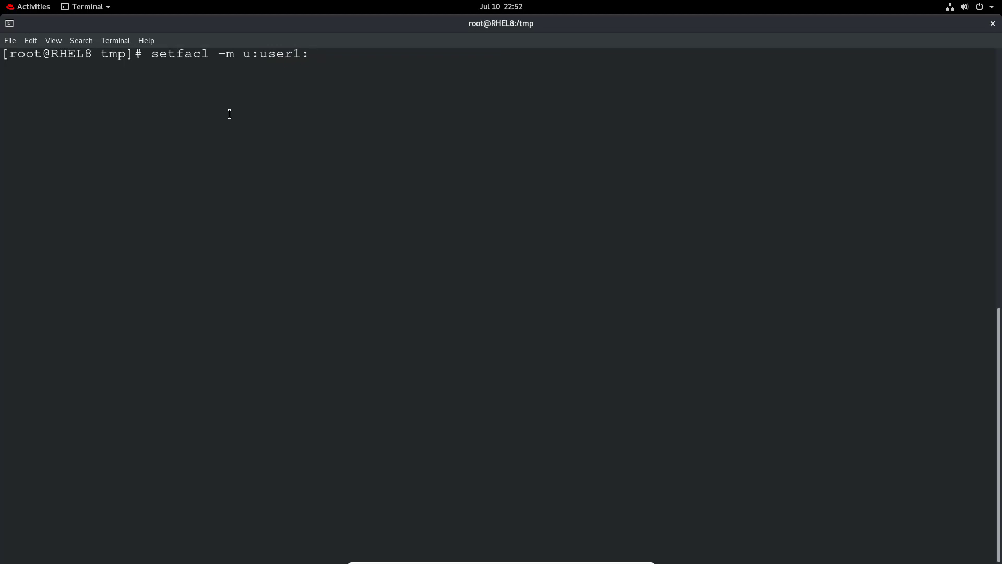
text(rwx)
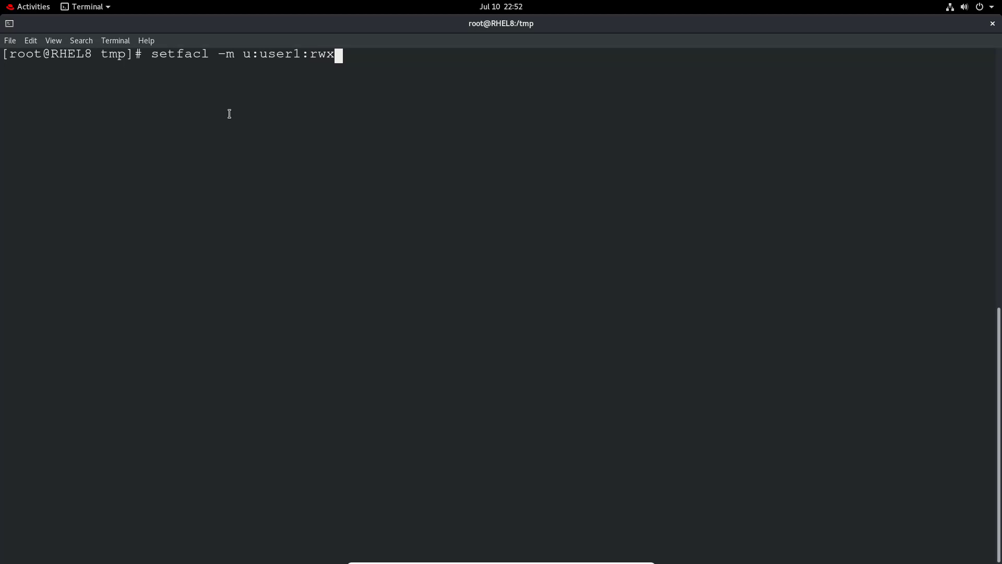
key(BackSpace)
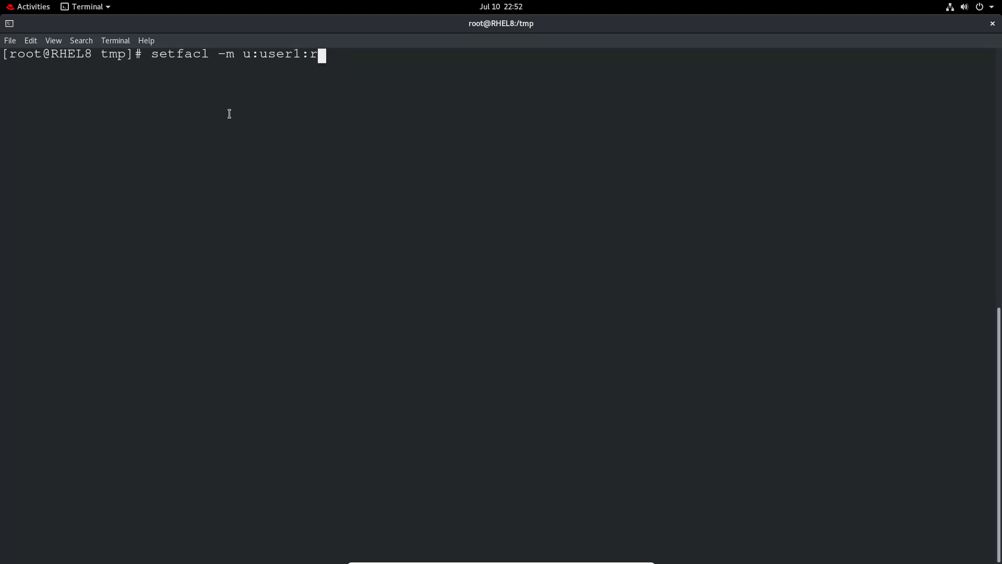
text(w-)
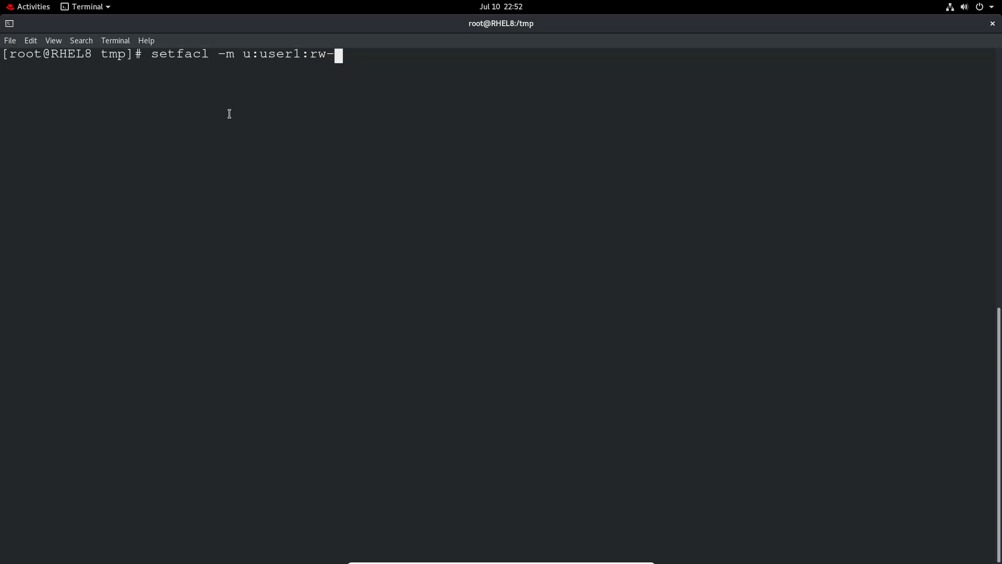
text(tes)
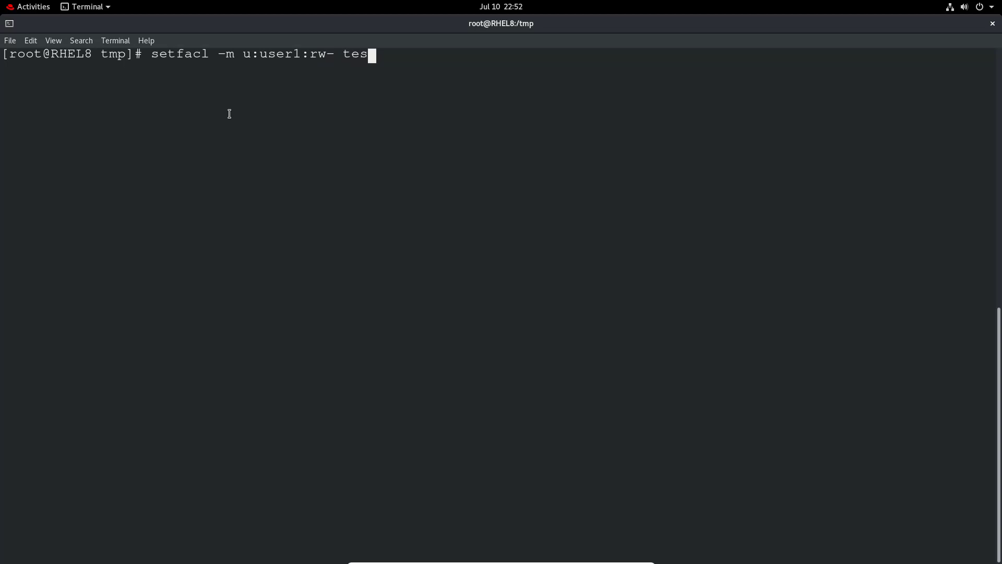
text(tfile)
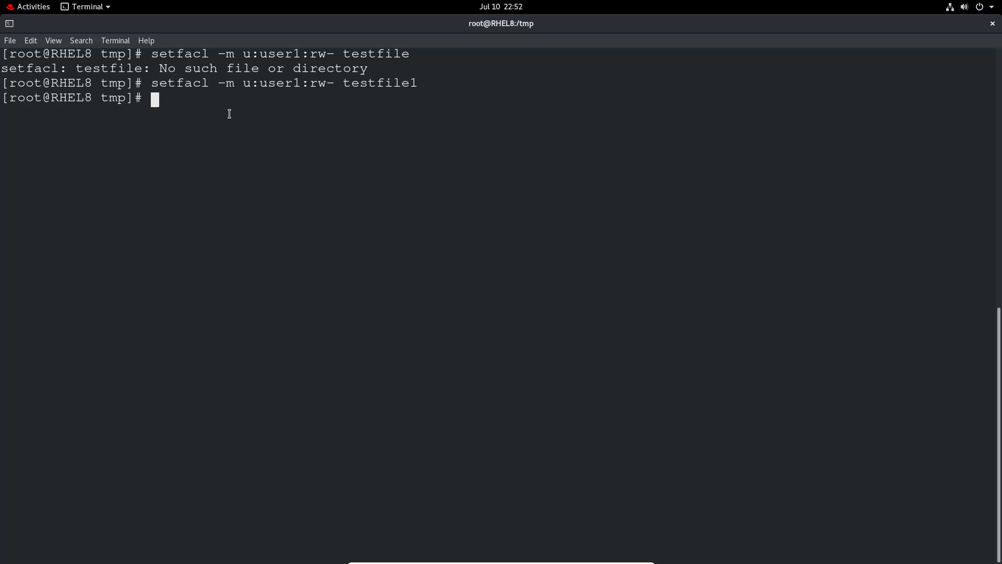
text(ls -lhtra testfile1)
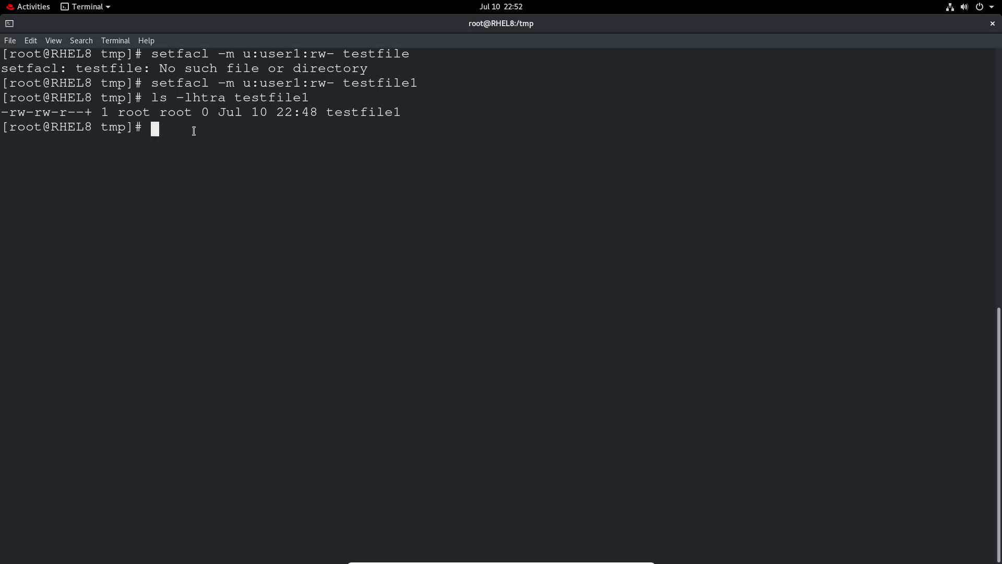
List testfile1's ACL with getfacl and highlight the user:user1:rw- entry
text(ge)
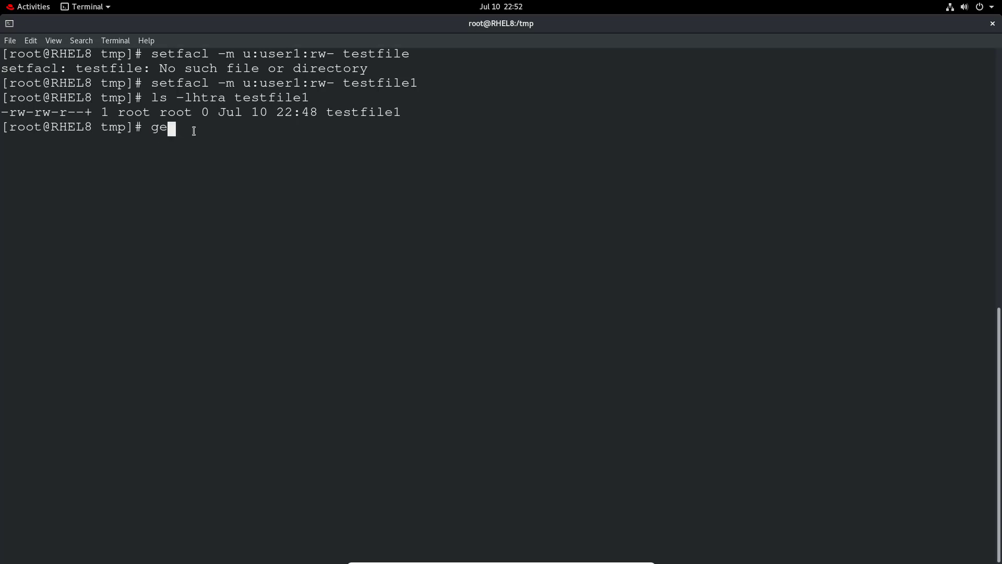
text(tfacl)
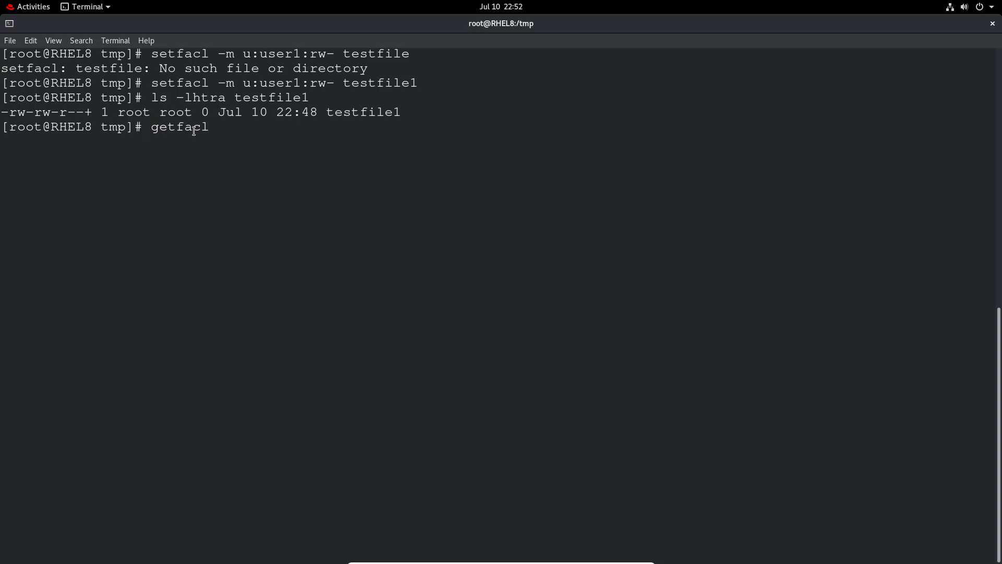
text(testfile1)
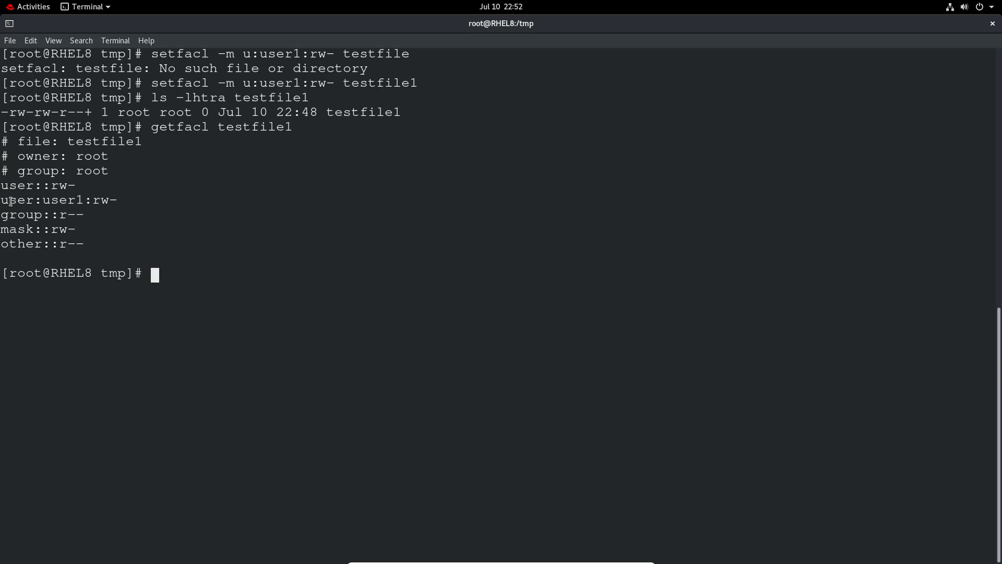
double_click(57, 200)
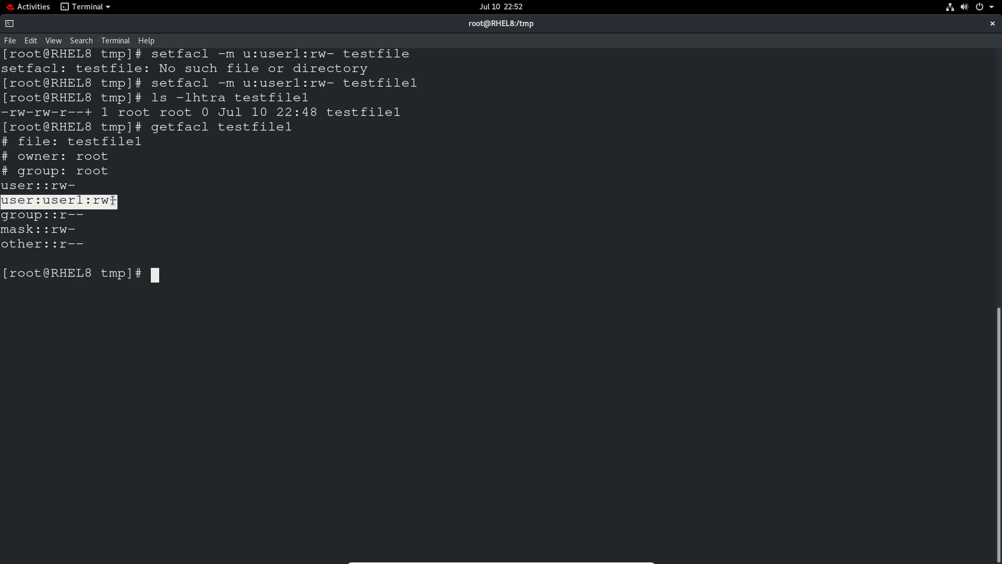
text(setfac)
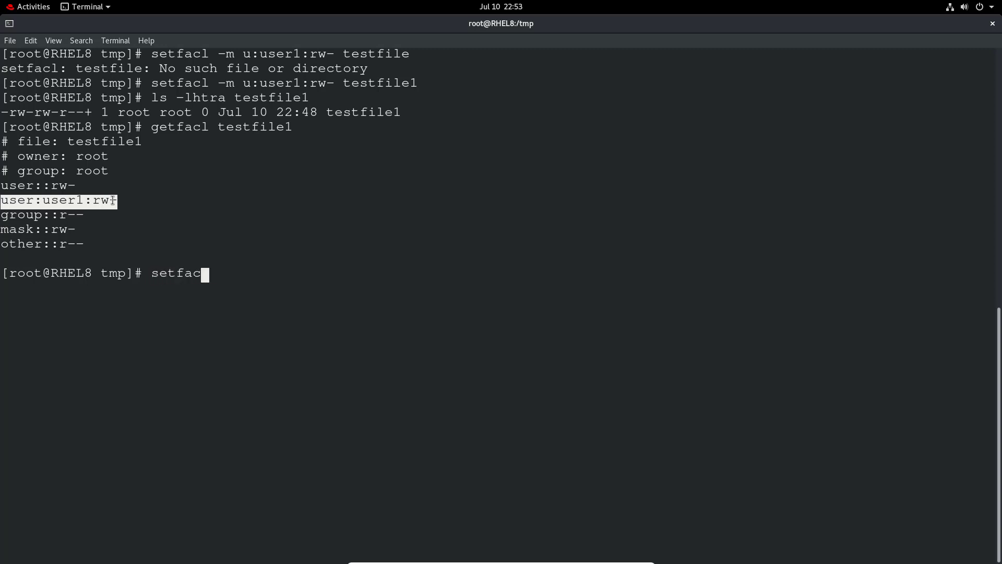
Remove user1 from testfile1's ACL with setfacl -x u:user1, verify the r-- mask, and clear
text(-x)
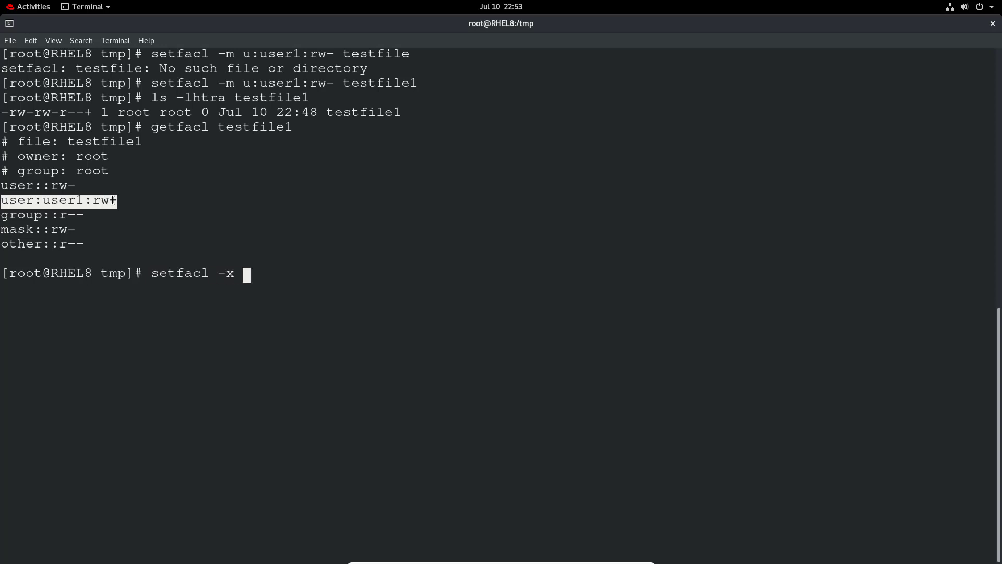
text(u:)
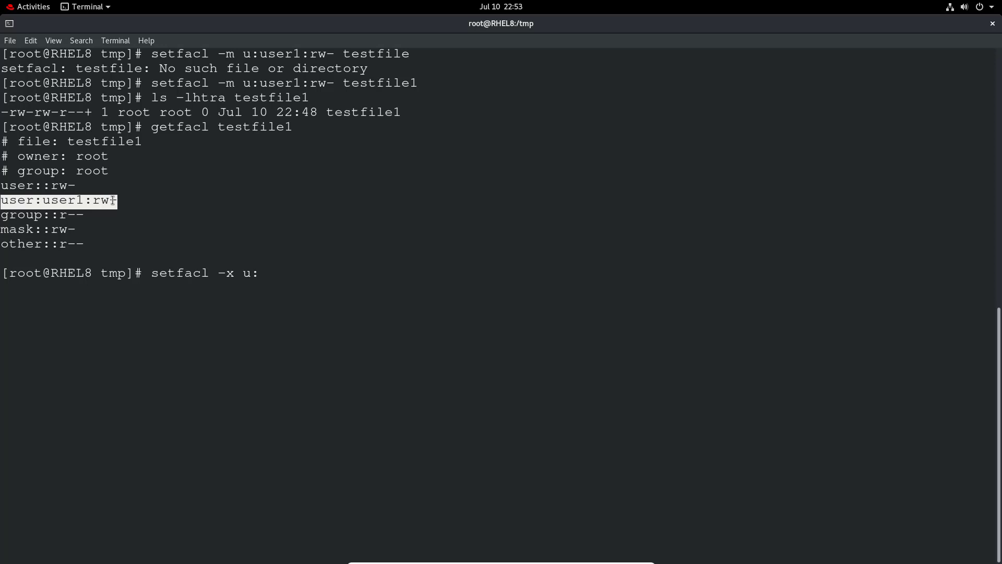
text(user1)
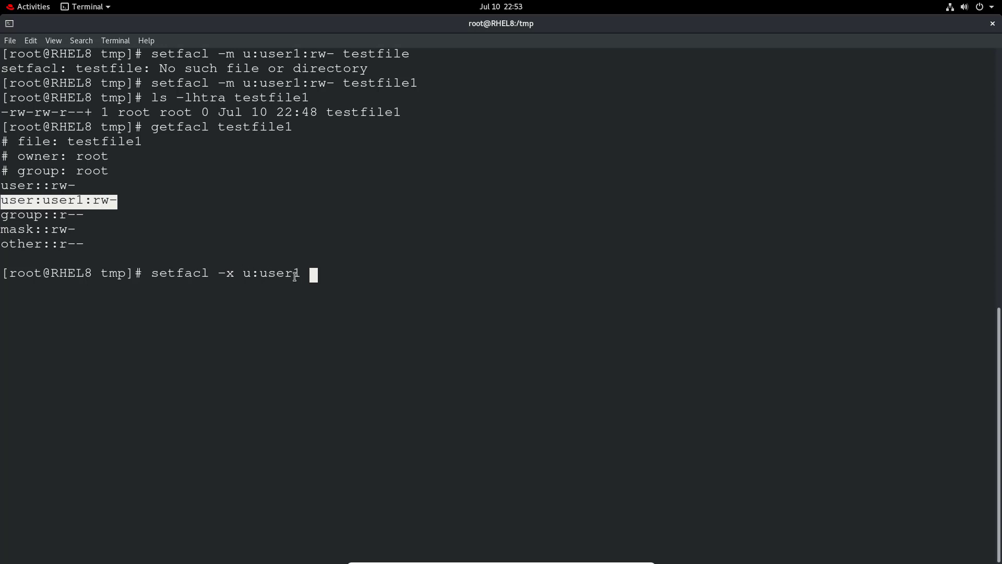
text(tes)
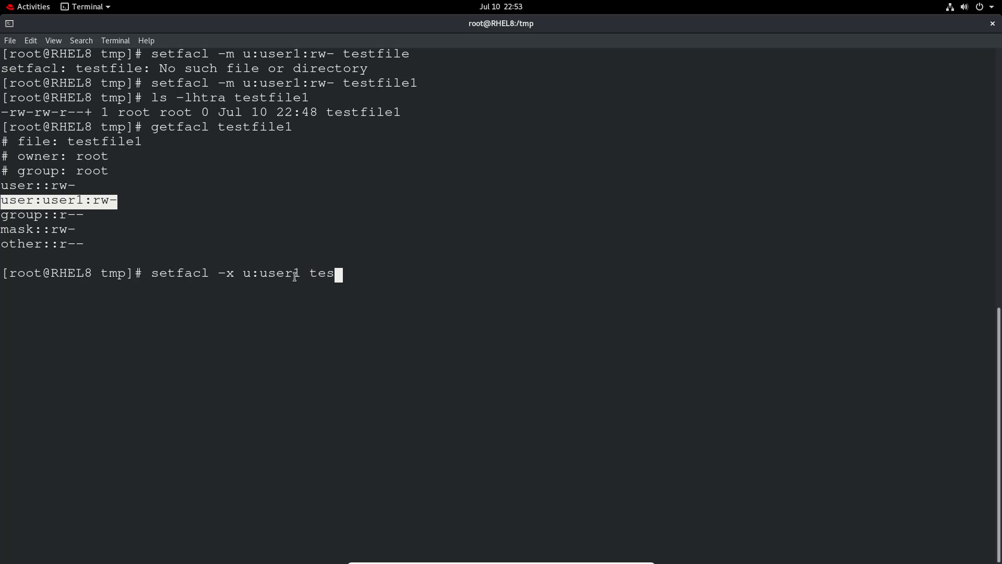
text(tfile1)
text(getfa)
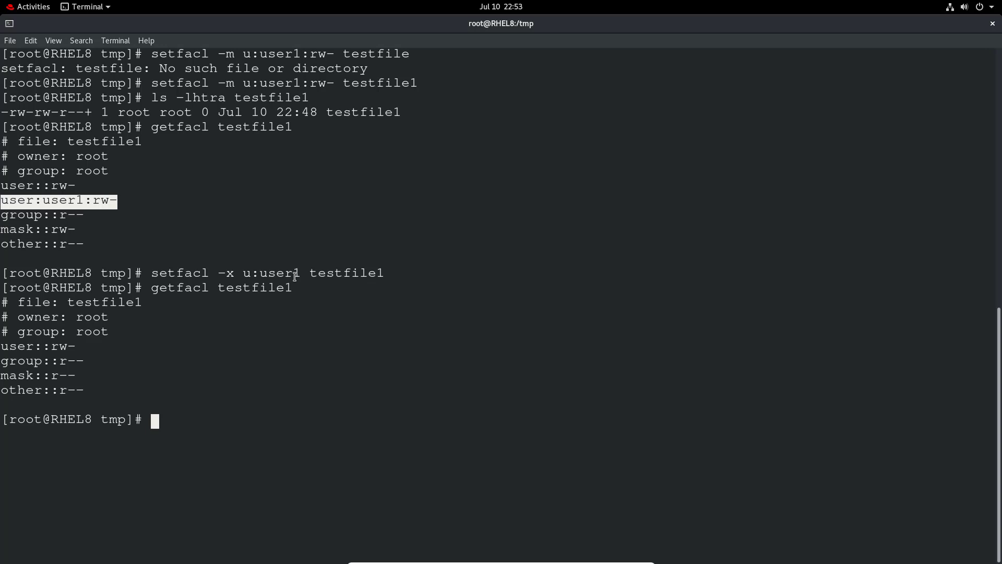
text(cl)
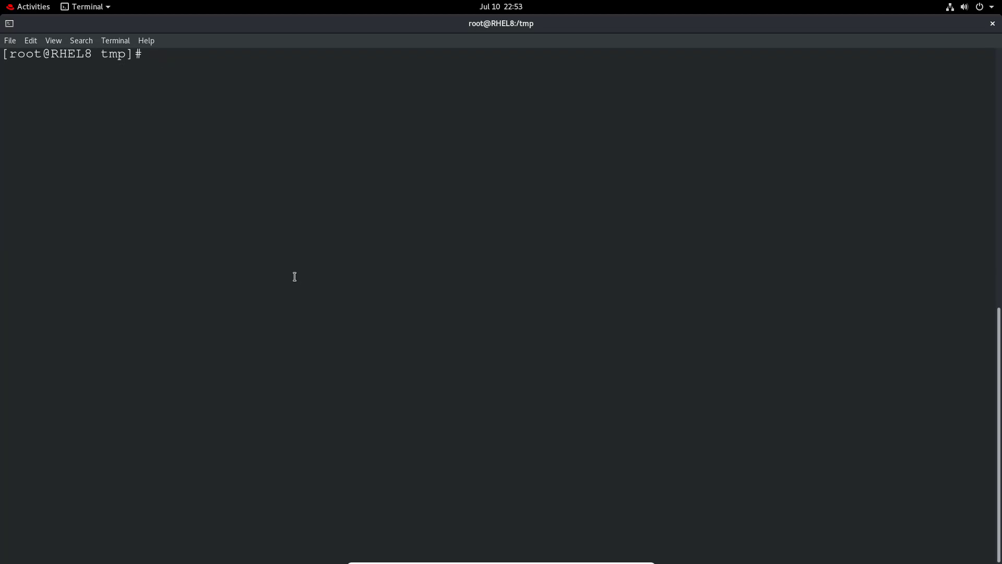
Start typing a setfacl -m command, then abandon it
text(set)
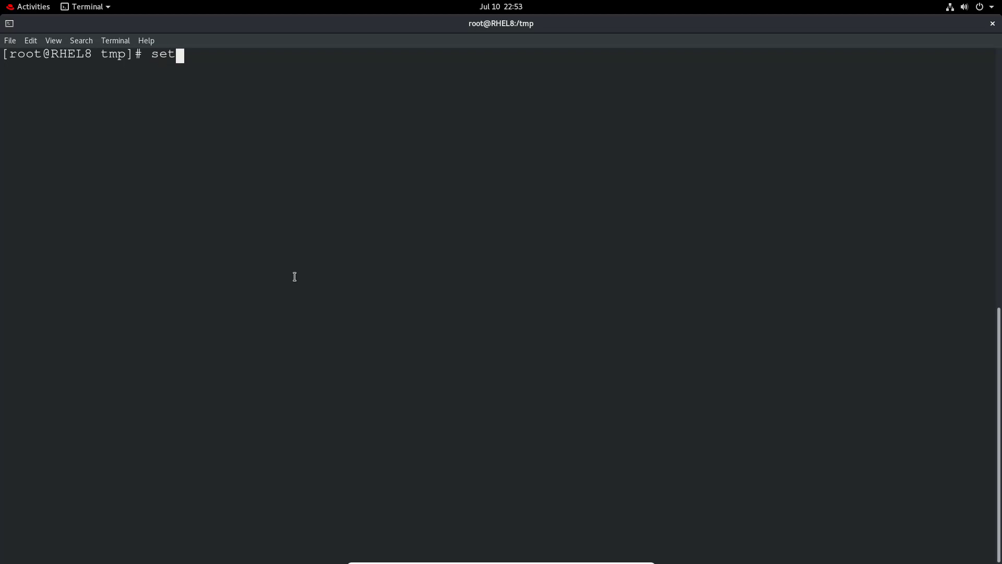
text(facl -)
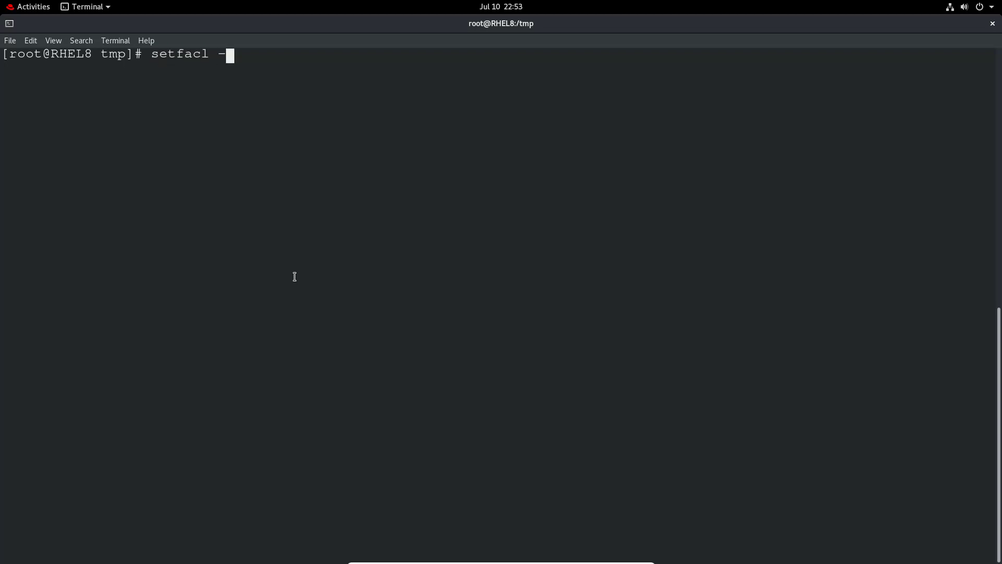
text(m)
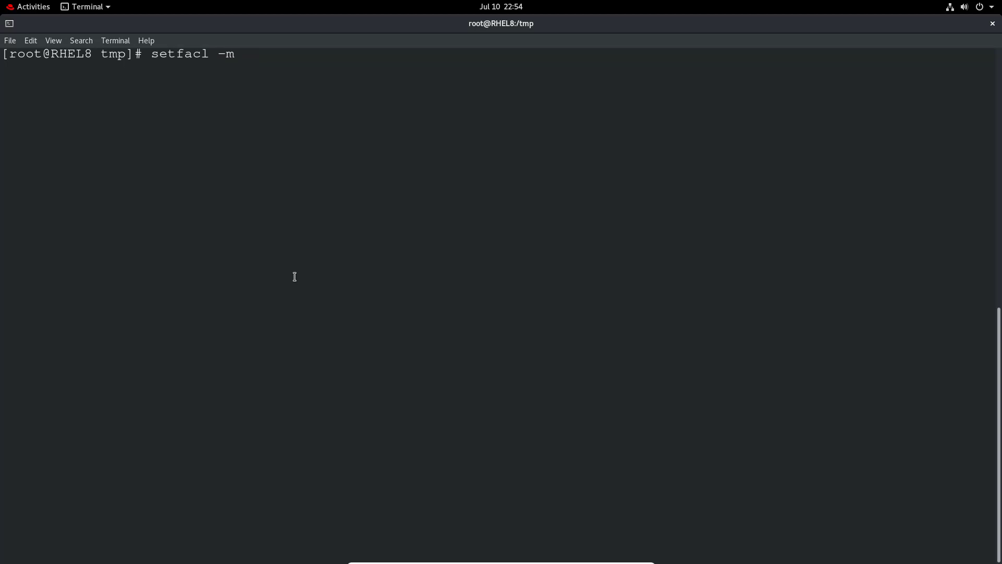
text(/)
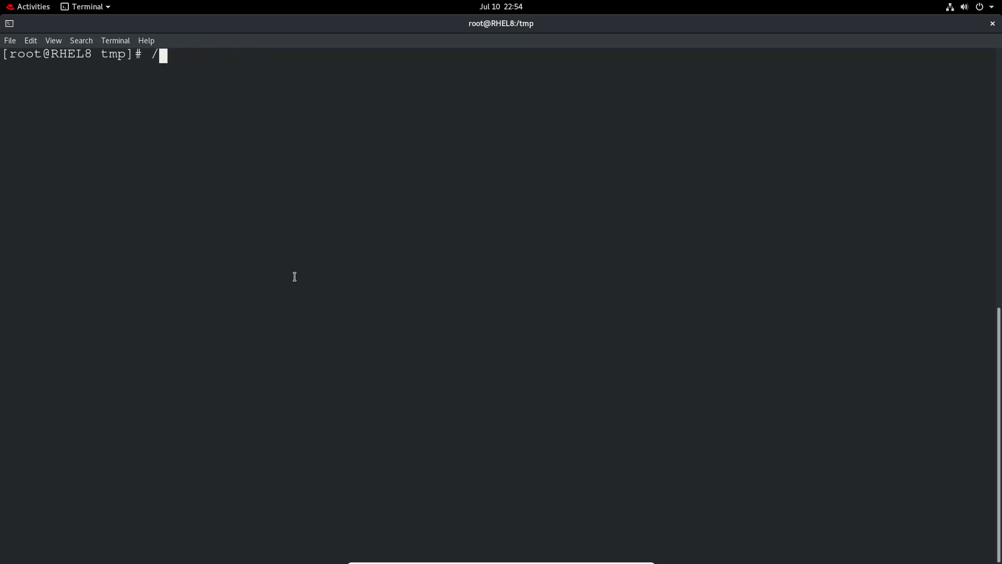
Find the IT-Support group (GID 3033) with cat /etc/group | grep IT, then clear
text(cat /etc/c)
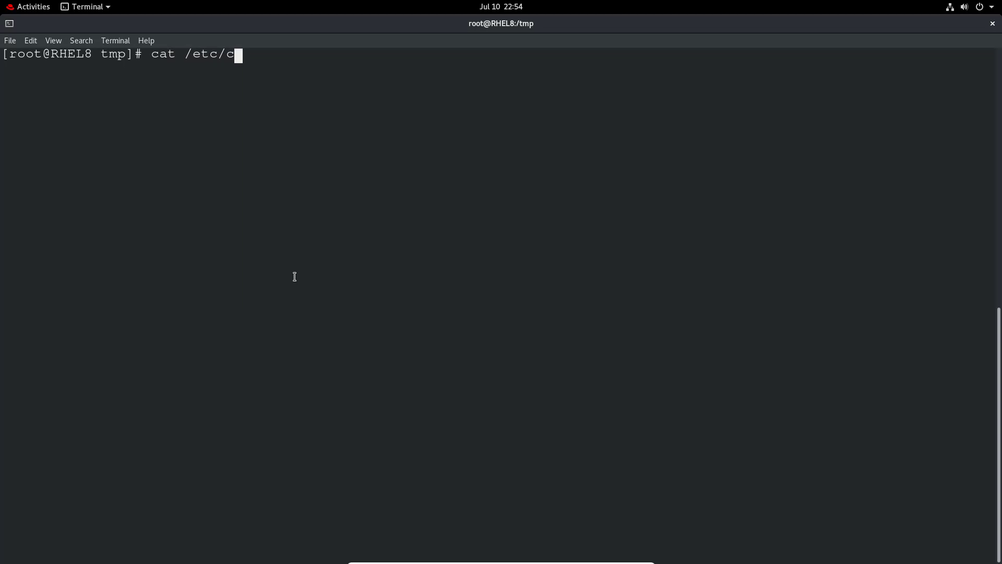
text(roup | grep)
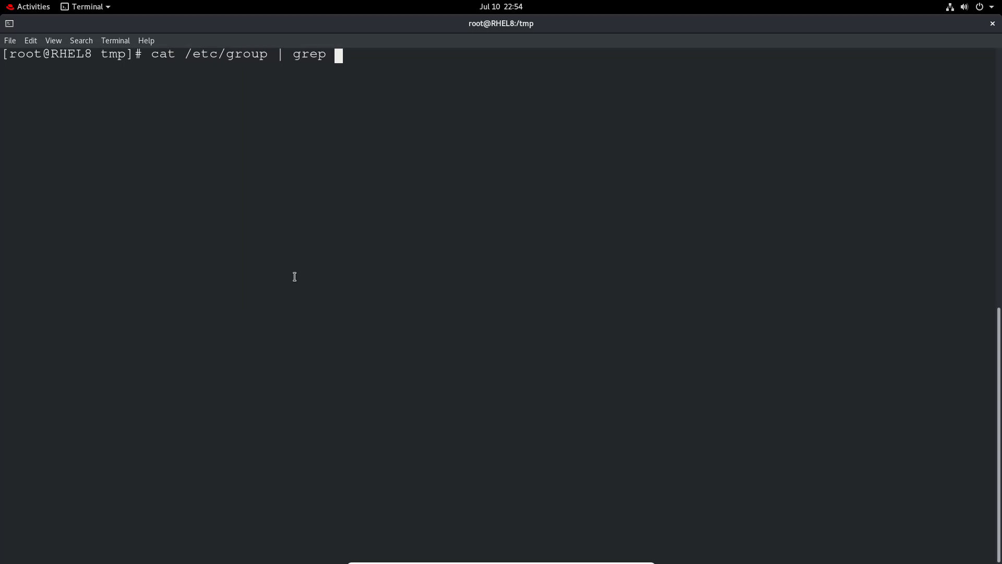
text(IT)
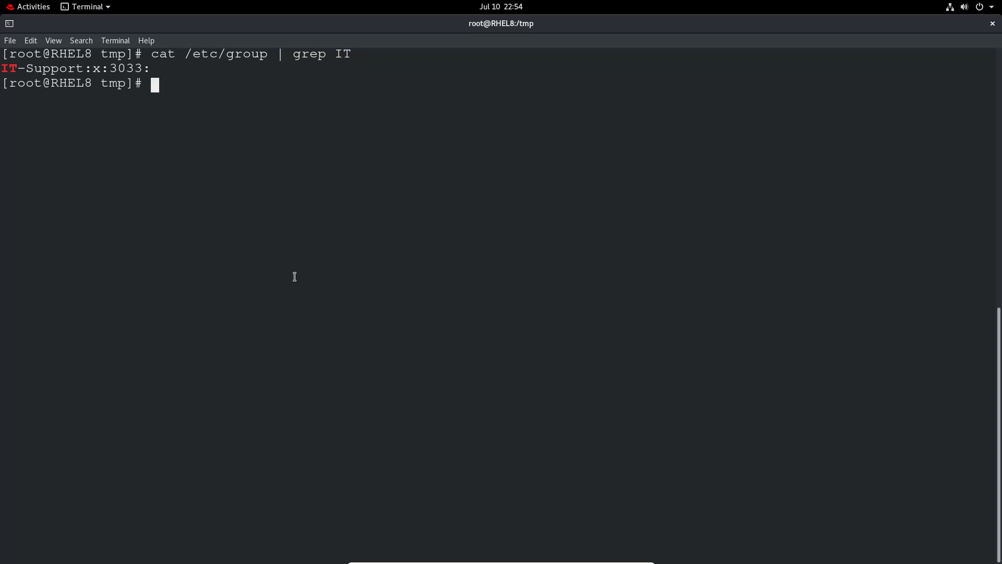
text(clear)
text(s)
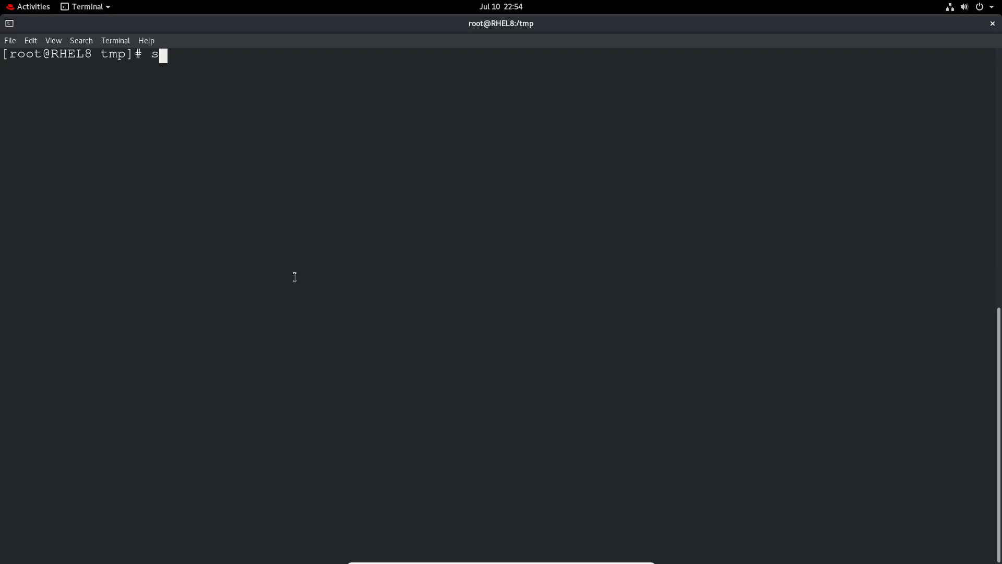
After a failed -x attempt, grant group IT-Support rwx on testdir1 with setfacl -m g:IT-Support:rwx
text(etfacl -x)
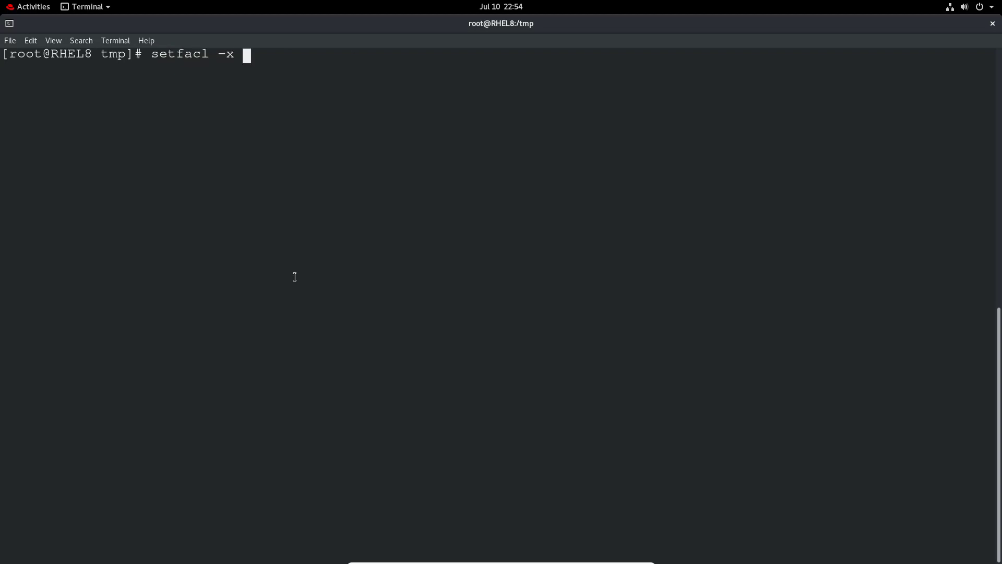
text(g:)
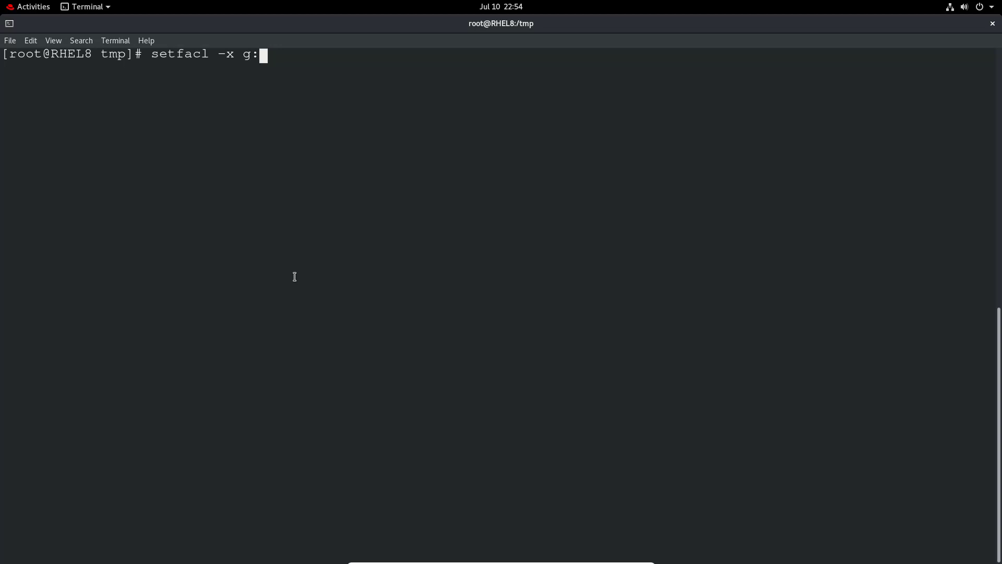
text(IT-S)
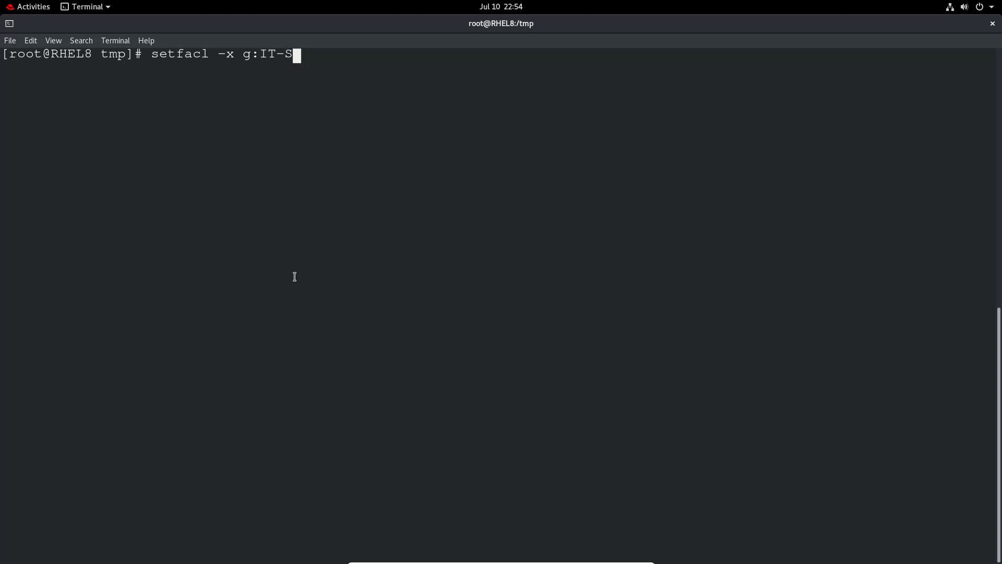
text(upport)
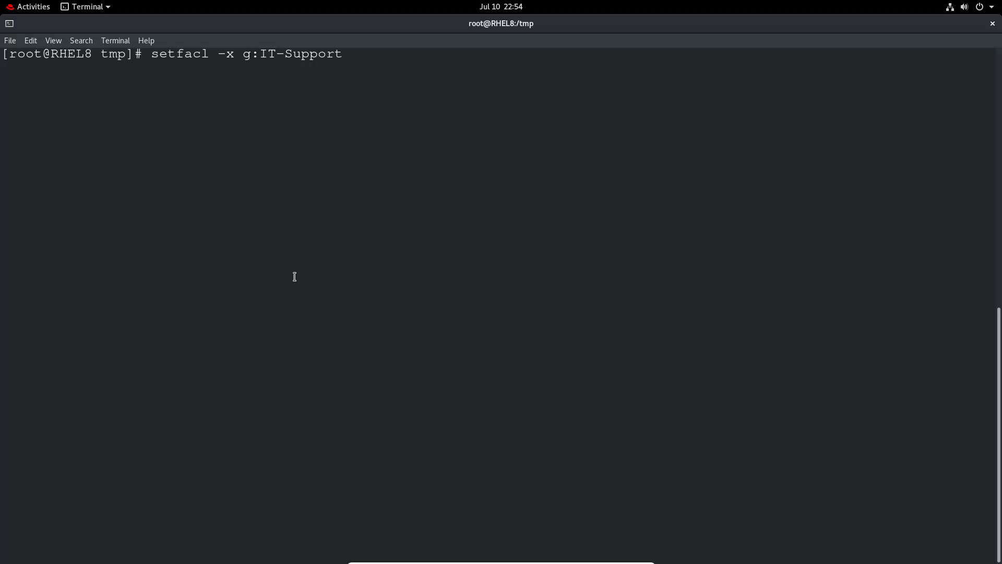
text(:)
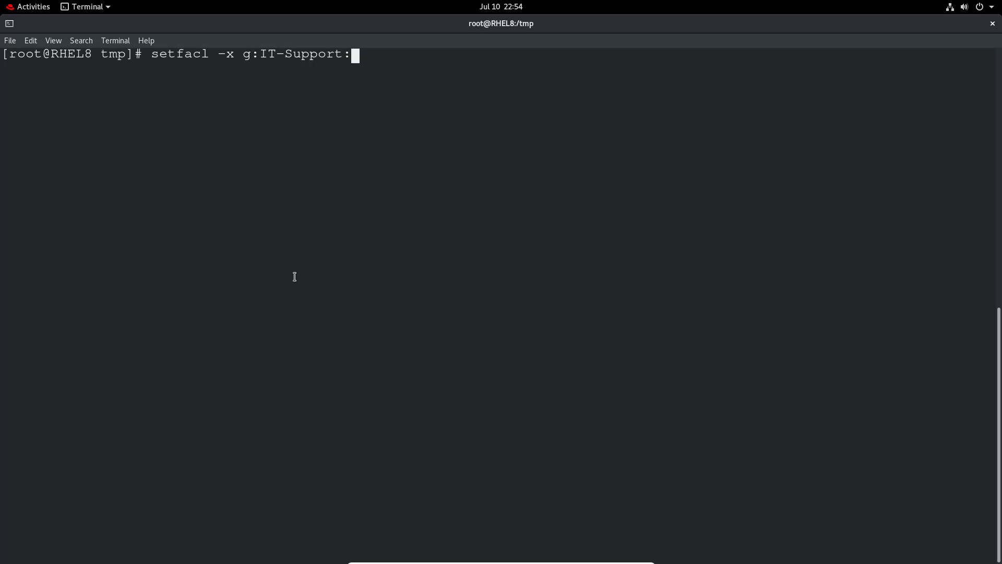
text(rwx te)
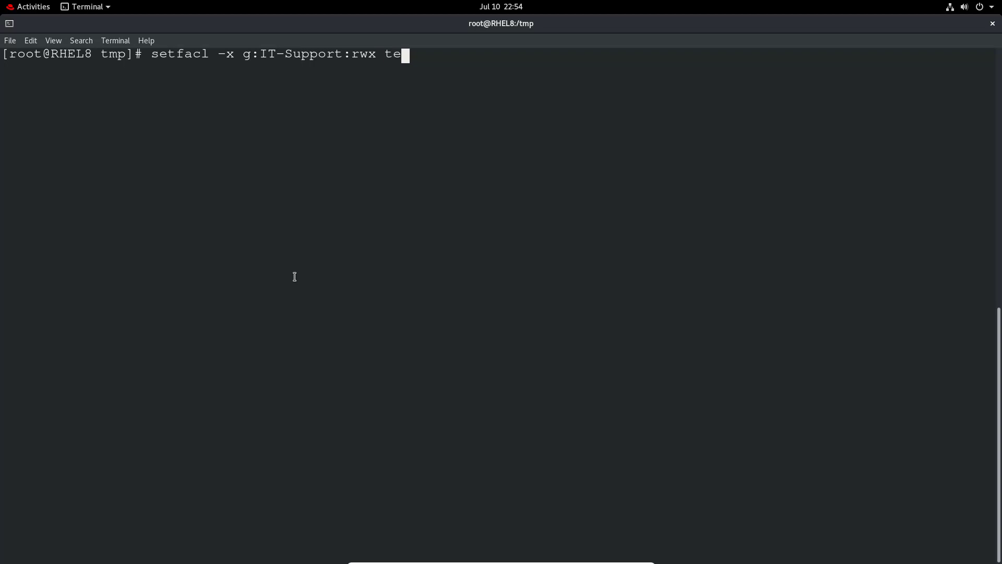
text(s)
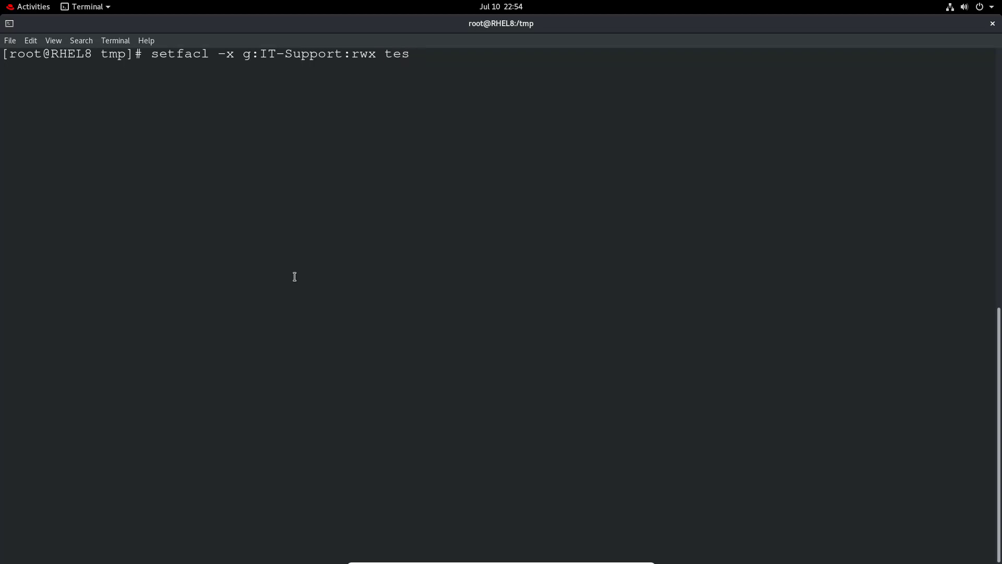
text(tdir)
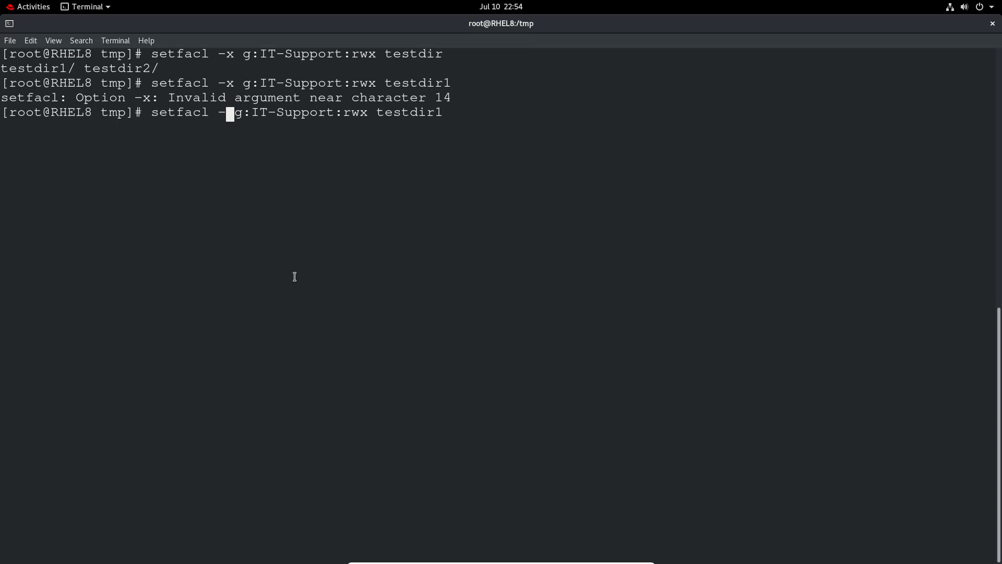
text(m)
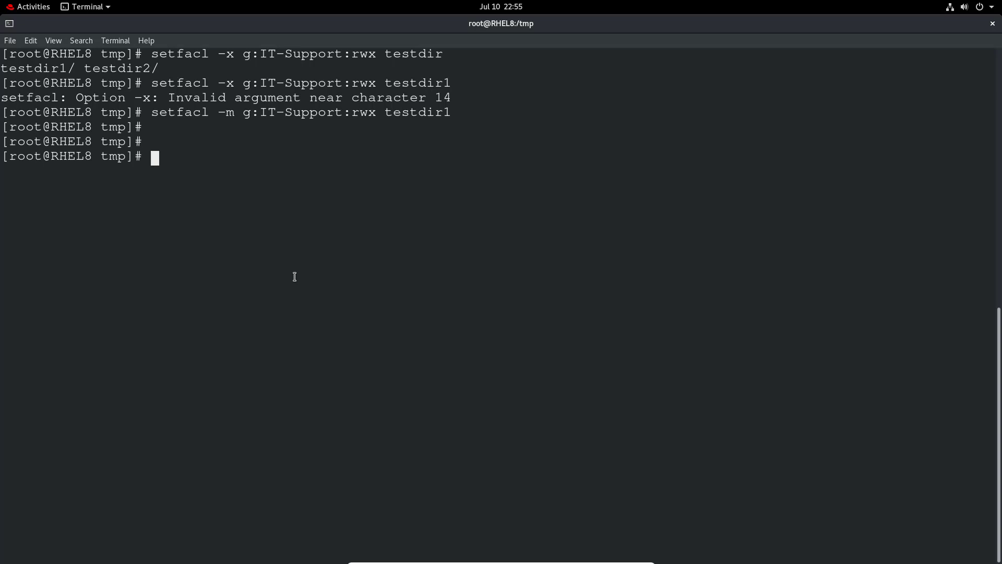
Run getfacl testdir1, showing group:IT-Support:rwx and mask::rwx
text(getface)
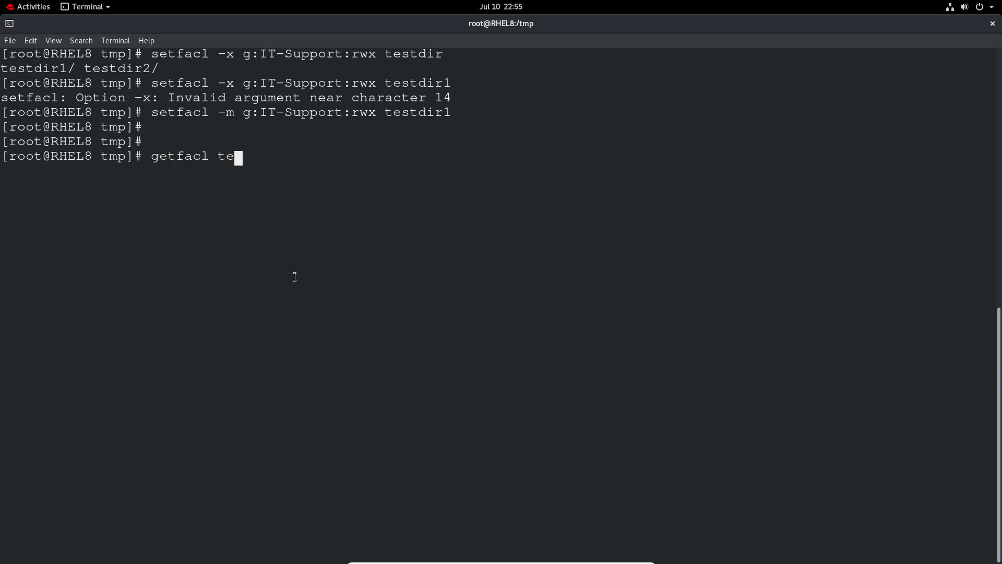
text(stdir1)
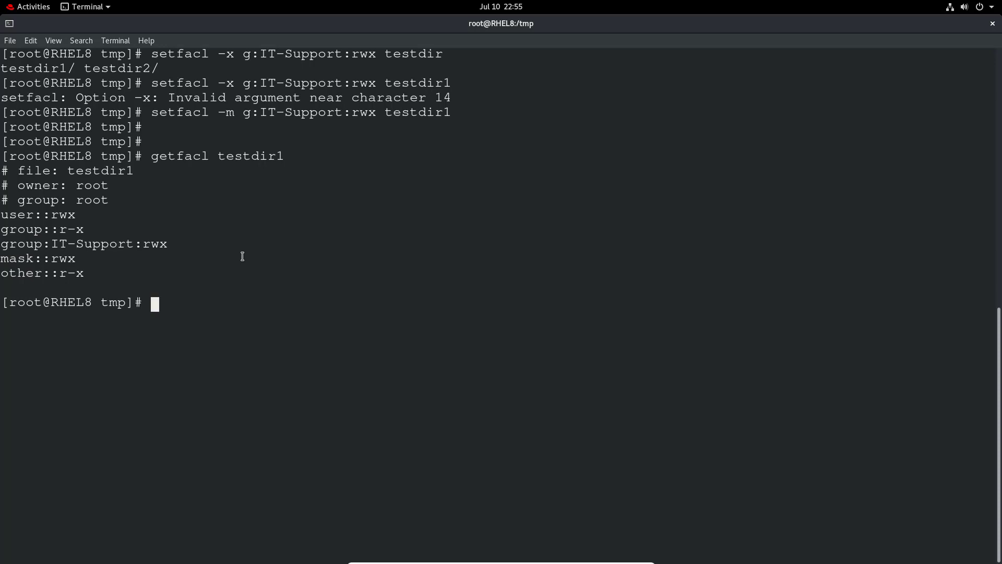
text(cd)
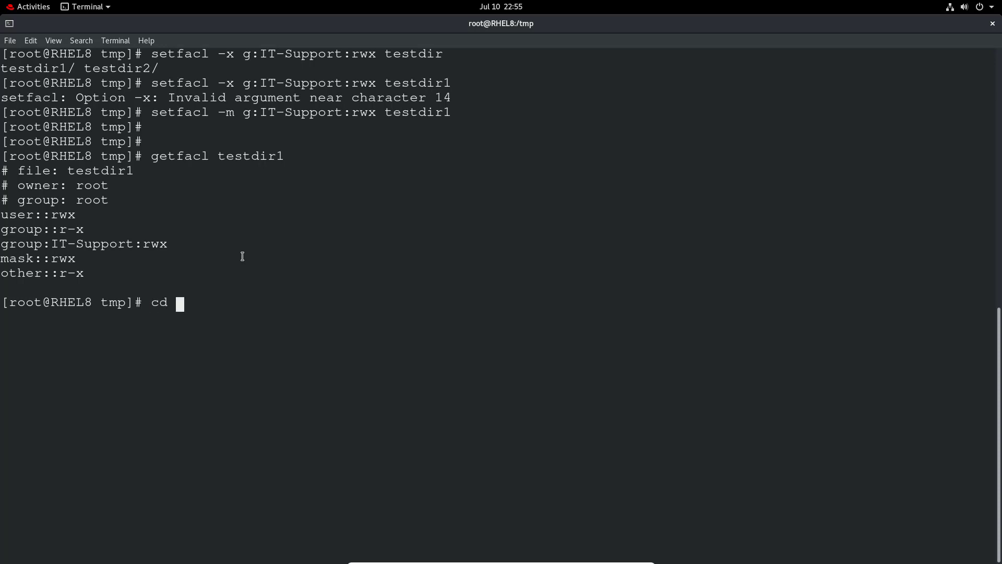
Inside testdir1, view testfile2's ACL to confirm there is no IT-Support entry, then return to /tmp
text(testdir1)
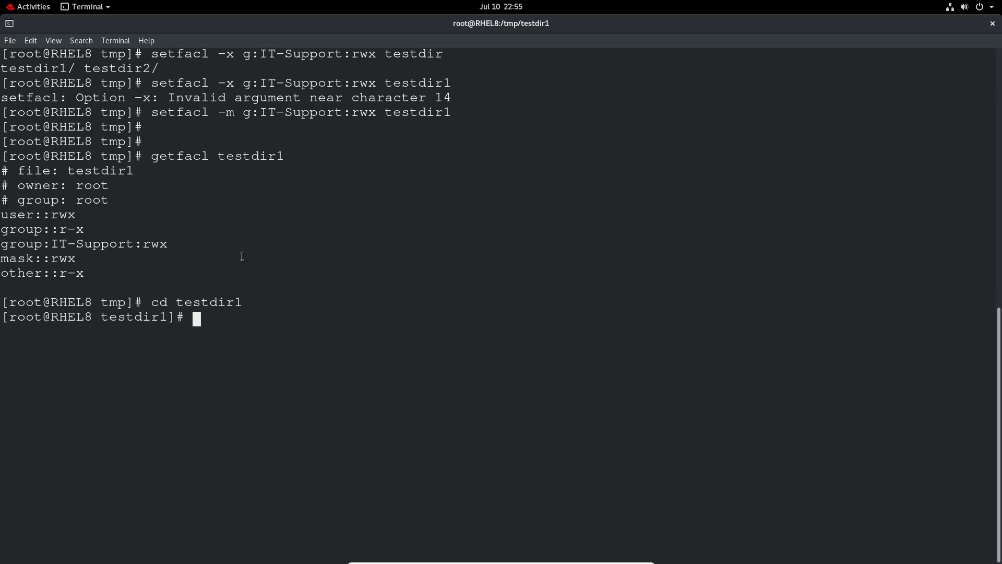
text(getfacl)
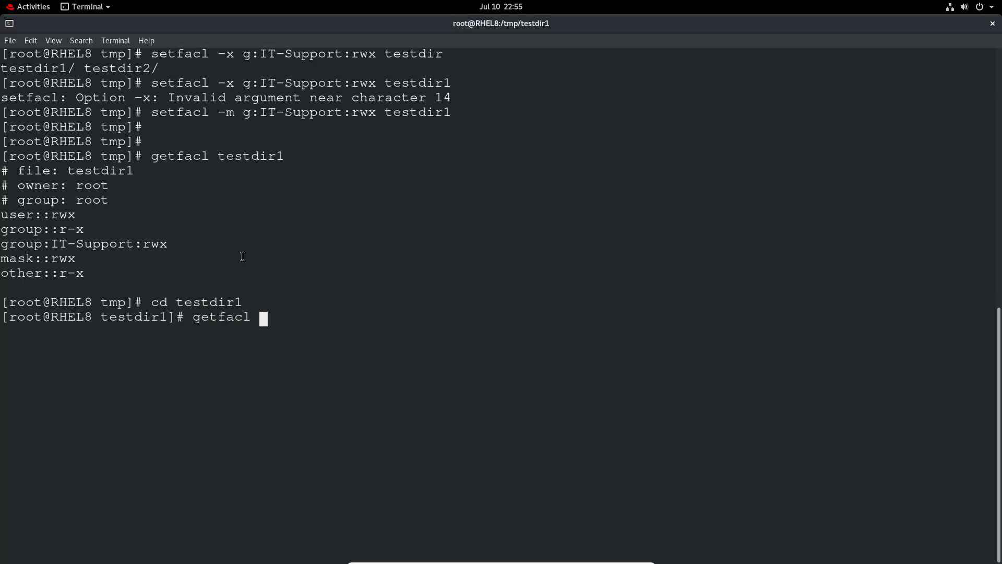
text(testfile2)
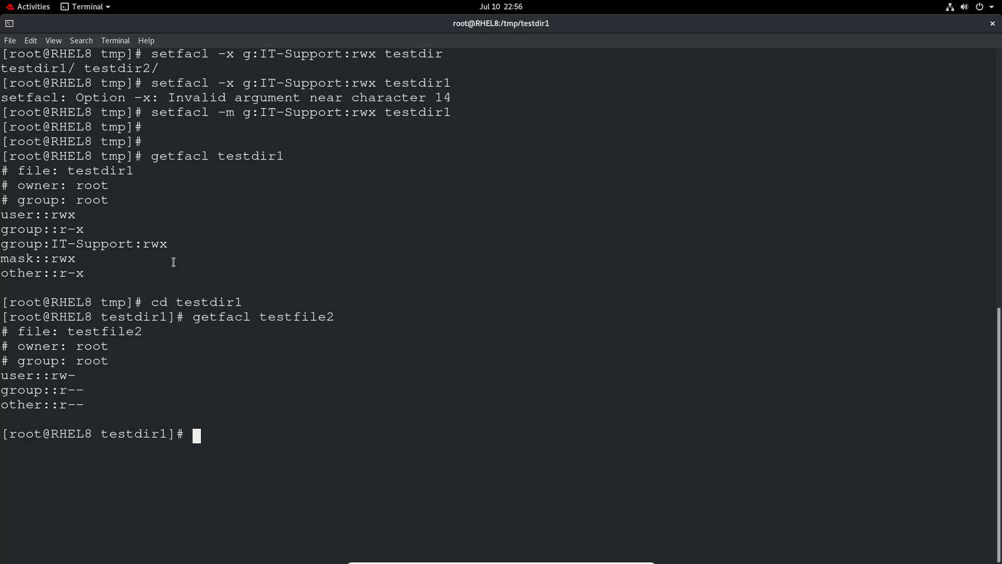
text(cd)
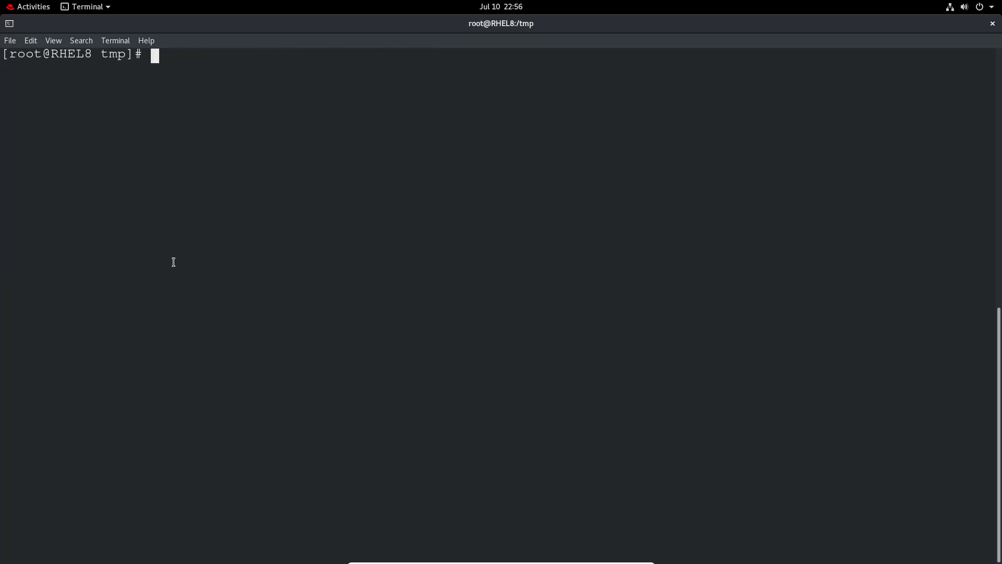
Recursively grant group IT-Support r-x on testdir2 with setfacl -R -m g:IT-Support:r-x
text(set)
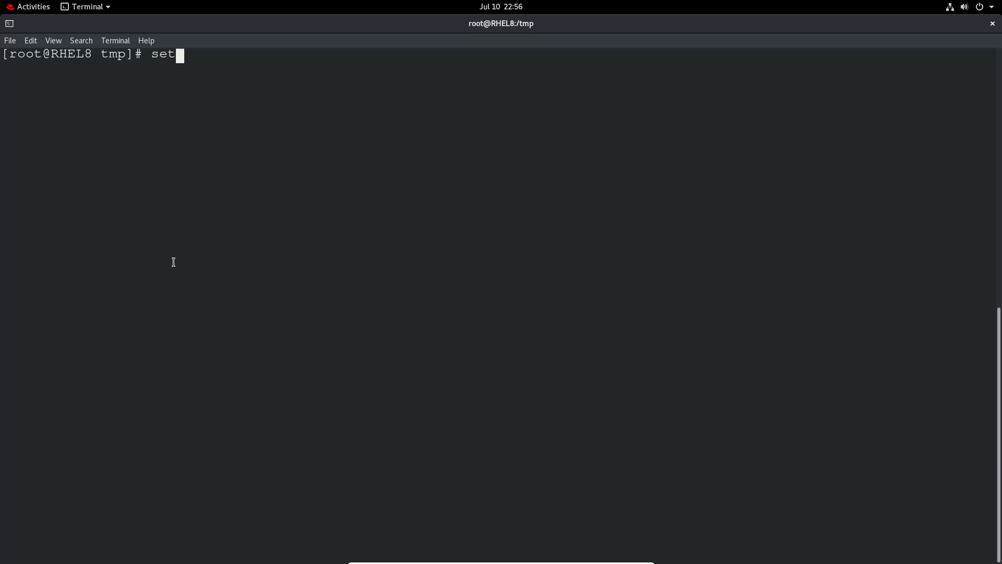
text(facl -)
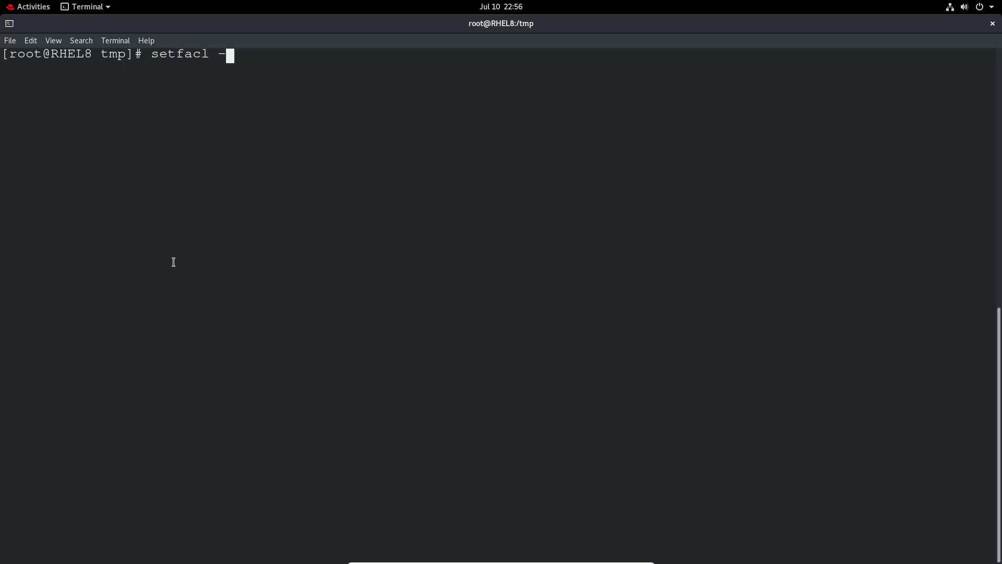
text(R)
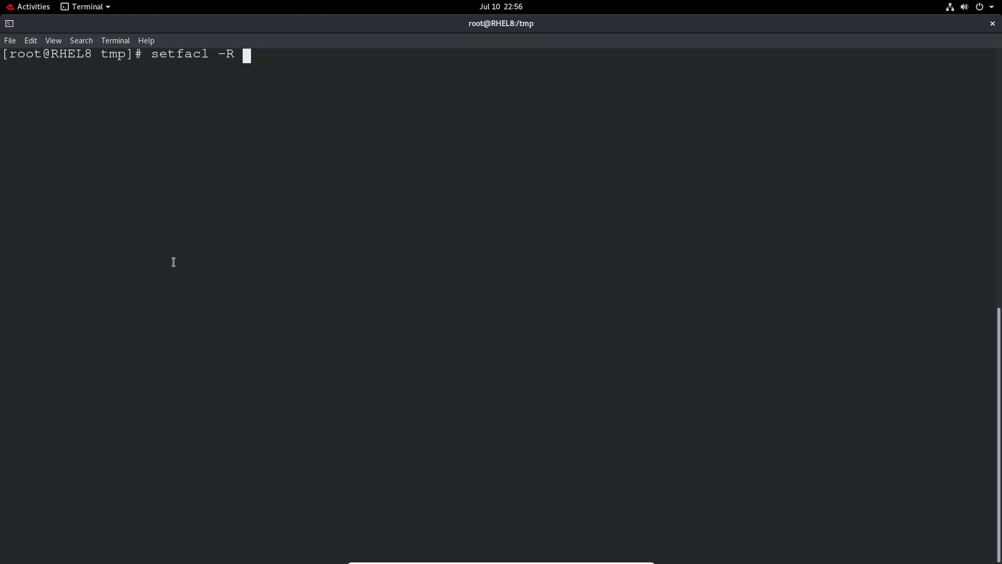
text(-m)
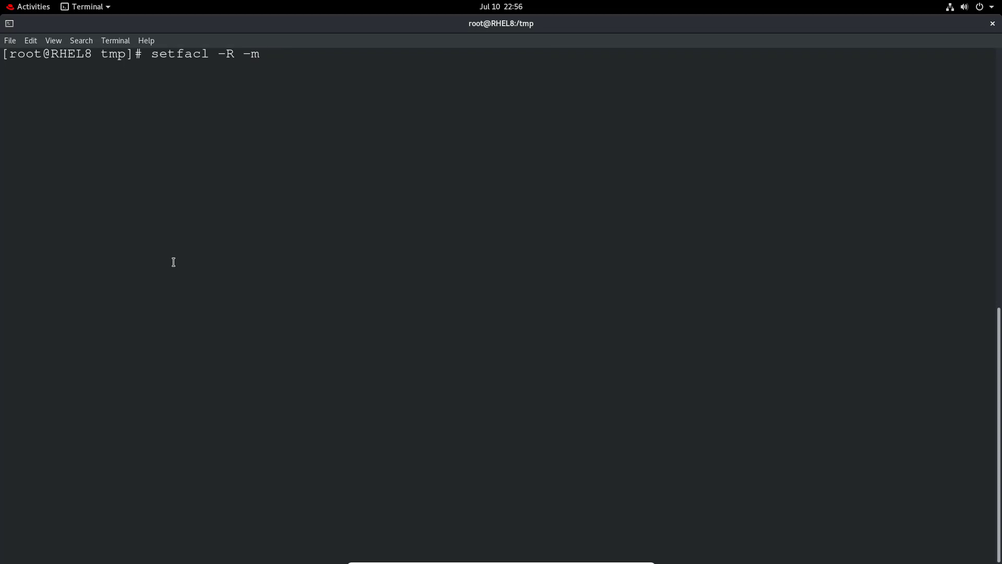
text(g:)
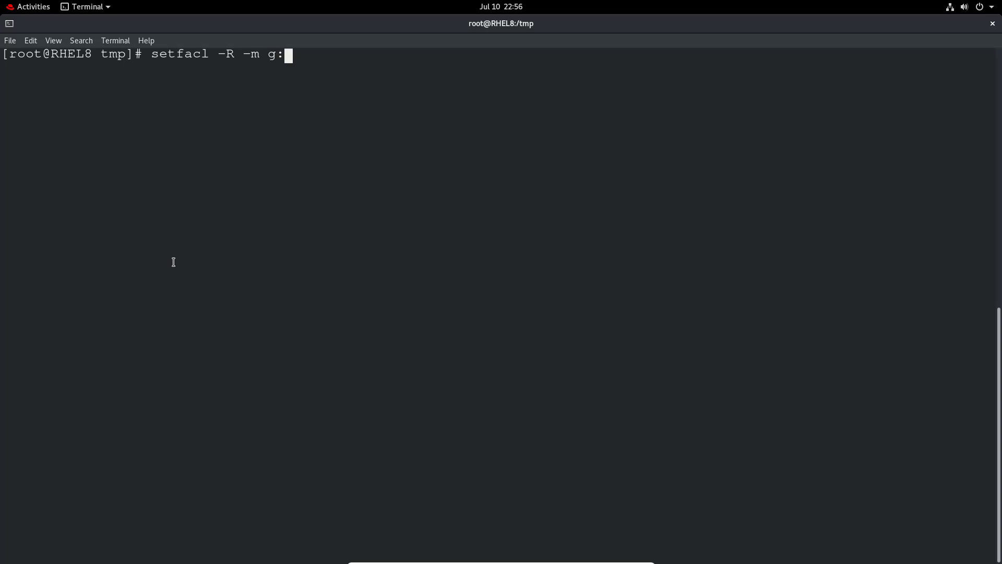
text(IT-)
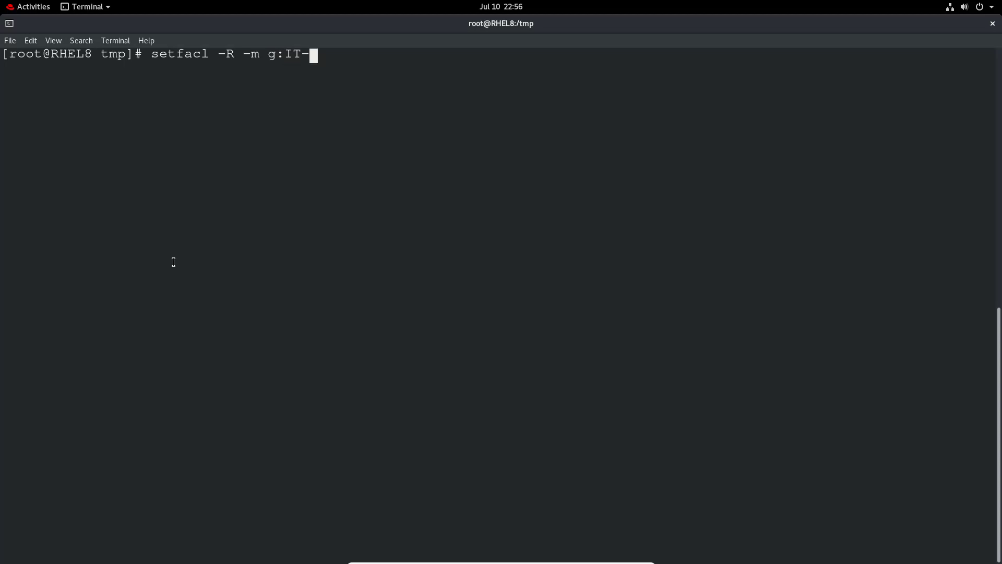
text(Support)
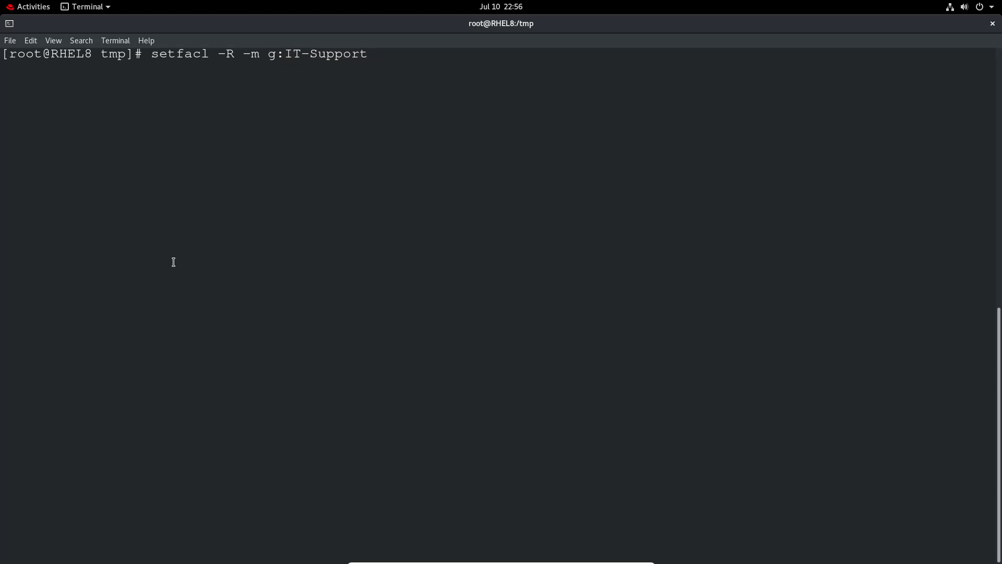
text(:r-x te)
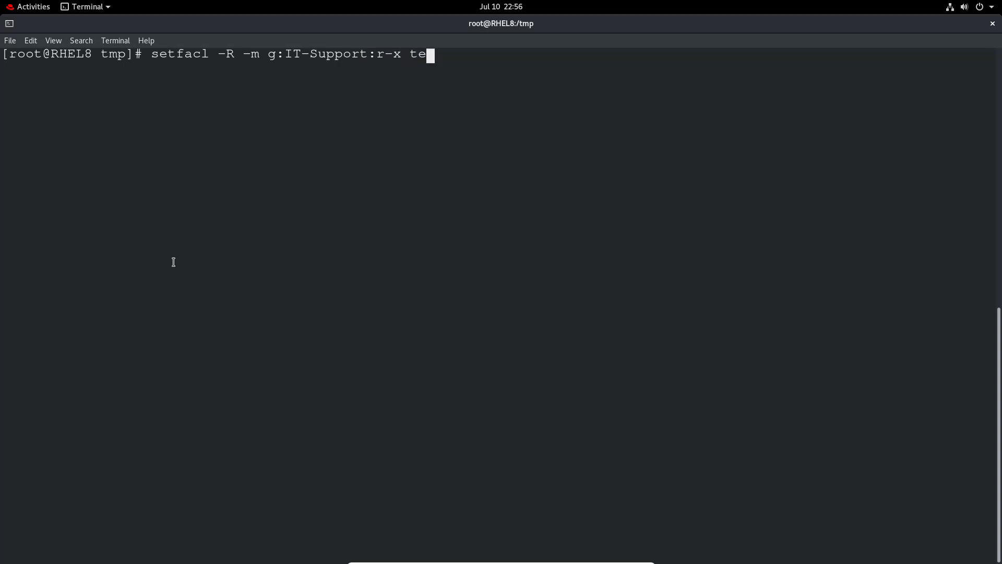
text(stdir2)
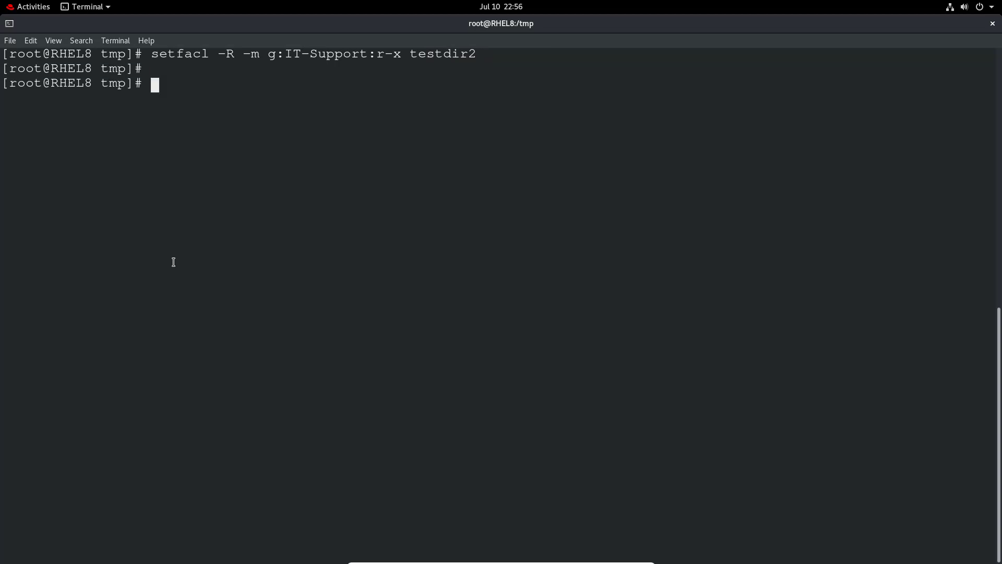
Check testdir2's ACL, then inside testdir2 find testfile3's inherited IT-Support r-x entry
text(getfacl)
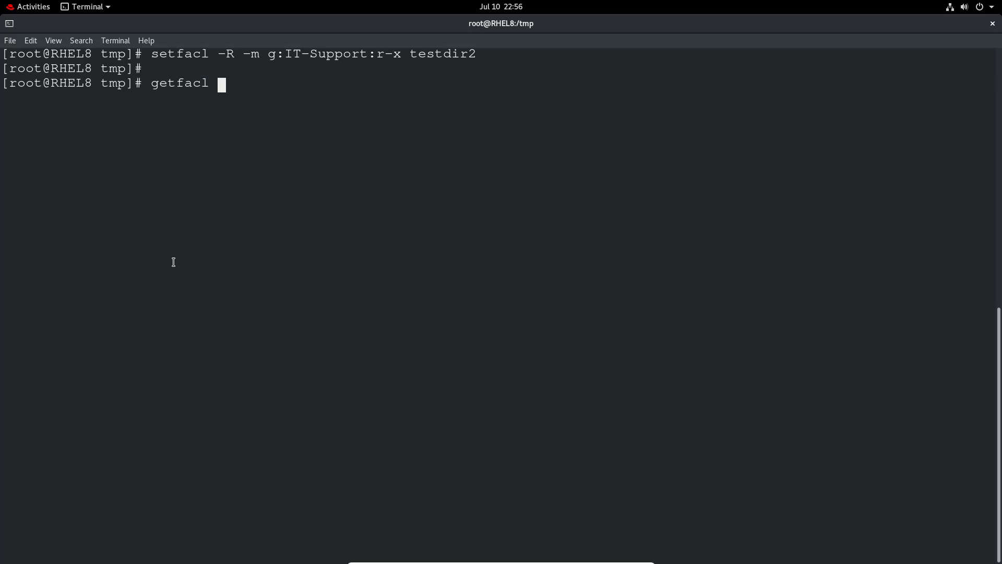
text(testdir2)
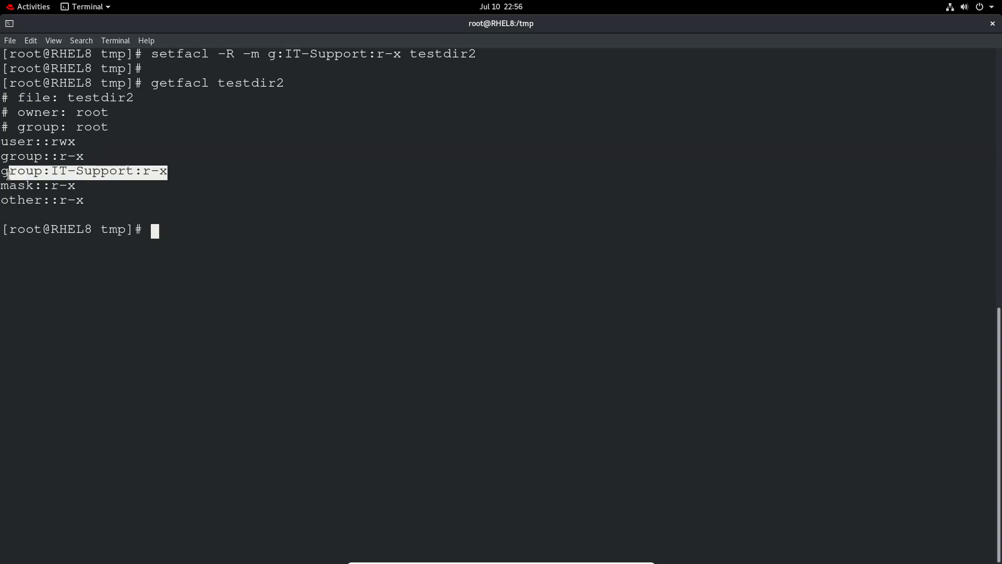
text(cd)
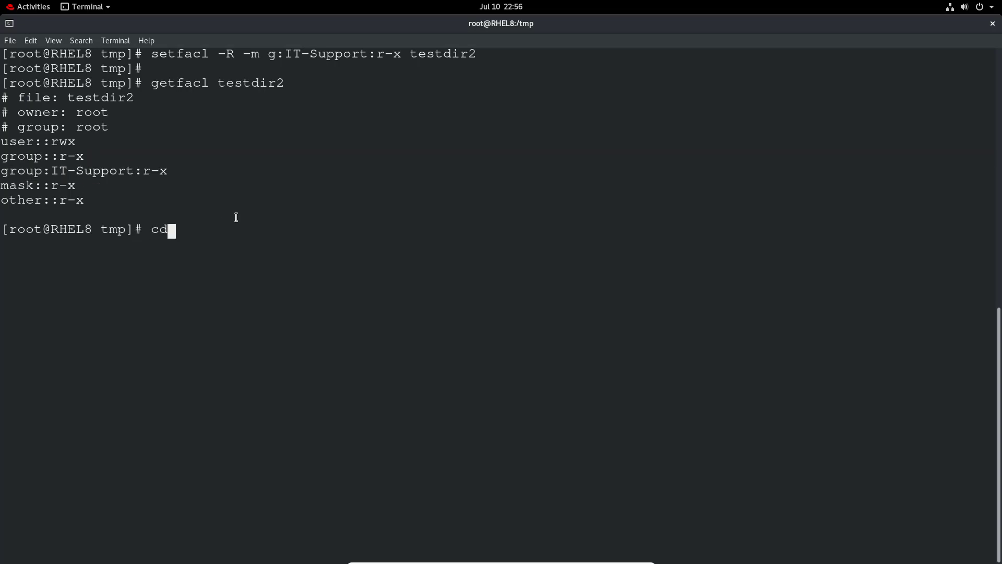
text(testdir2)
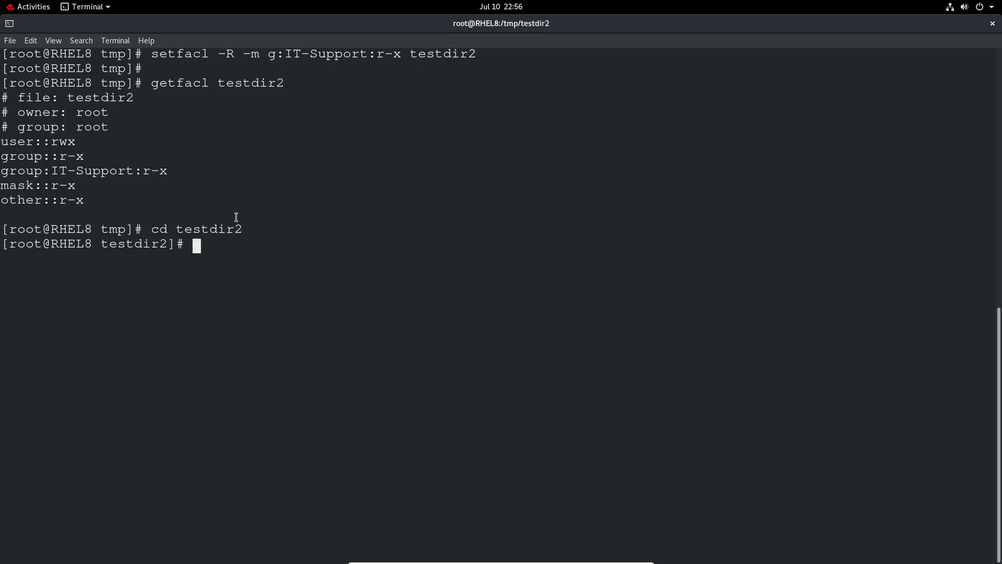
text(getfa)
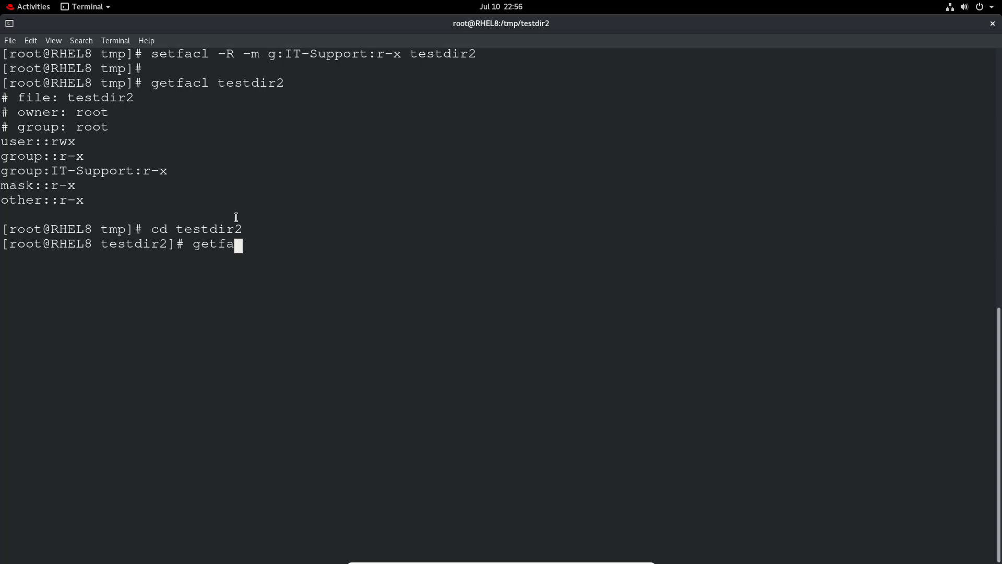
text(l testfile3)
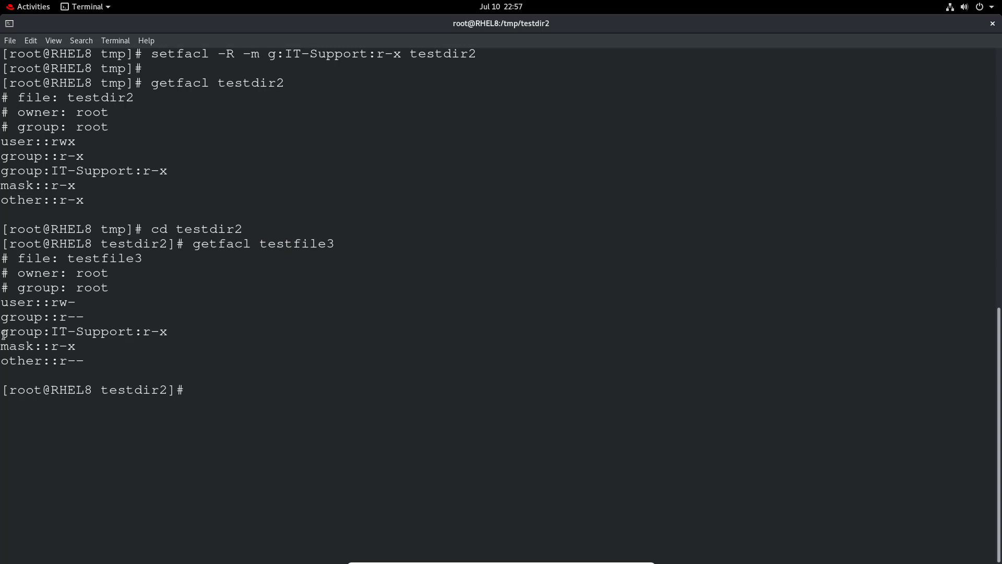
double_click(84, 331)
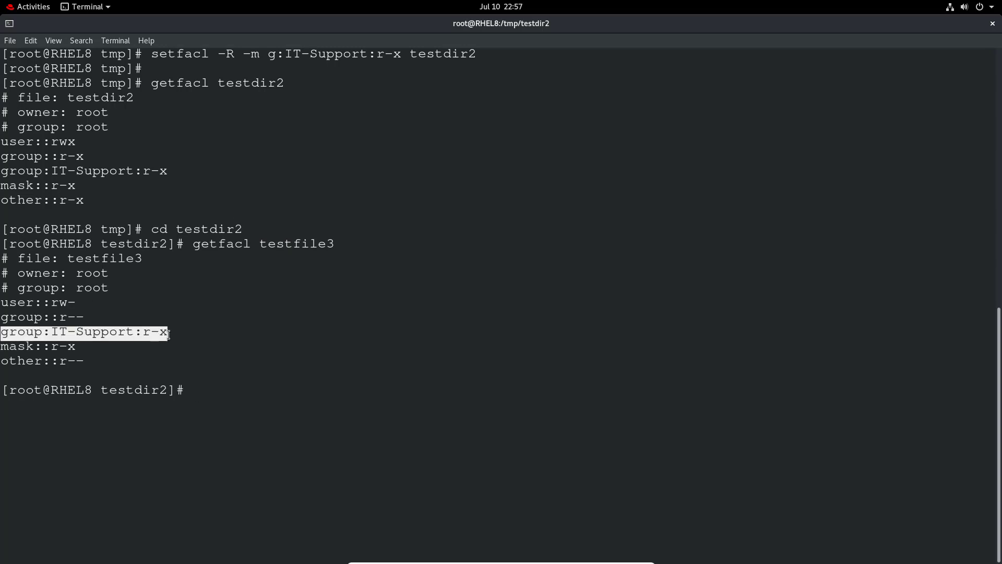
Return to /tmp with a cleared screen and begin another getfacl query
text(su)
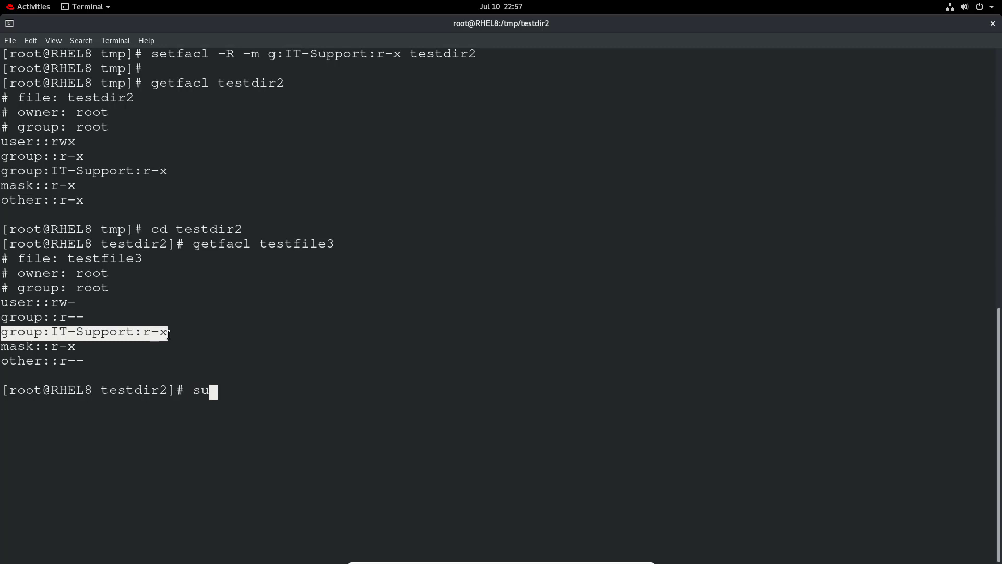
text(cd ..)
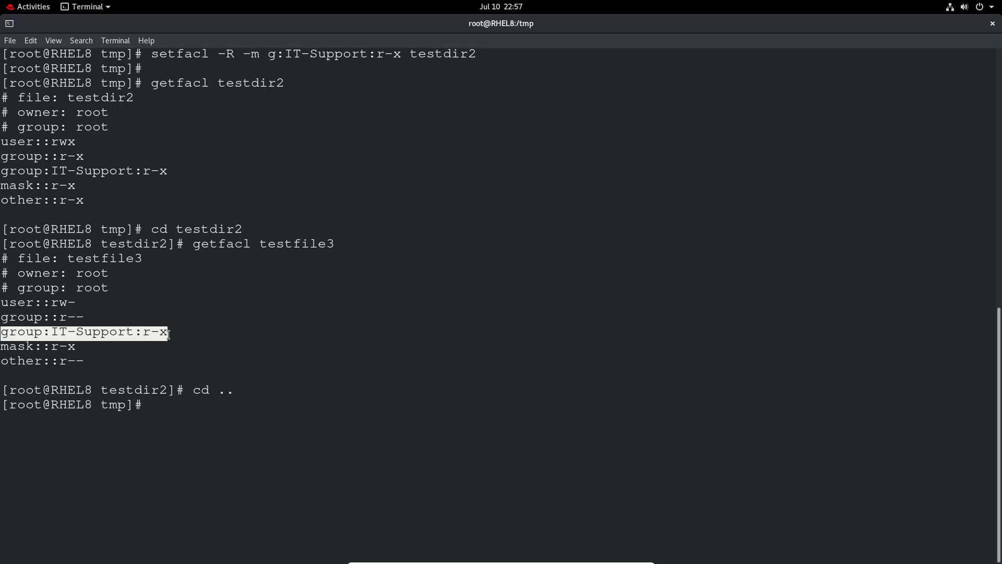
text(g)
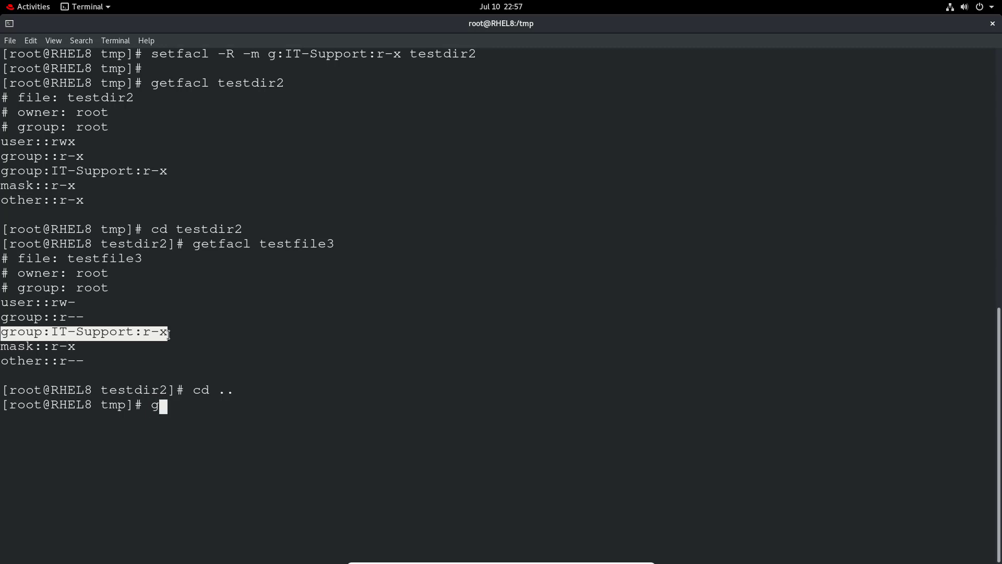
text(etfacl)
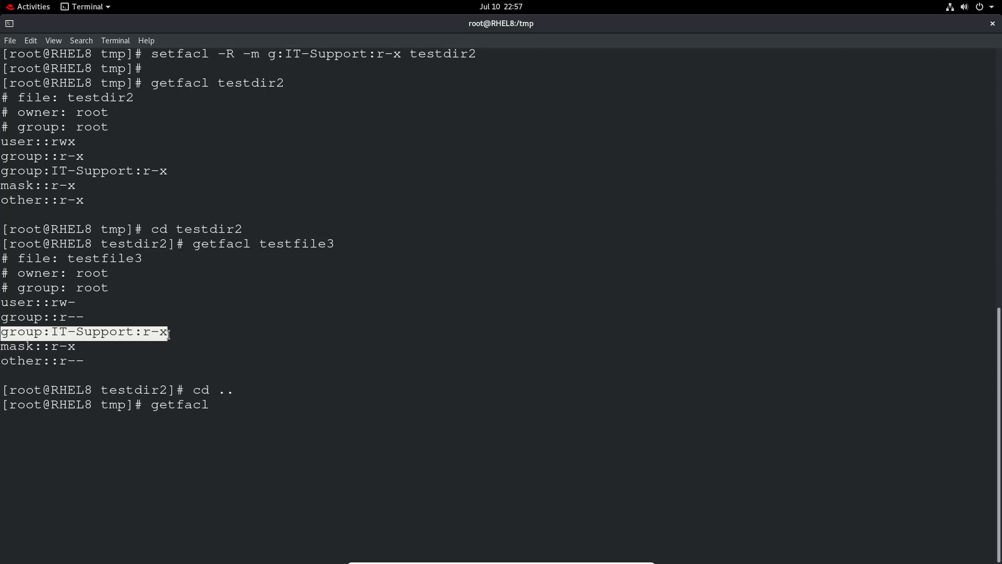
text(te)
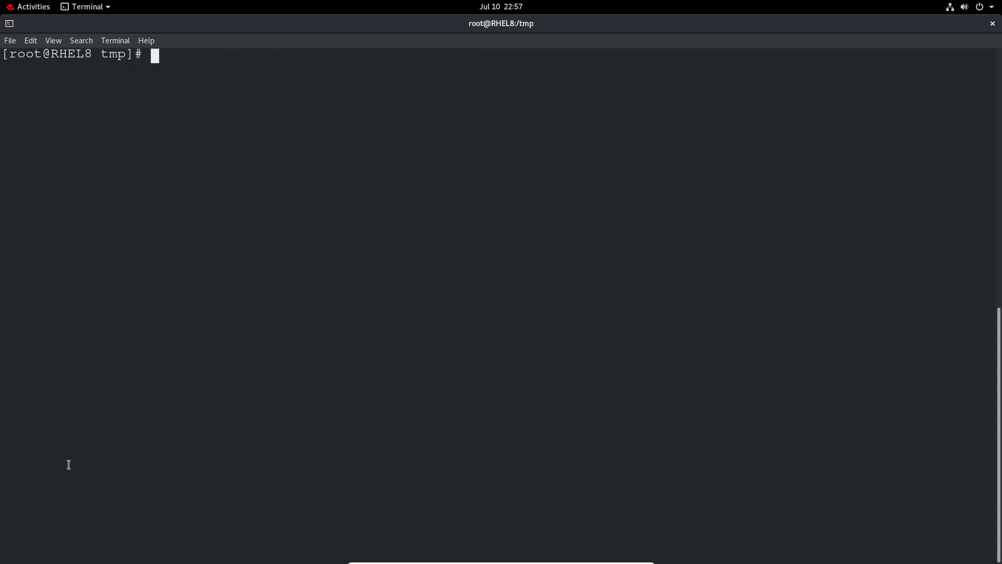
Look up the IT-Support group entry with cat /etc/group | grep IT
text(su -)
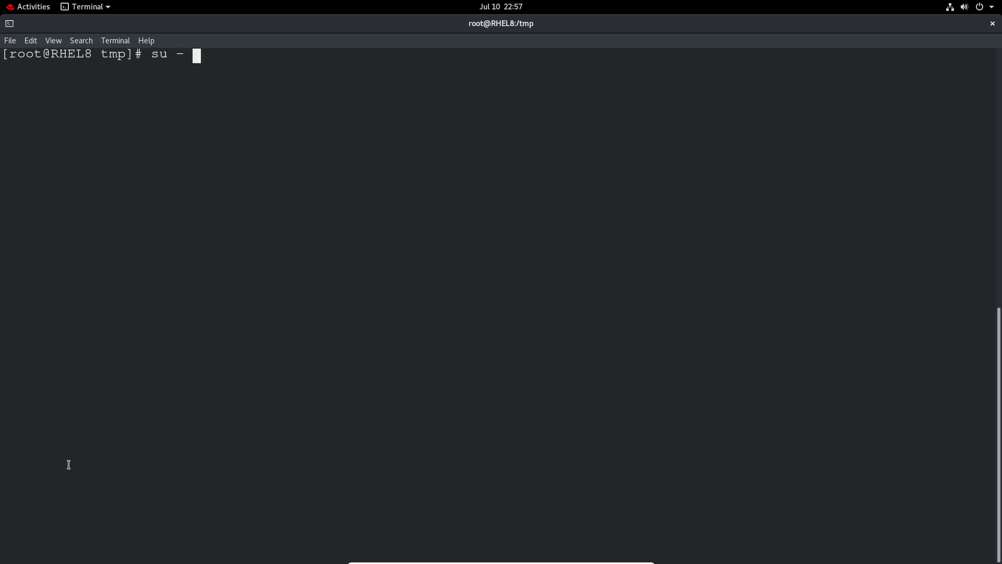
text(cat)
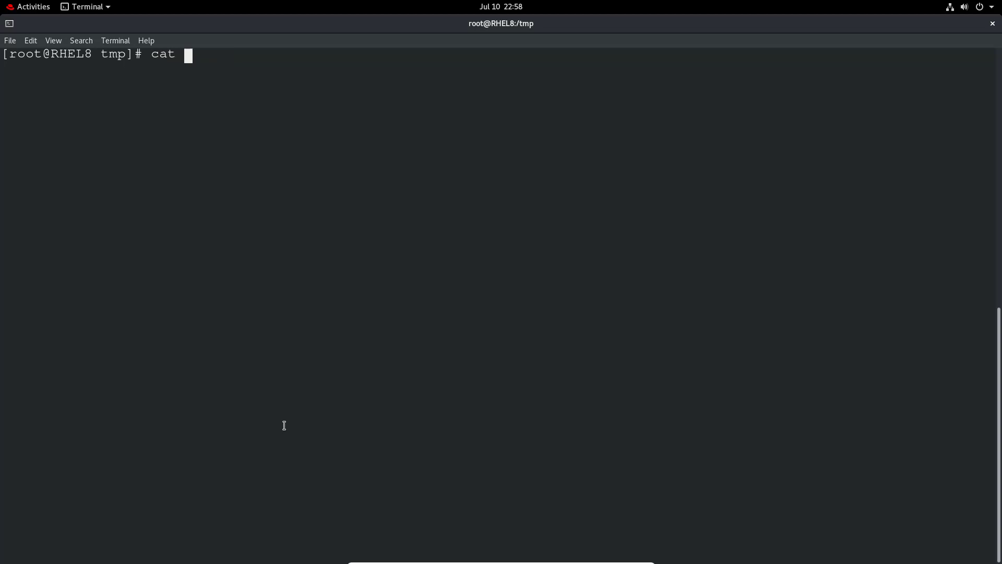
text(/etc/grou)
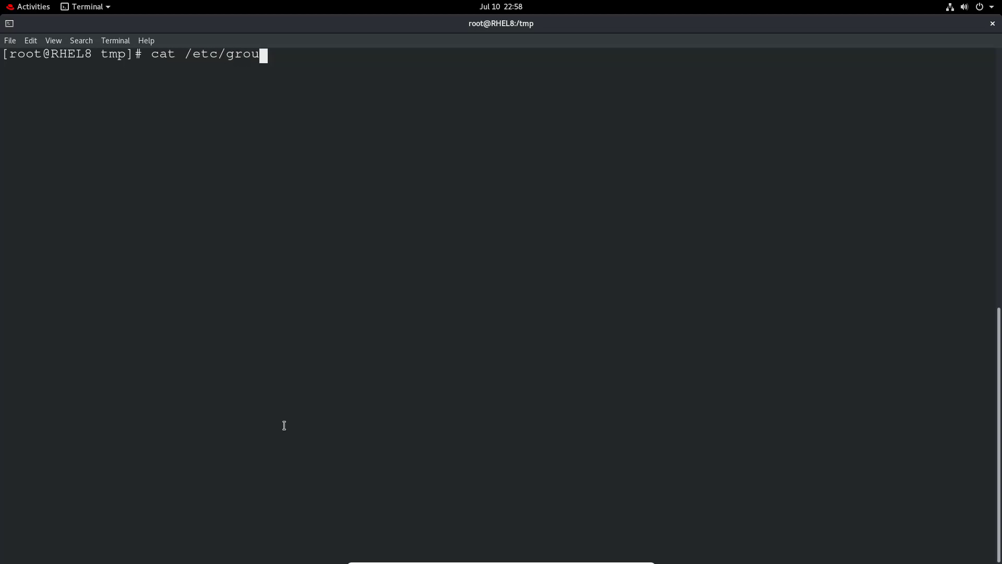
text(p | g)
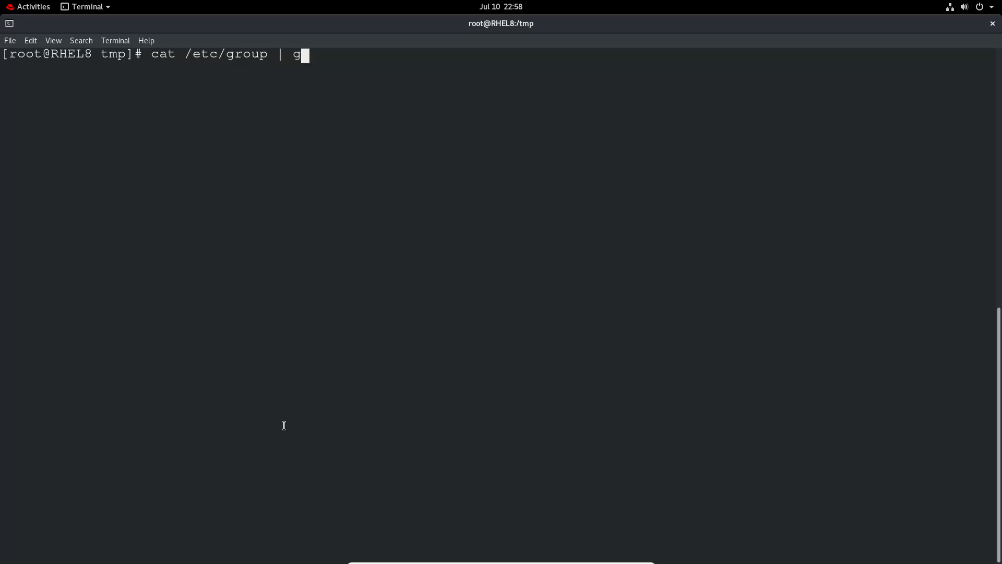
text(rep)
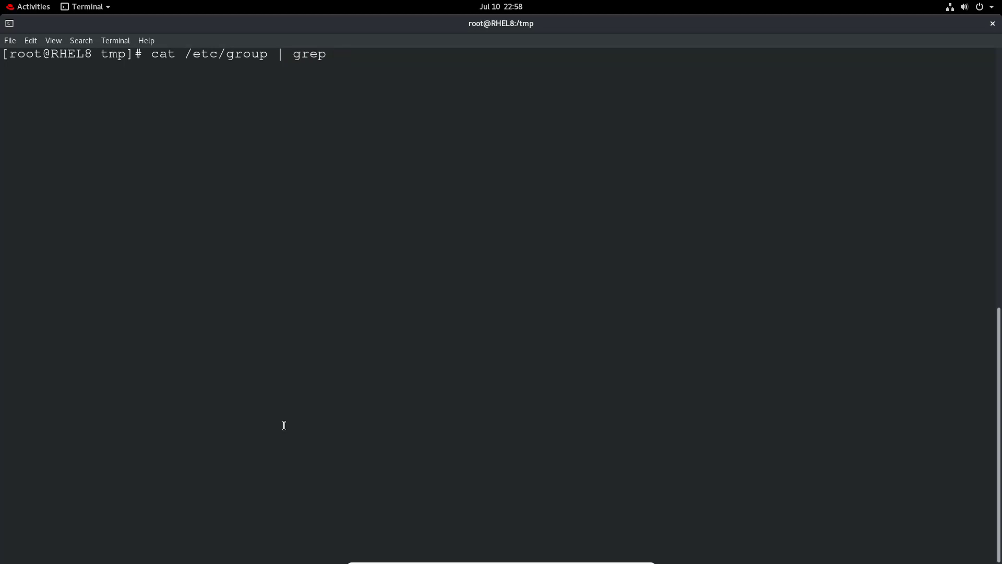
text(IT)
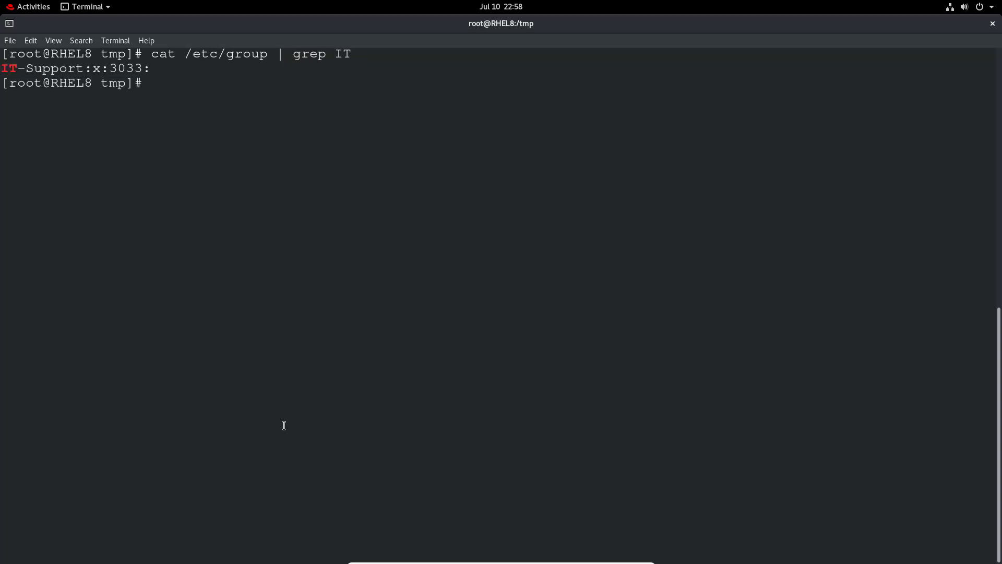
Add user1 to IT-Support via usermod -aG, reconfirm in /etc/group, and switch to user1
text(us)
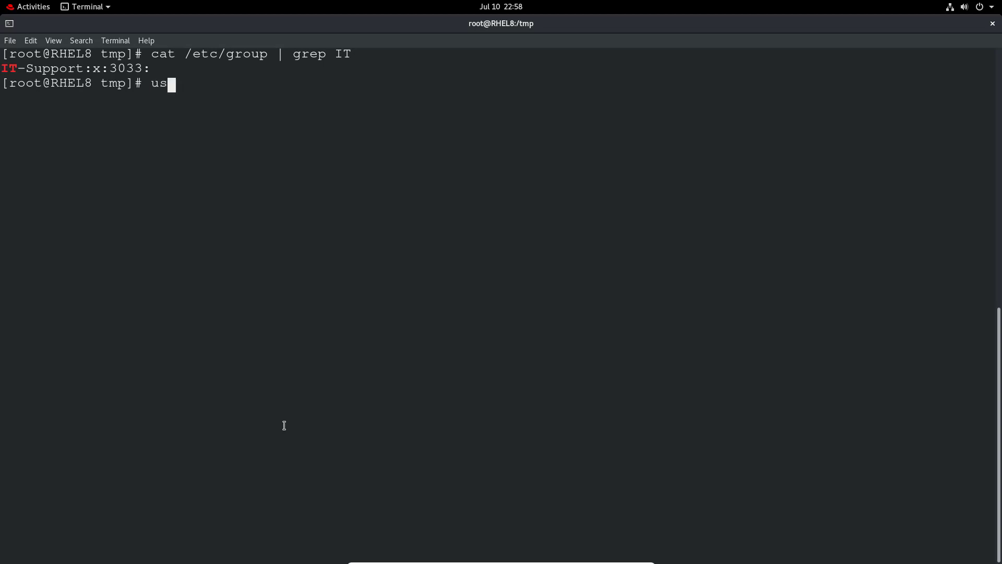
text(ermod)
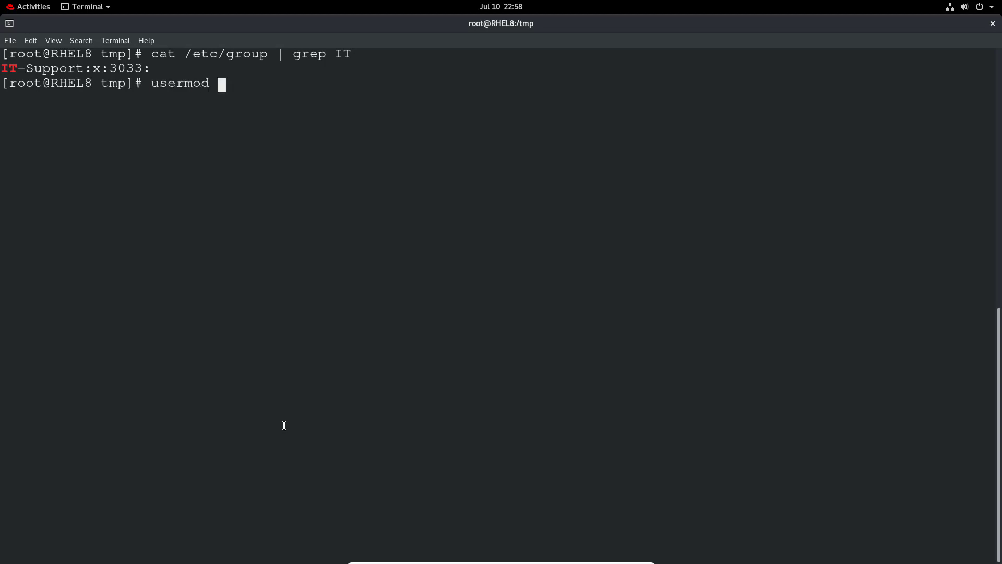
text(-a)
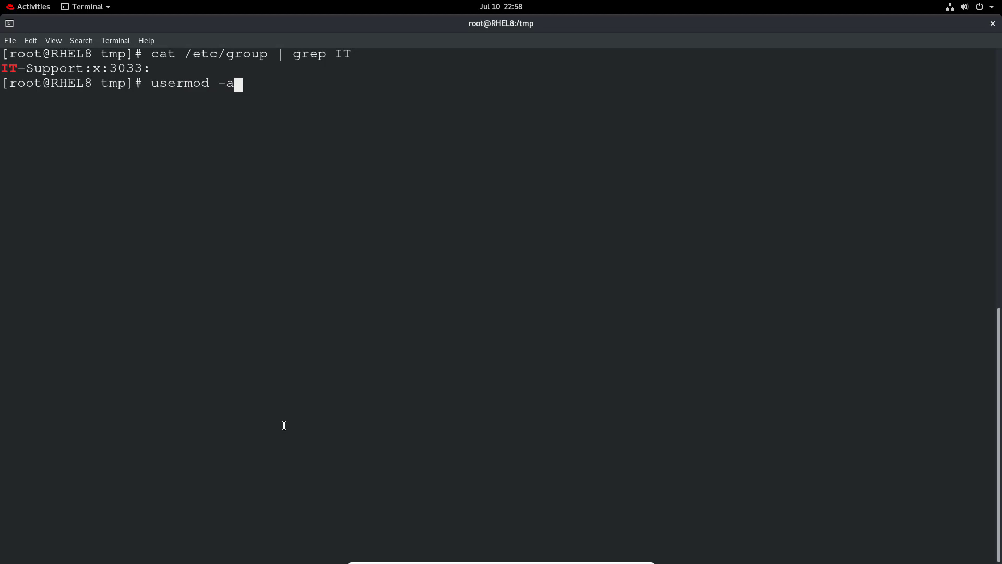
text(G)
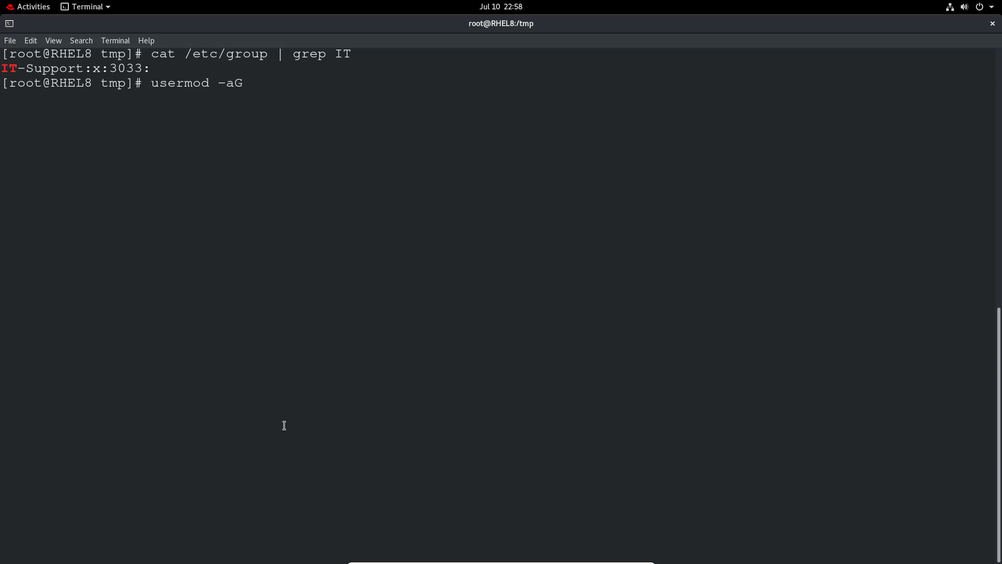
text(IT-Sup)
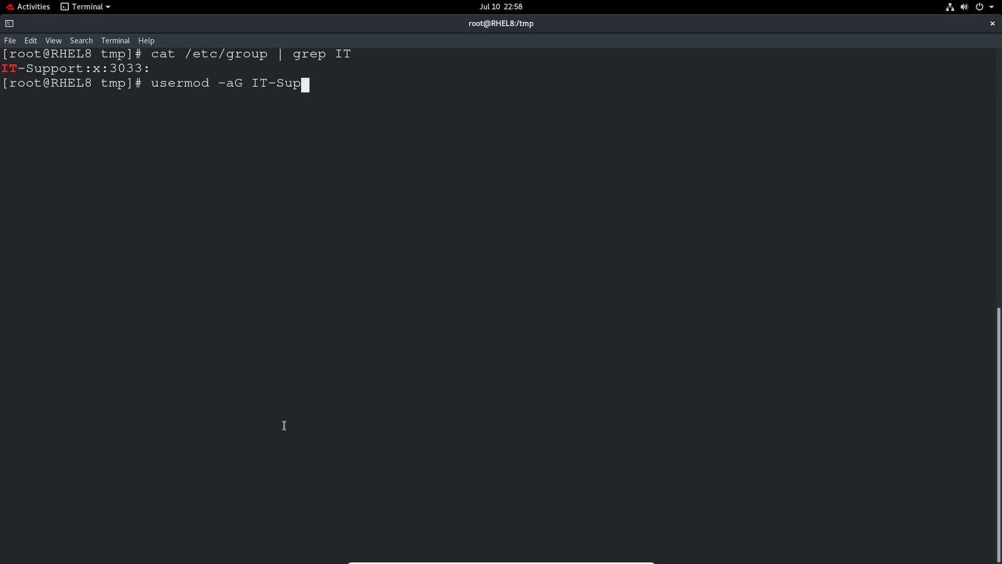
text(port user1)
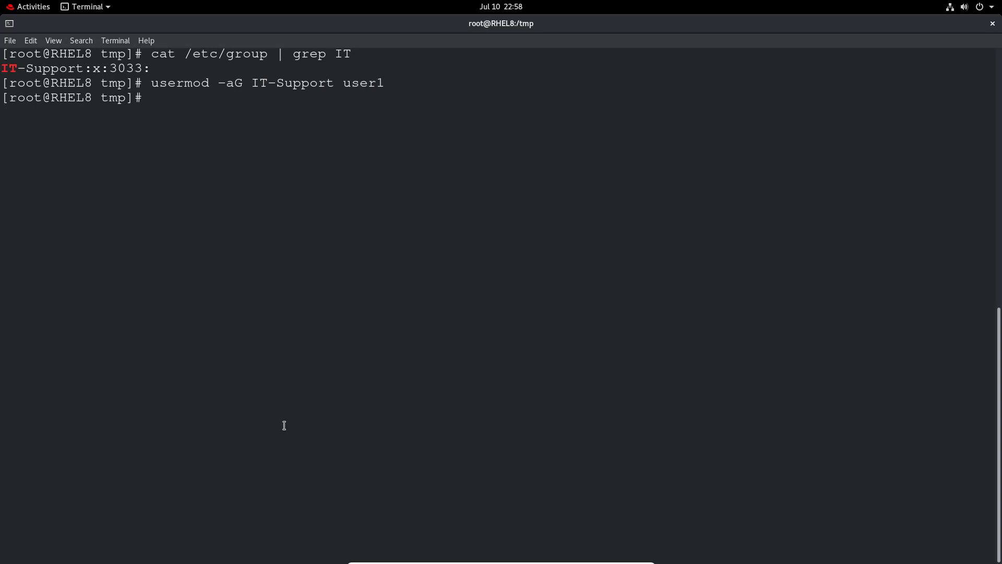
text(cat /etc/group | grep IT)
text(s)
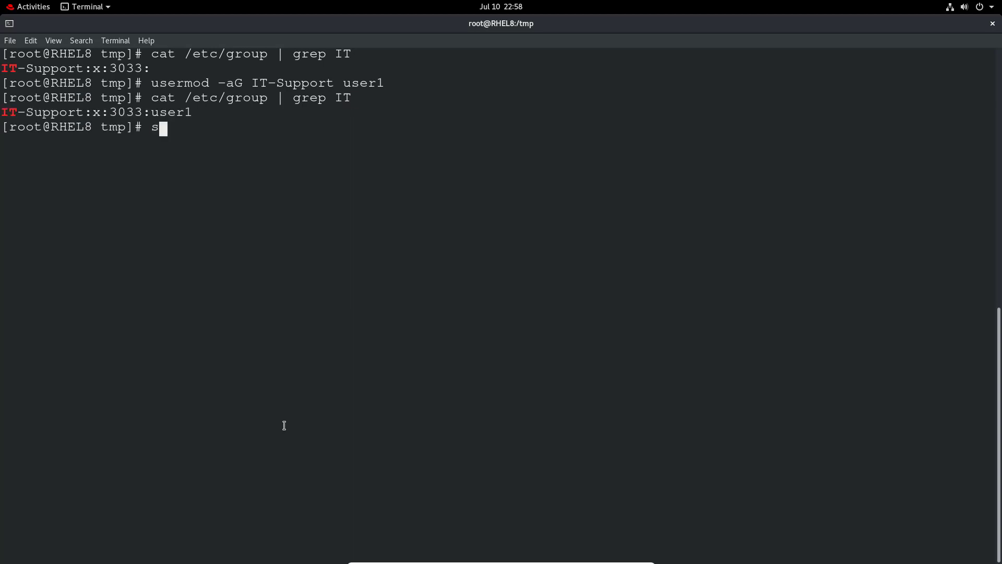
text(u - user1)
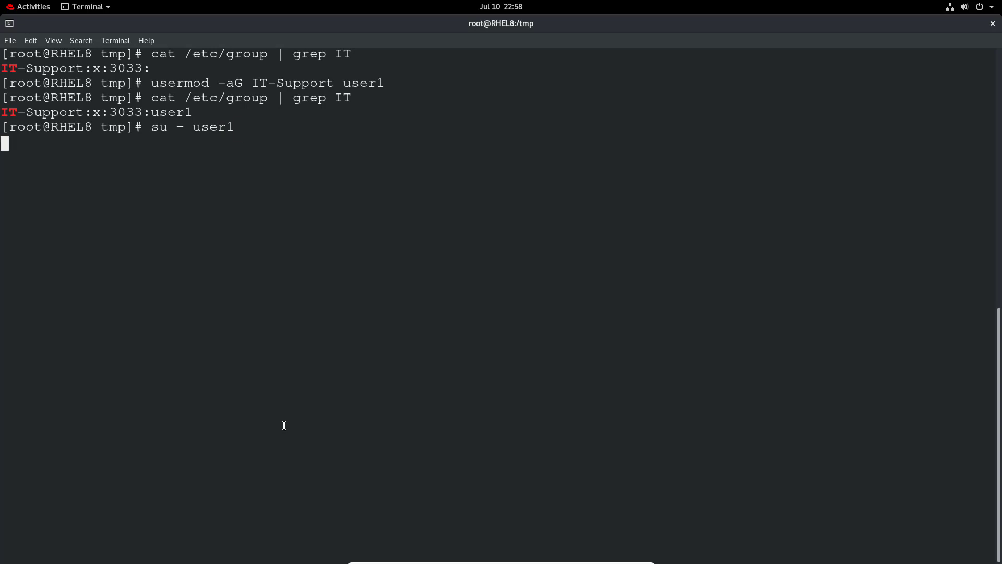
As user1, list /tmp and testdir2, noting testfile3's owner and other-permissions
text(cd /tmp)
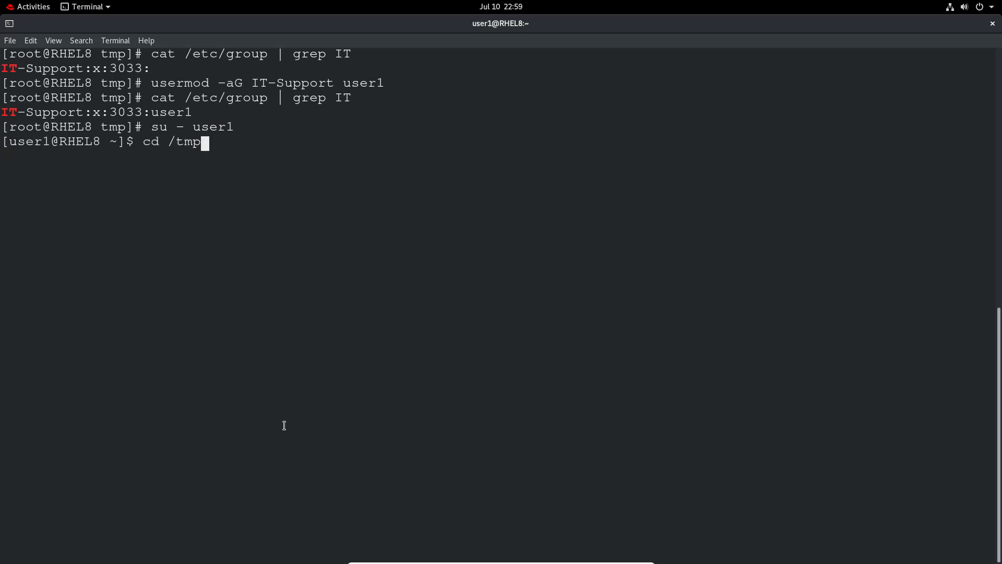
text(ls -l)
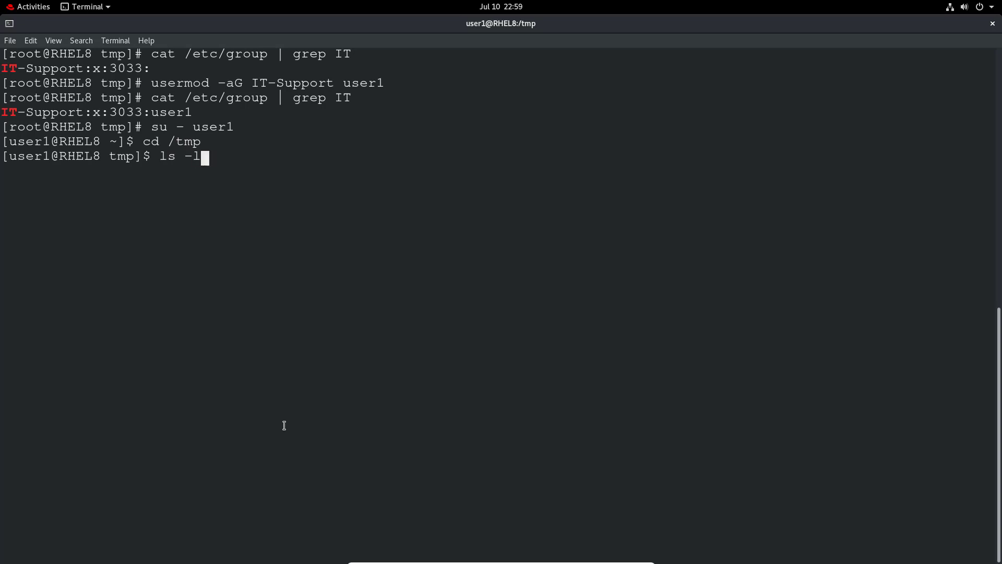
key(Return)
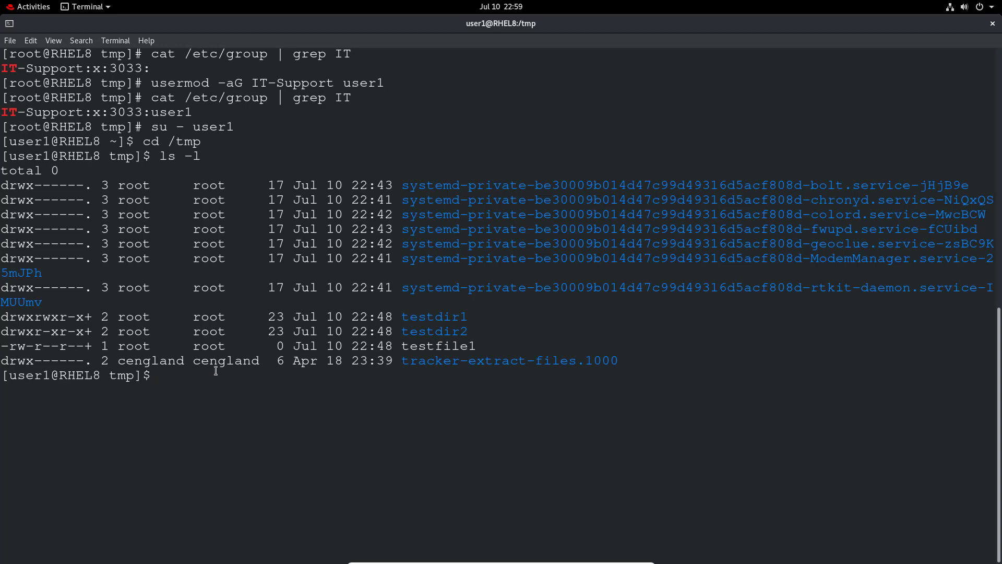
text(getfa)
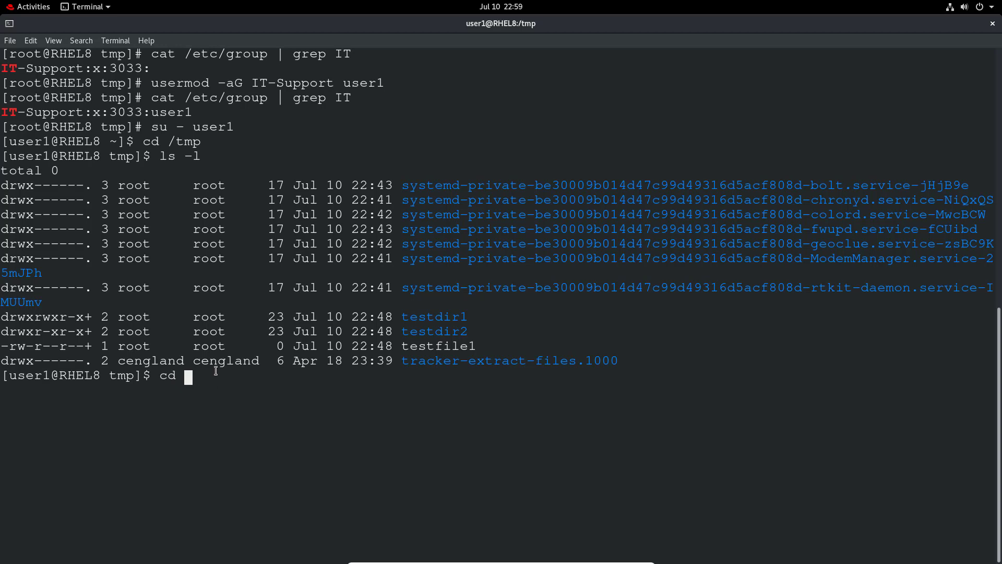
text(testdir2)
text(ls -l)
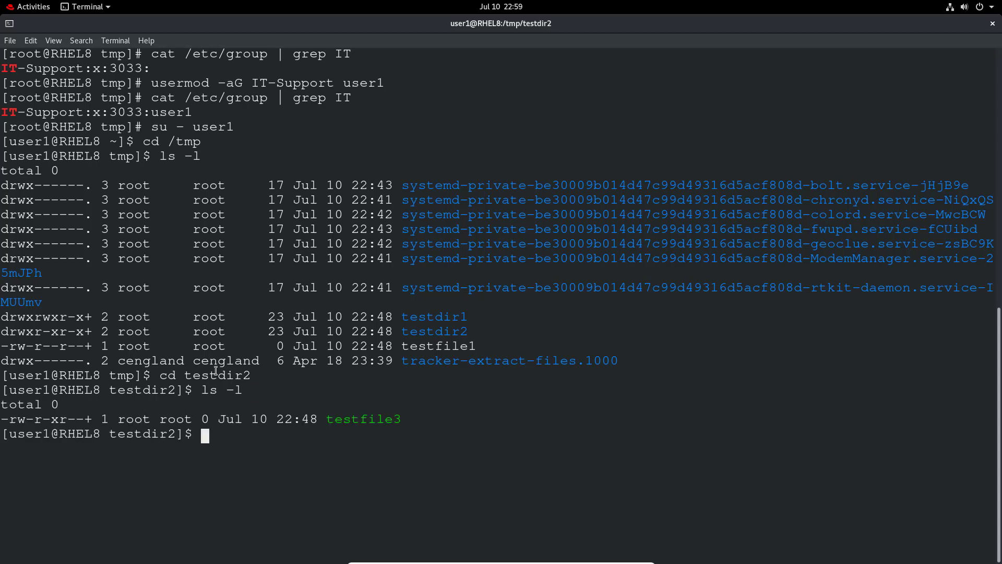
double_click(133, 419)
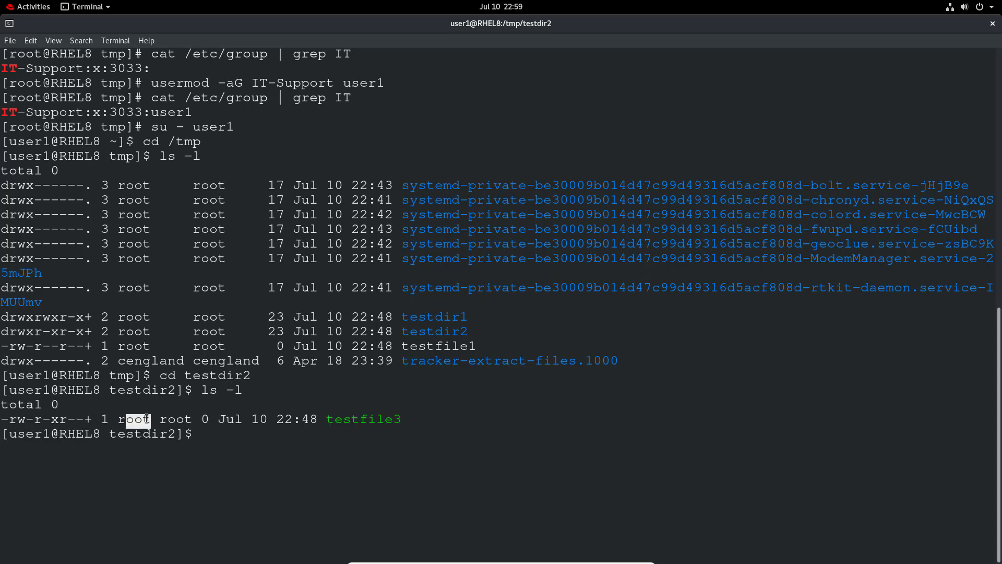
double_click(176, 418)
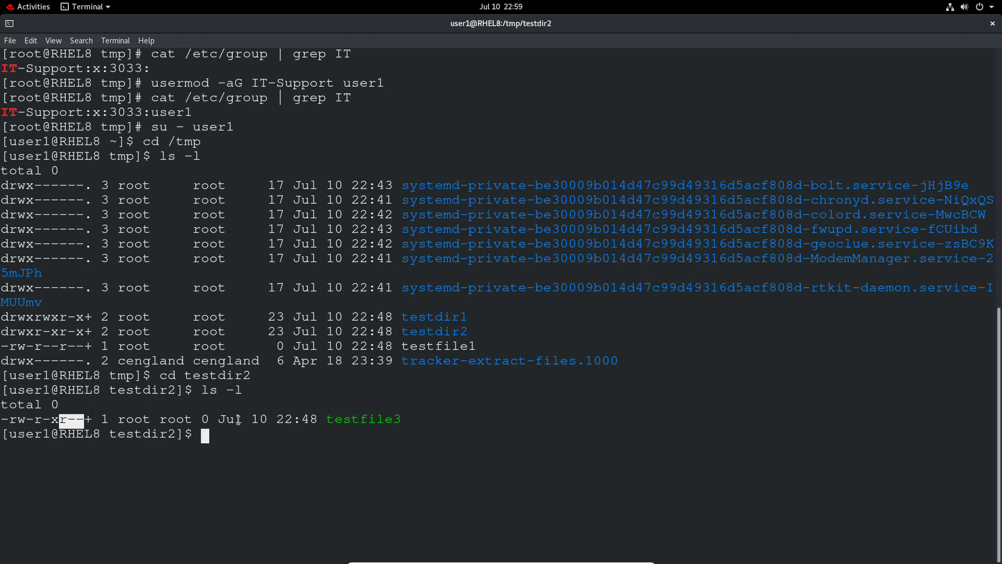
Show testfile3's ACL and highlight the IT-Support group's r-x permissions
text(get)
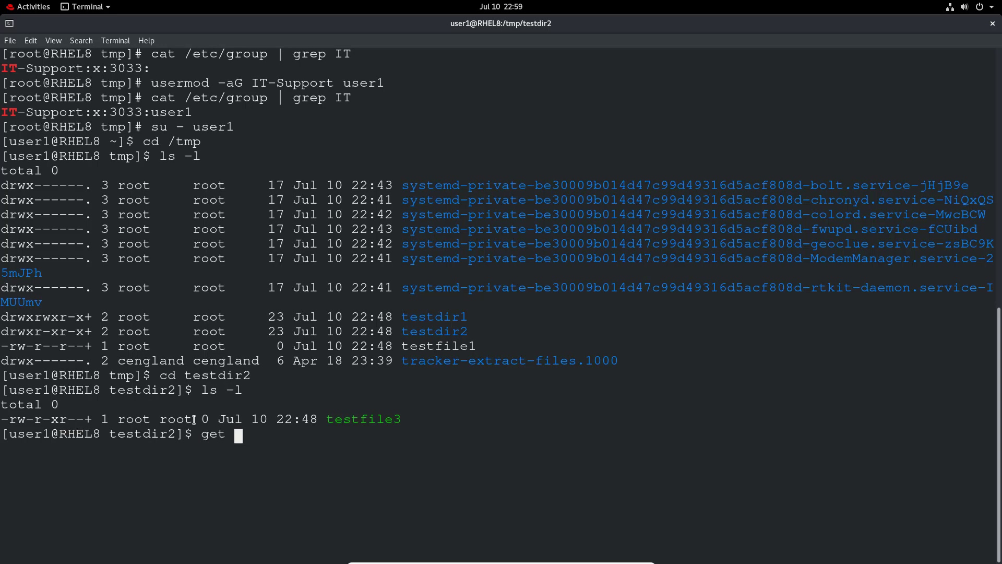
text(facl testfile3)
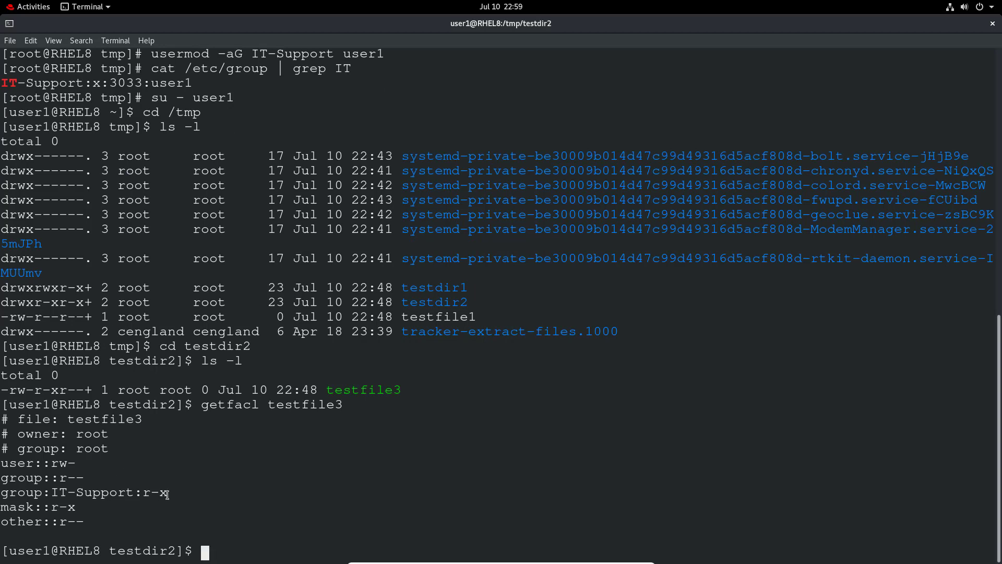
double_click(153, 493)
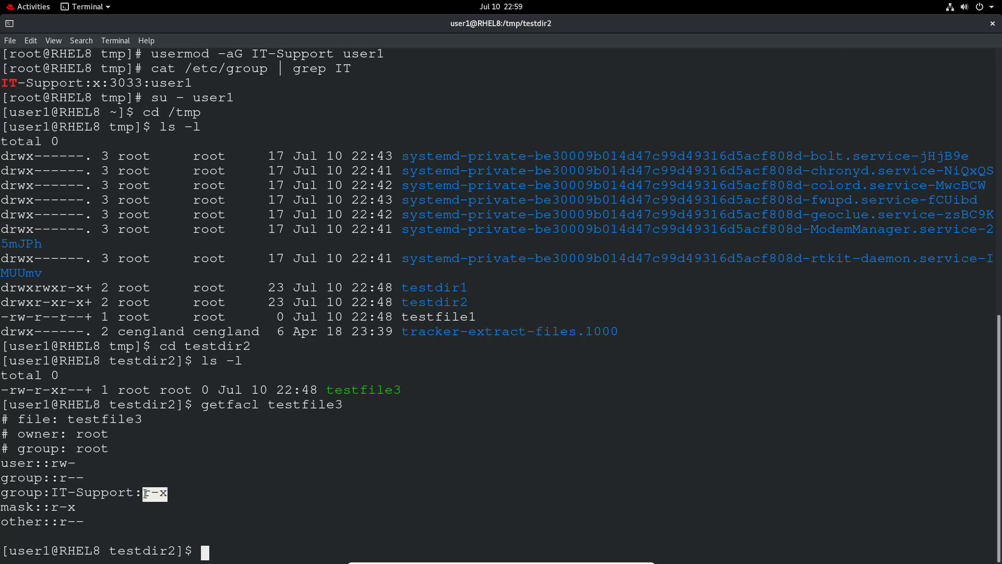
mouse_move(296, 485)
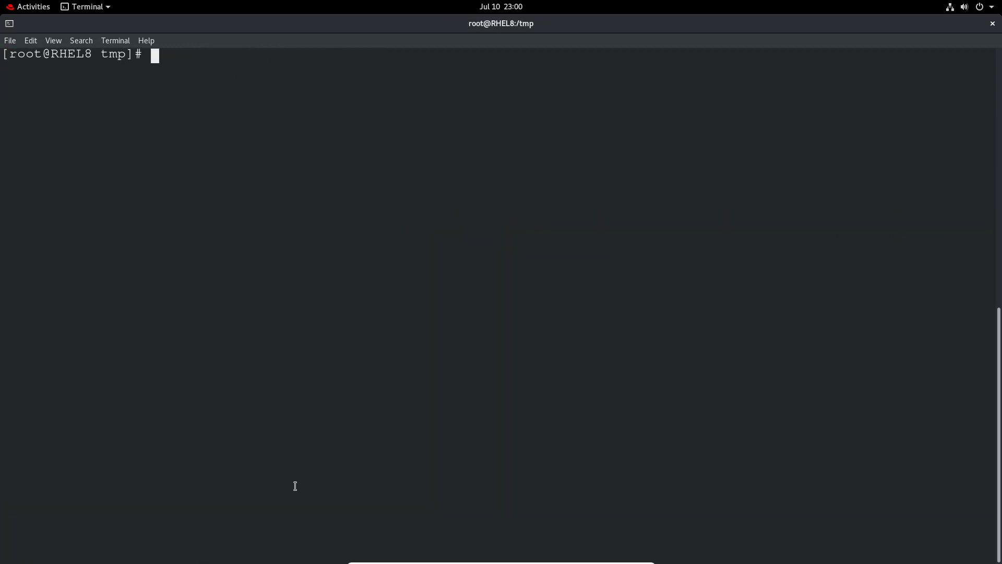
Grant IT-Support rwx on testdir2/testfile3 using setfacl -m g:IT-Support:rwx
text(setfacl -m)
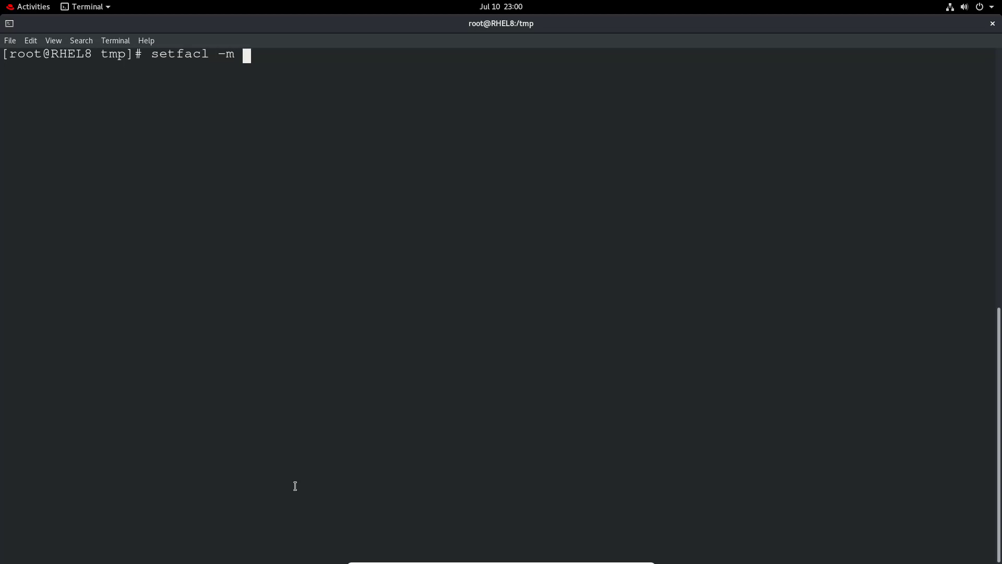
text(g:)
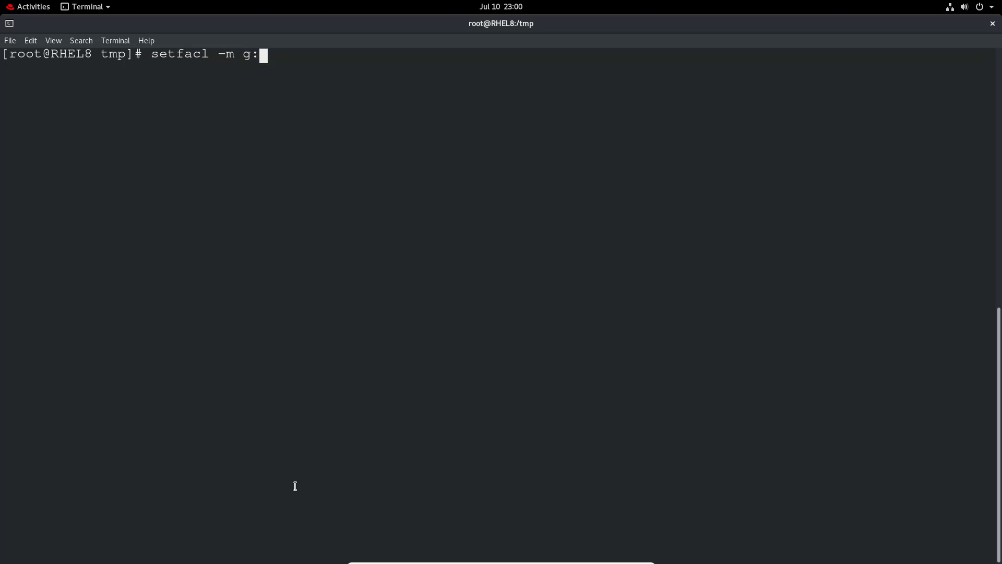
text(IT-Supp)
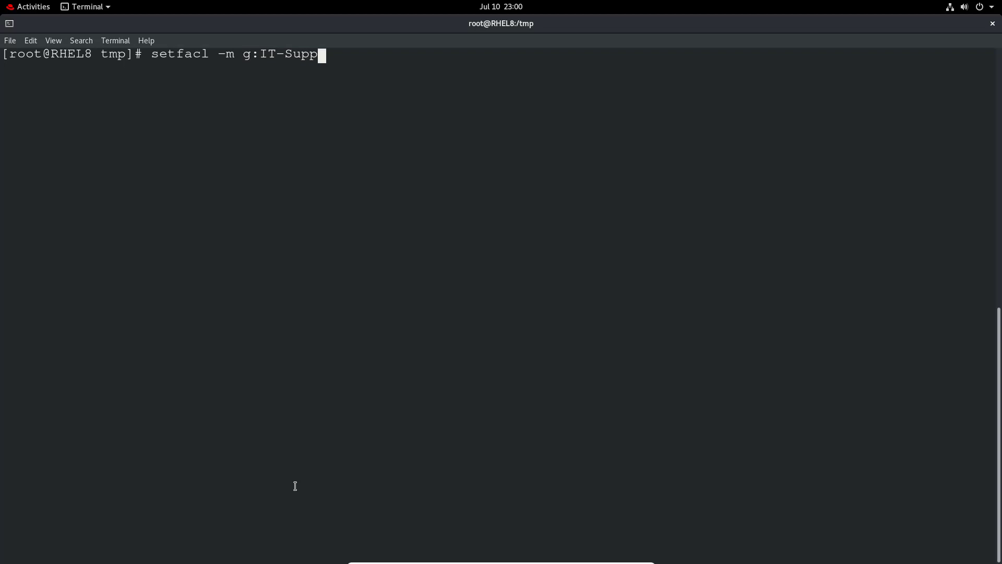
text(ort:)
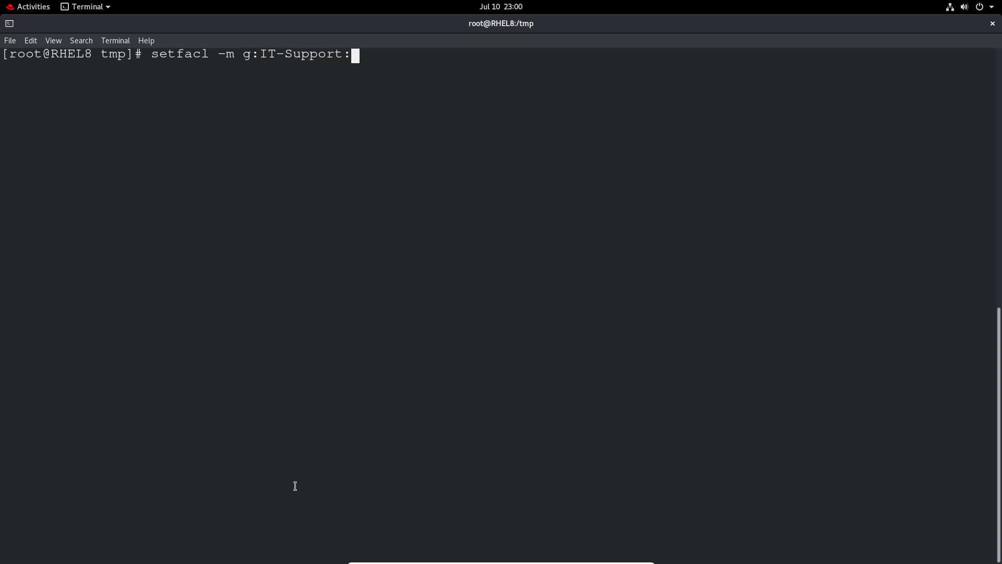
text(rwx)
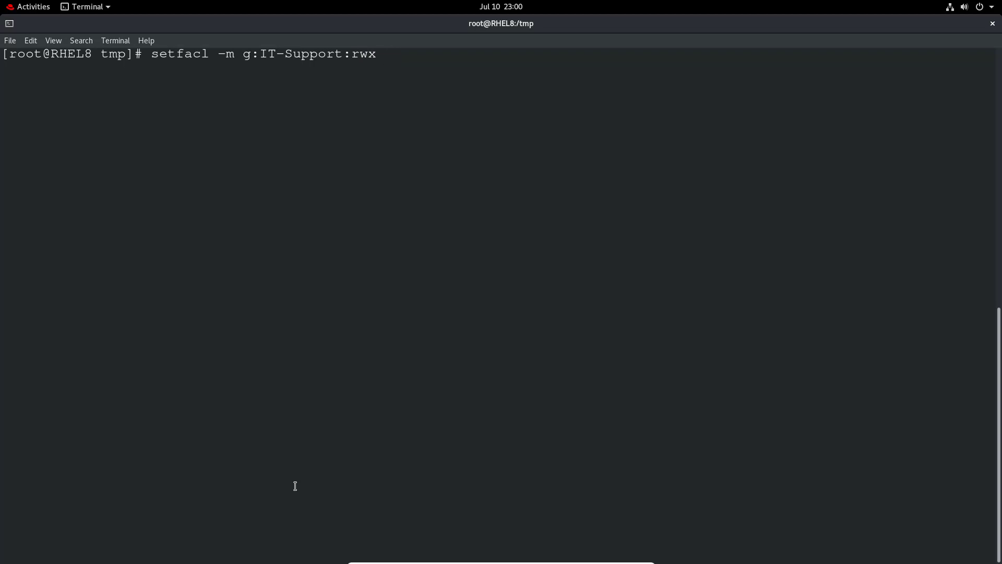
text(tes)
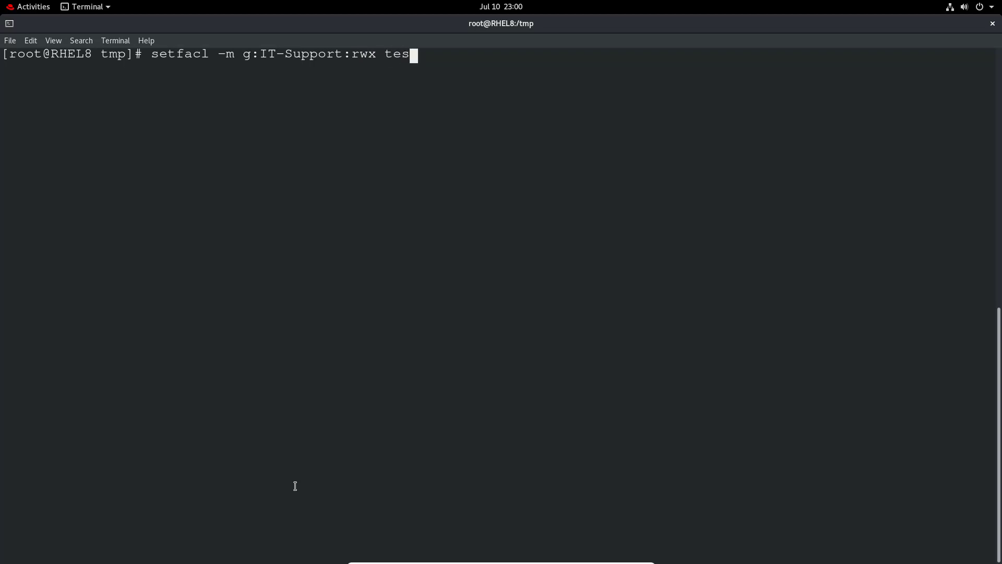
text(t)
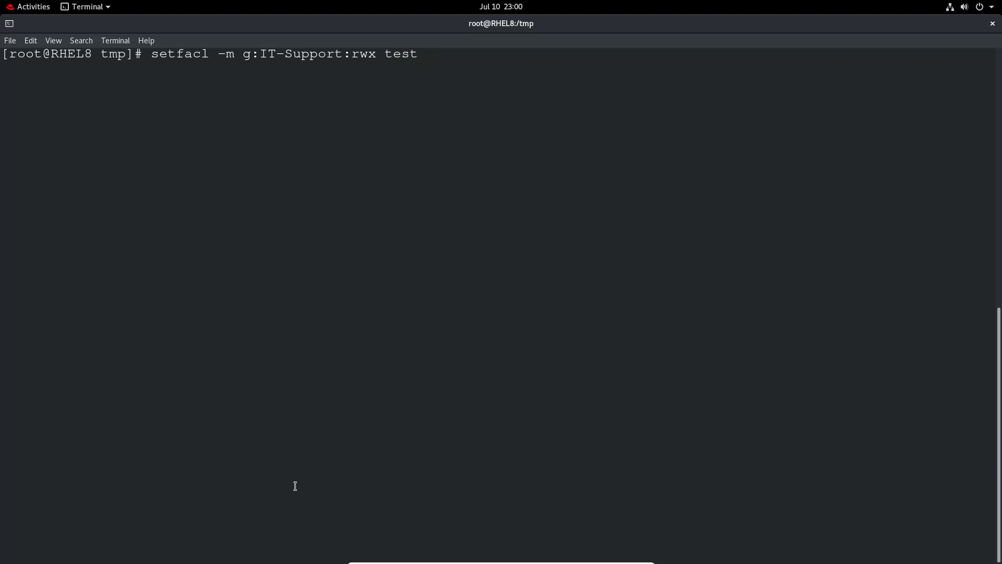
text(dir2/testfile3)
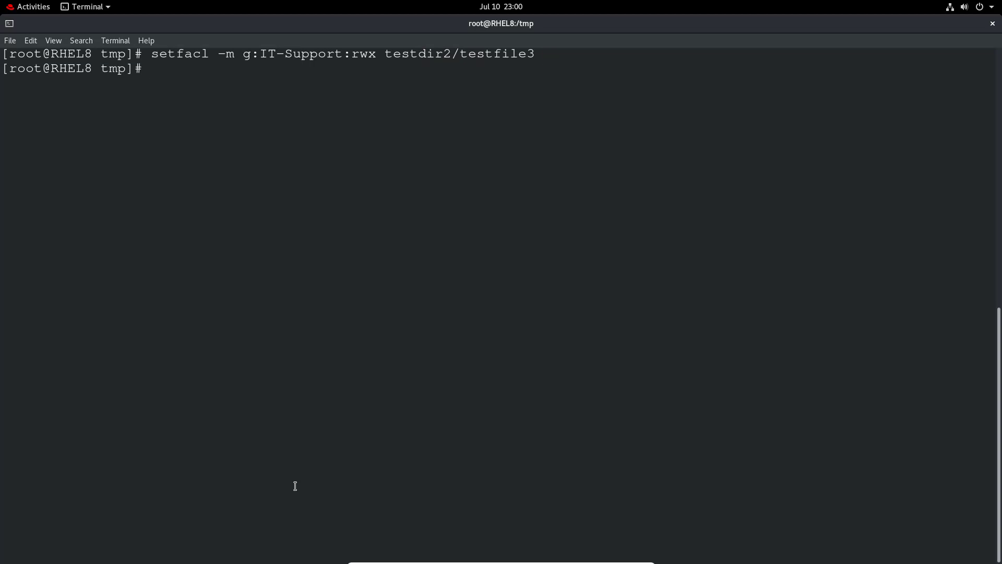
As user1, enter /tmp/testdir2, view testfile3's ACL showing IT-Support rwx, and run ls -lhtra
text(su -)
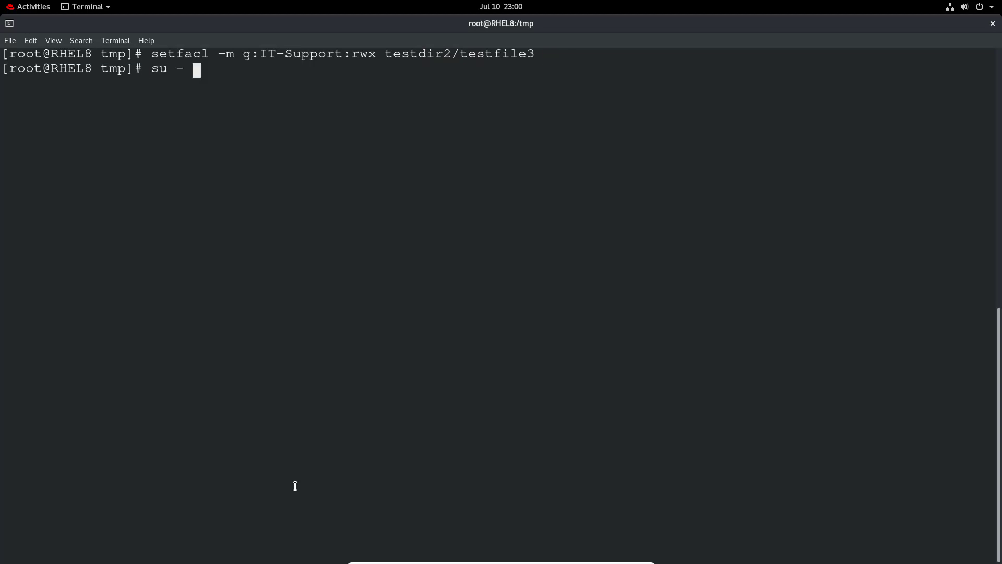
text(user1)
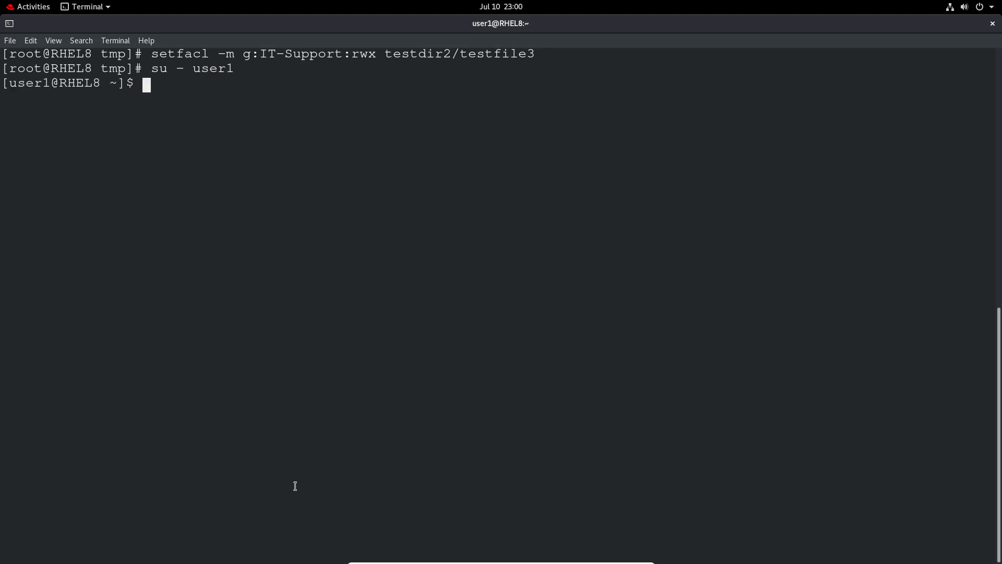
text(cd)
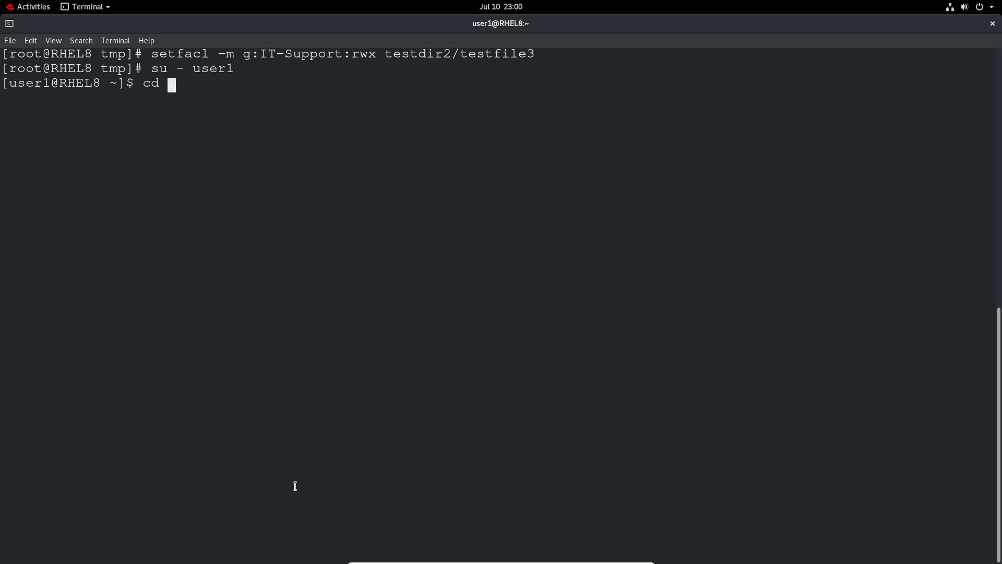
text(/tmp/testdir)
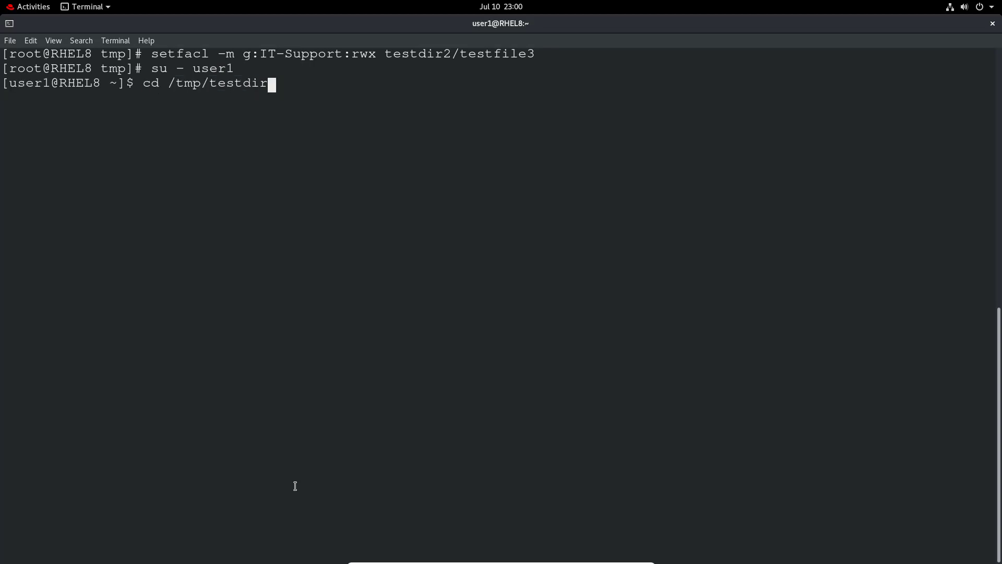
key(Return)
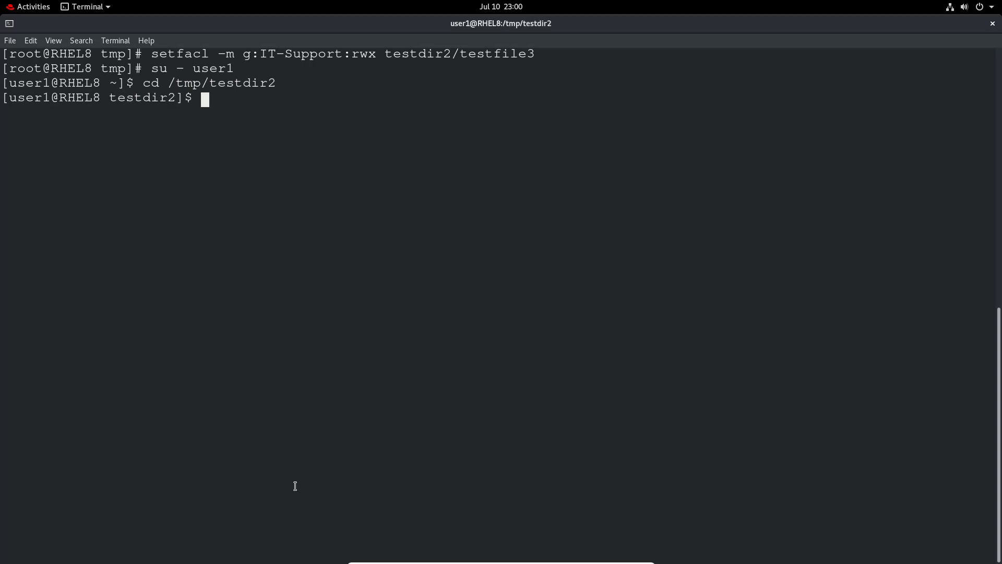
text(getfacl)
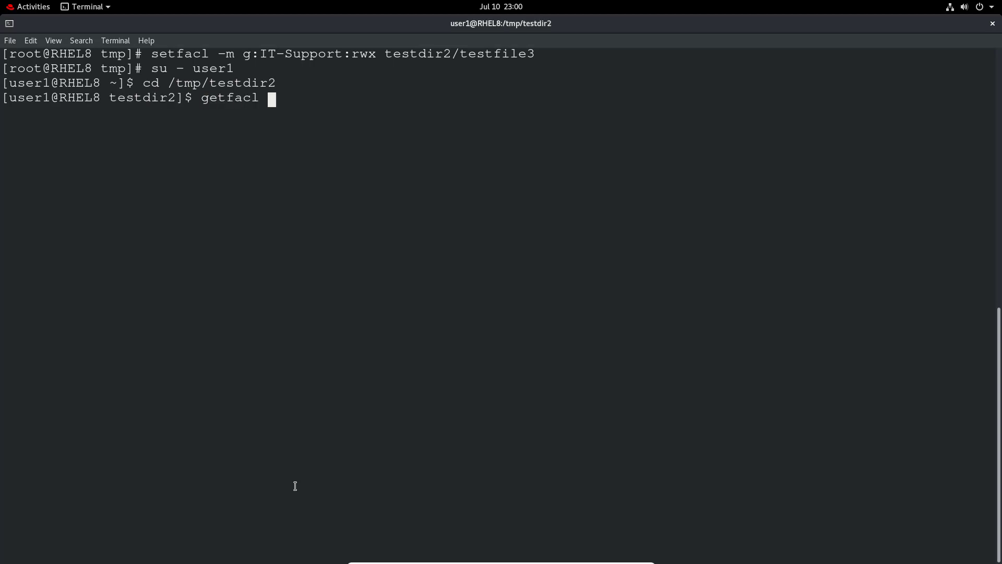
text(testdir2)
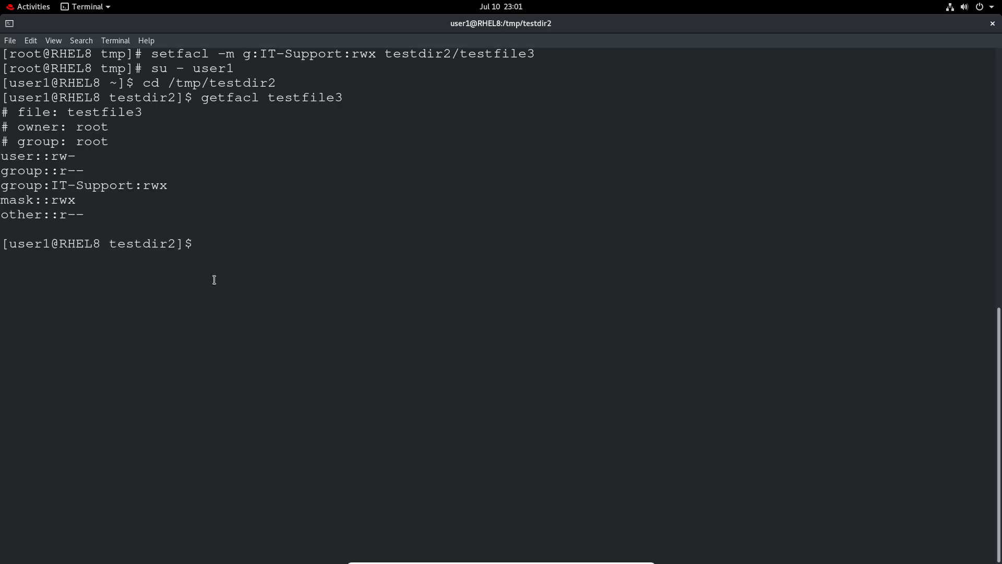
text(ls -lhtra)
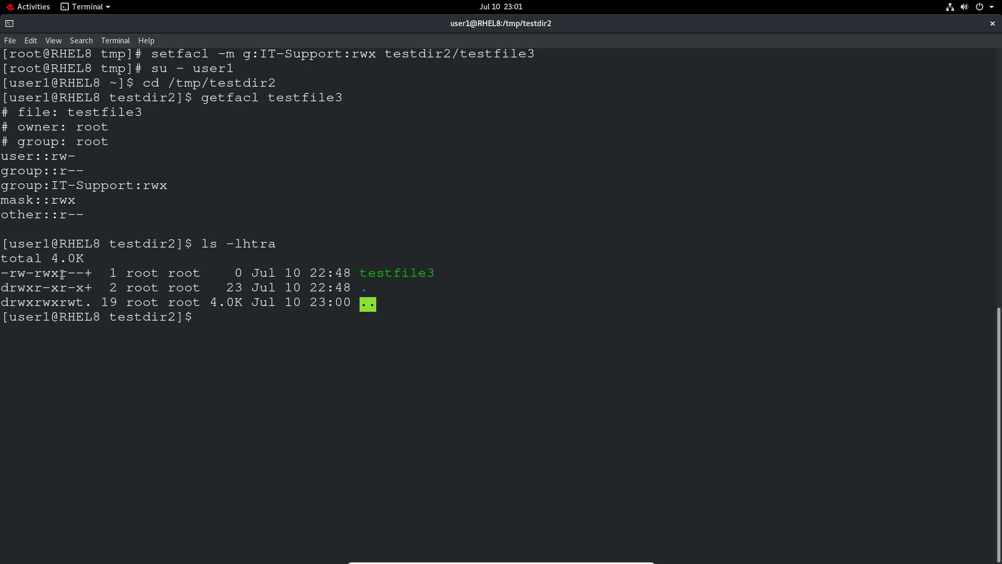
mouse_move(232, 298)
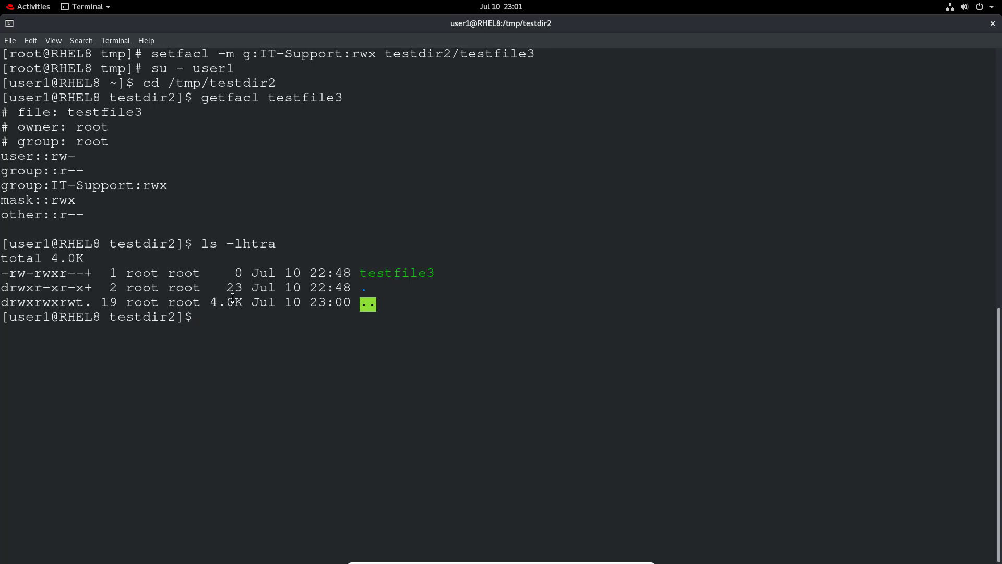
As user1, add text to testfile3 in vi and save it, leaving a 6-byte file
text(vi)
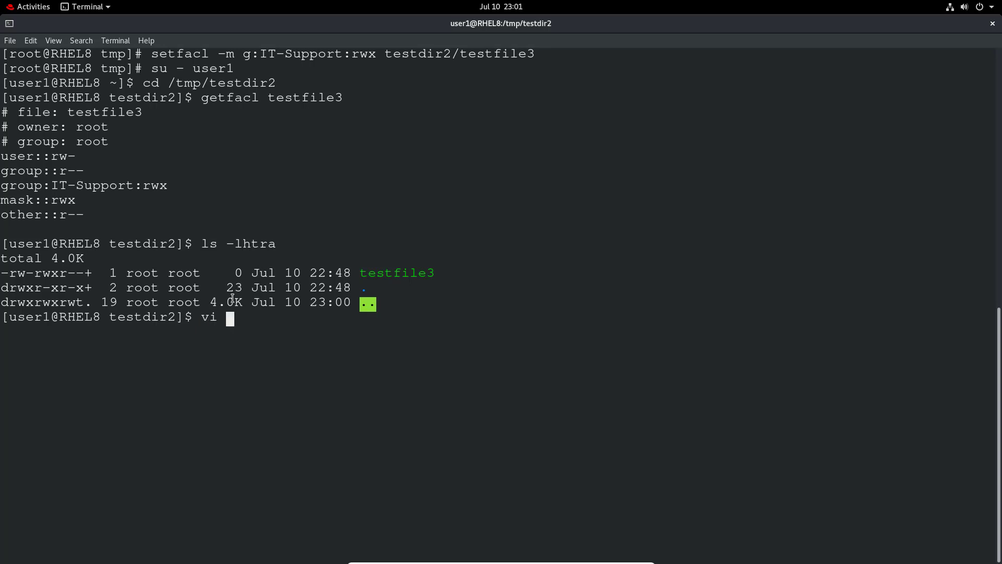
text(testfile3)
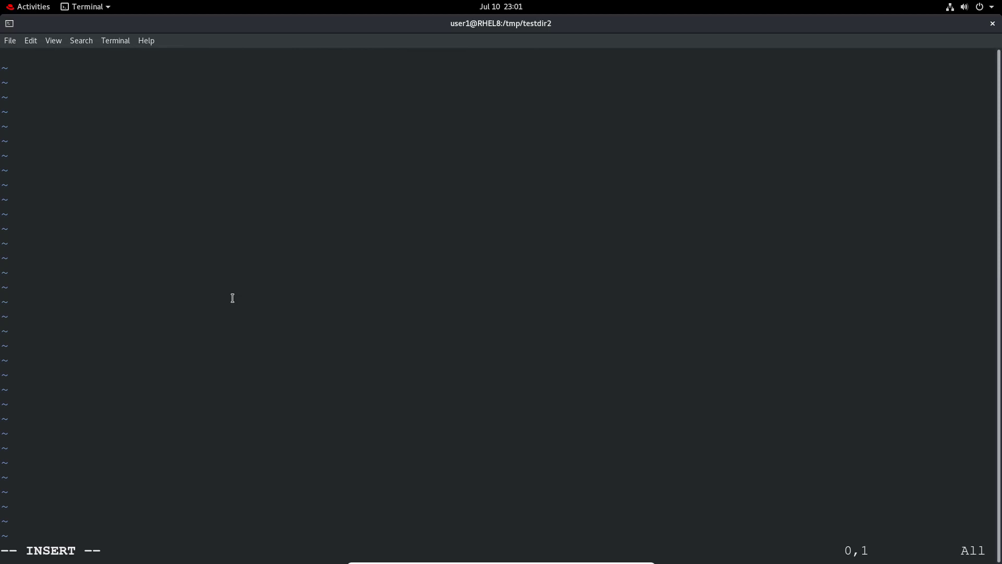
text(test1:)
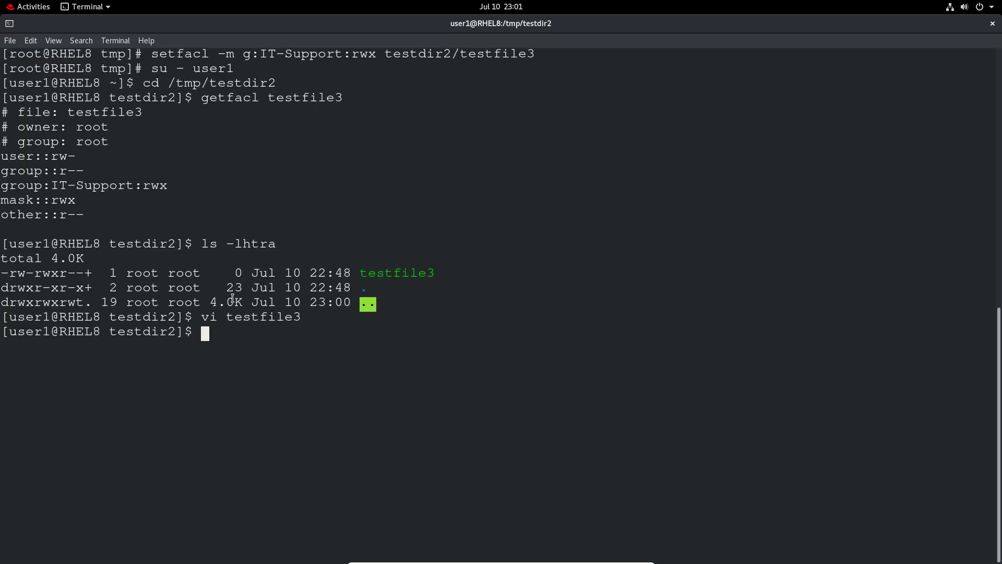
text(vi testfile3)
text(ls -lhtra)
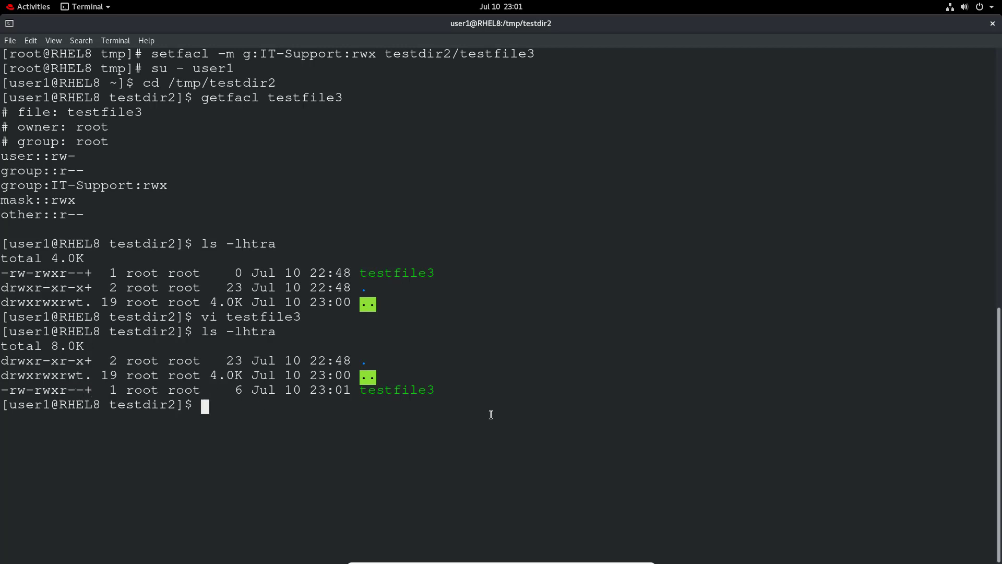
text(man)
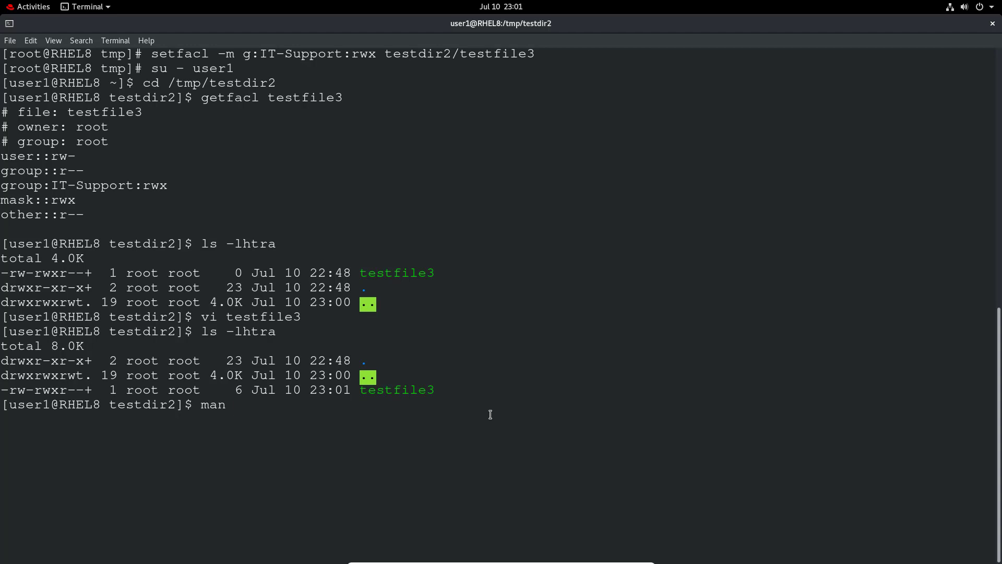
Scroll through and quit the setfacl man page, then open and scroll the getfacl man page
text(set)
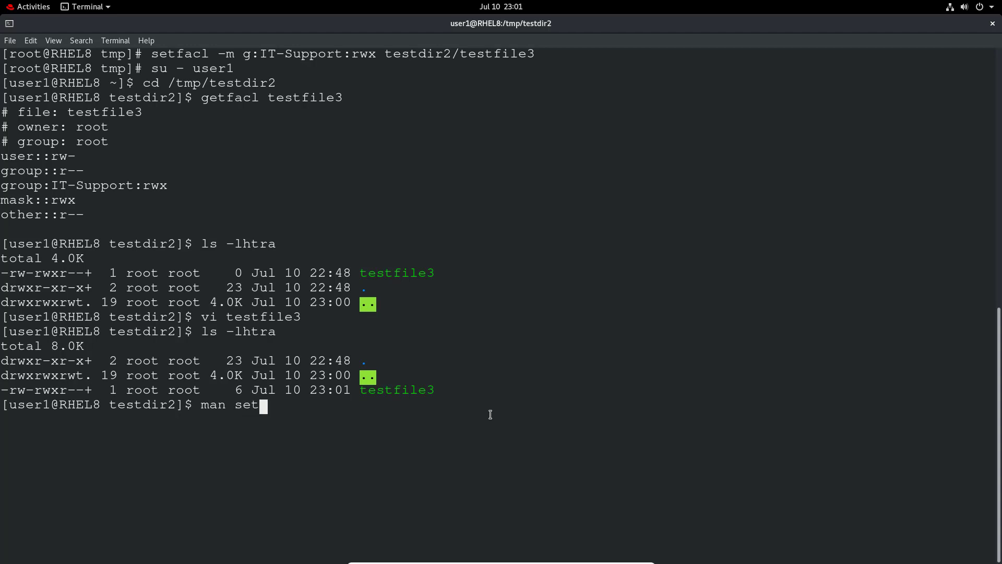
text(facl)
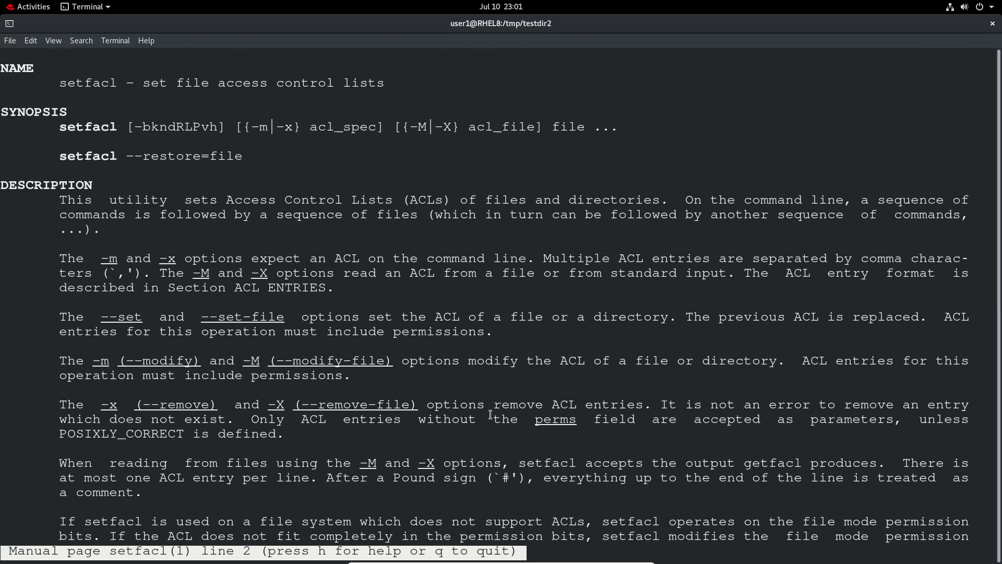
scroll(down, 3)
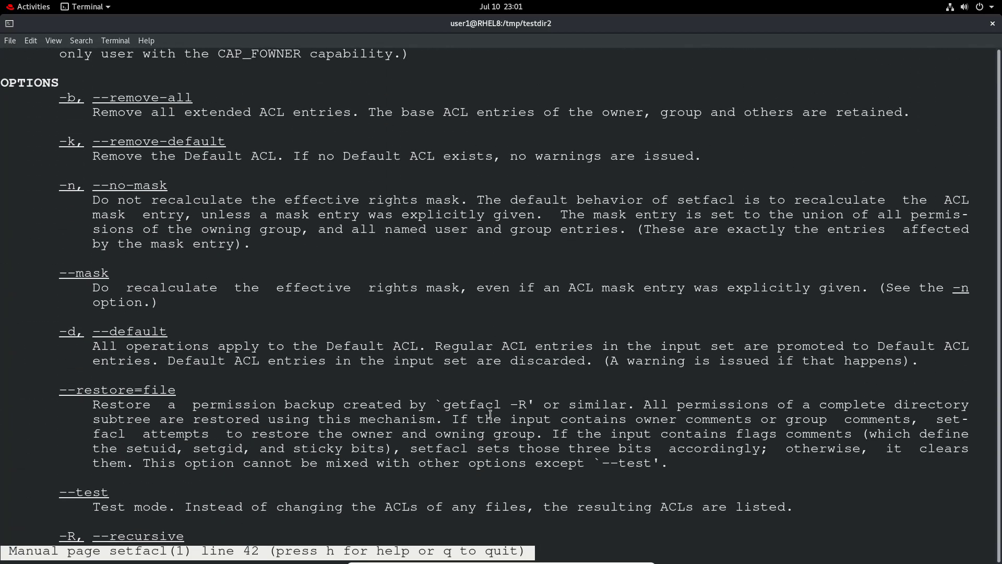
scroll(down, 3)
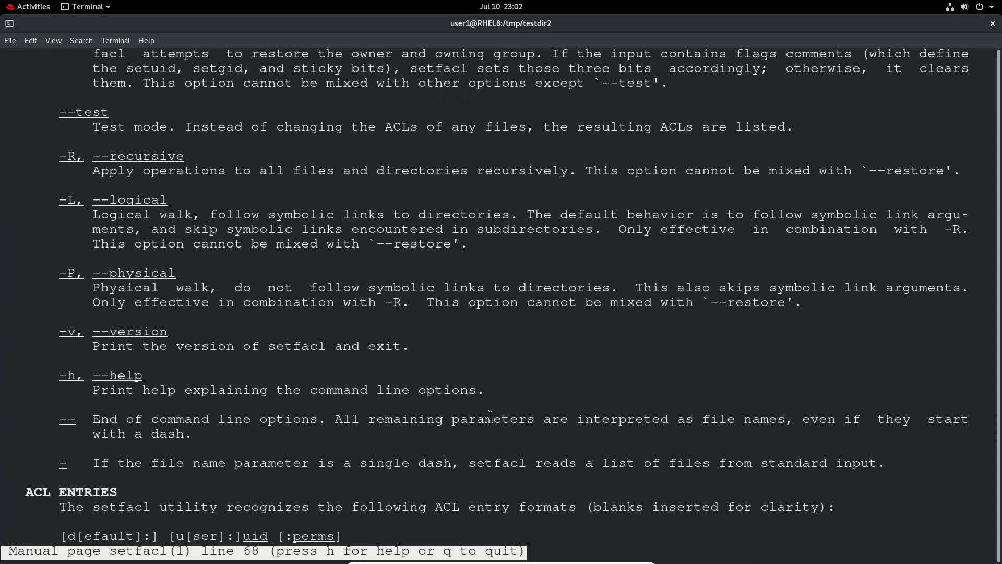
key(q)
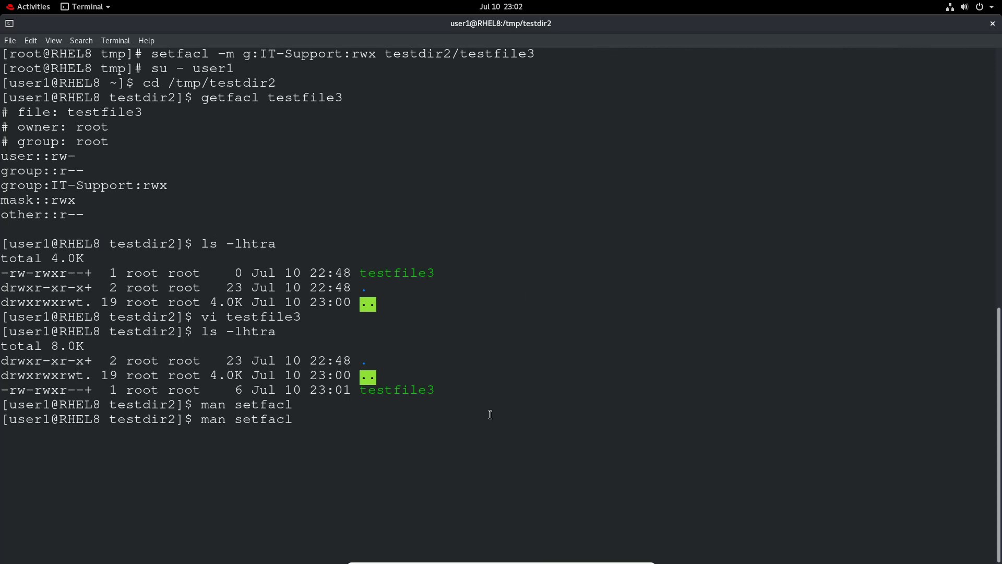
text(get)
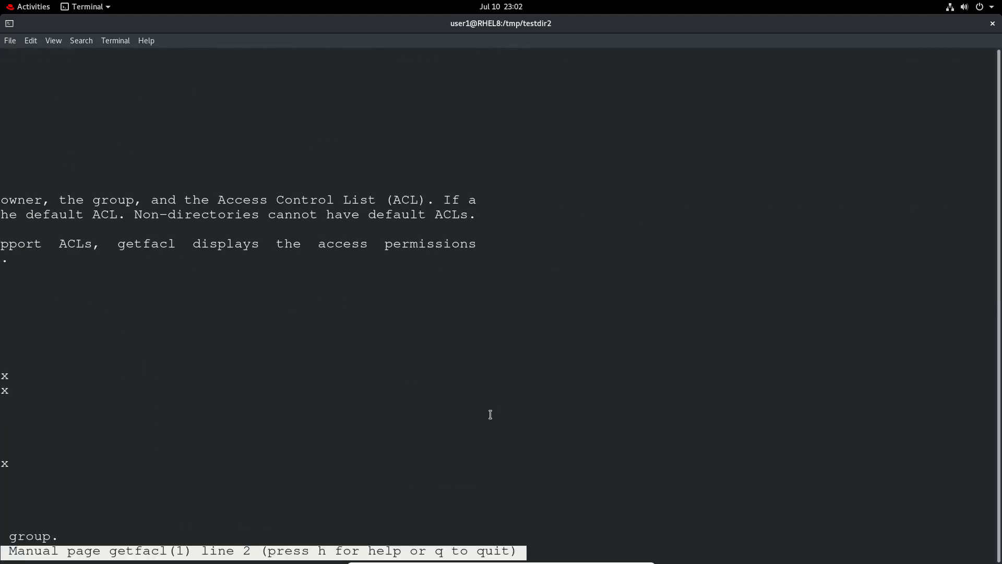
scroll(down, 3)
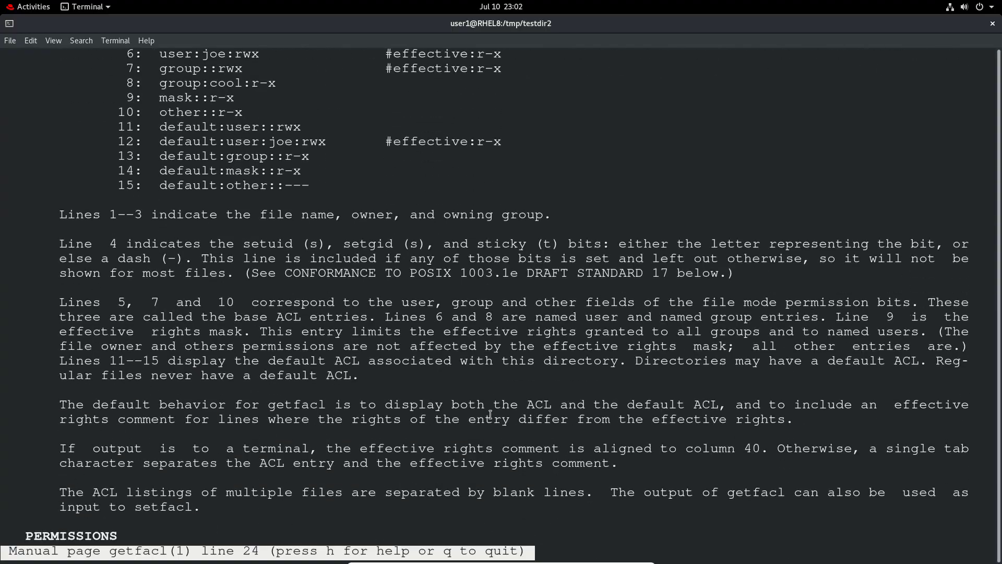